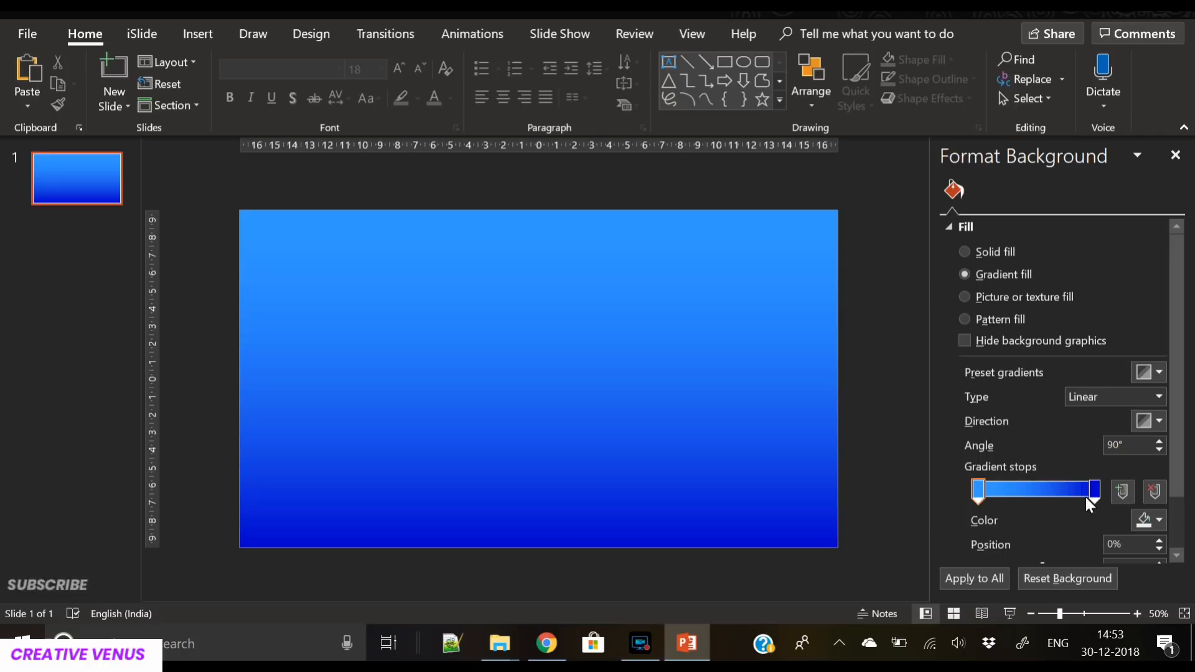
- Set the background gradient stops to orange-red at the end and magenta at the start, angled at 225°
click(1092, 490)
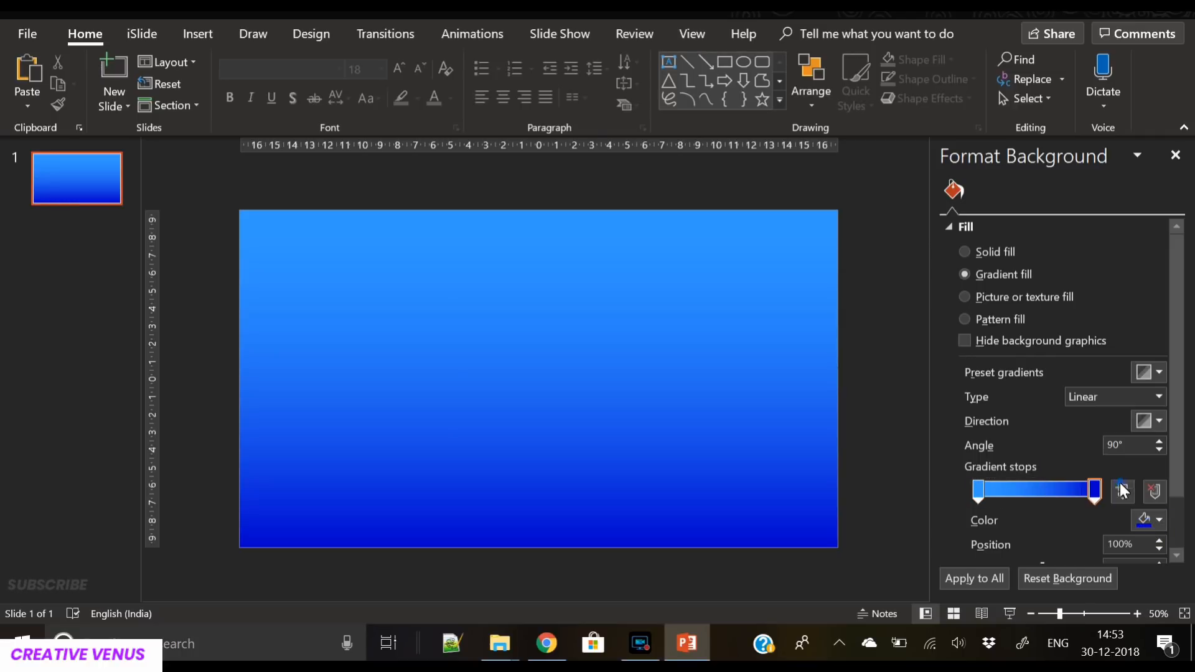
click(1144, 520)
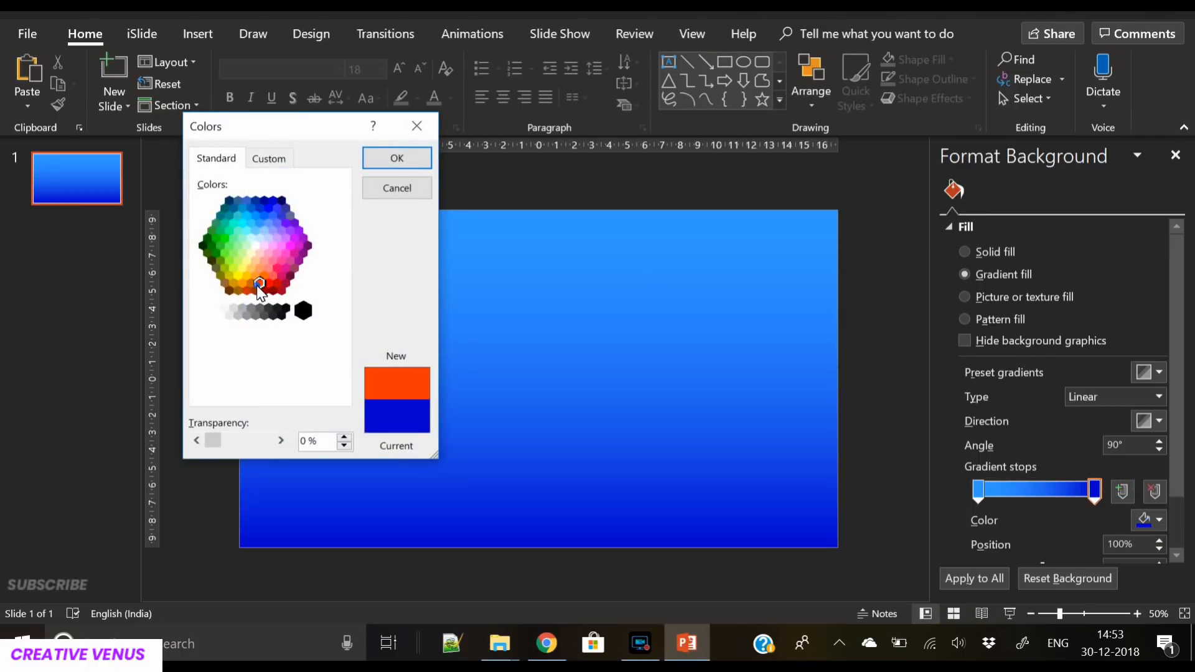
click(396, 158)
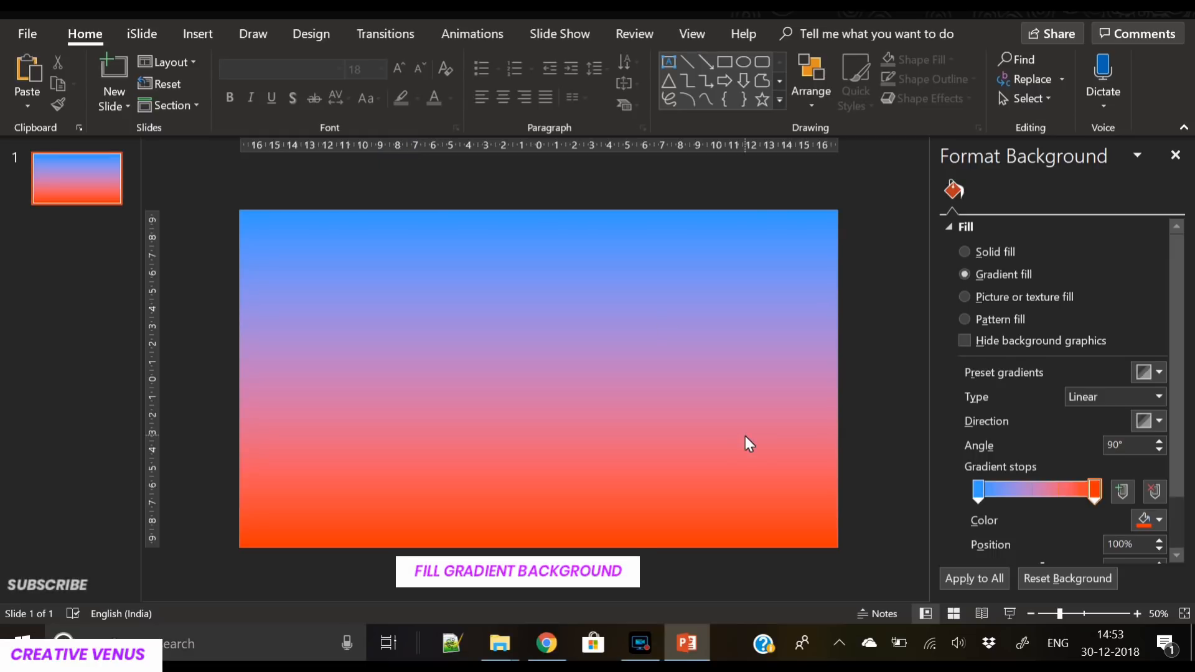
click(979, 491)
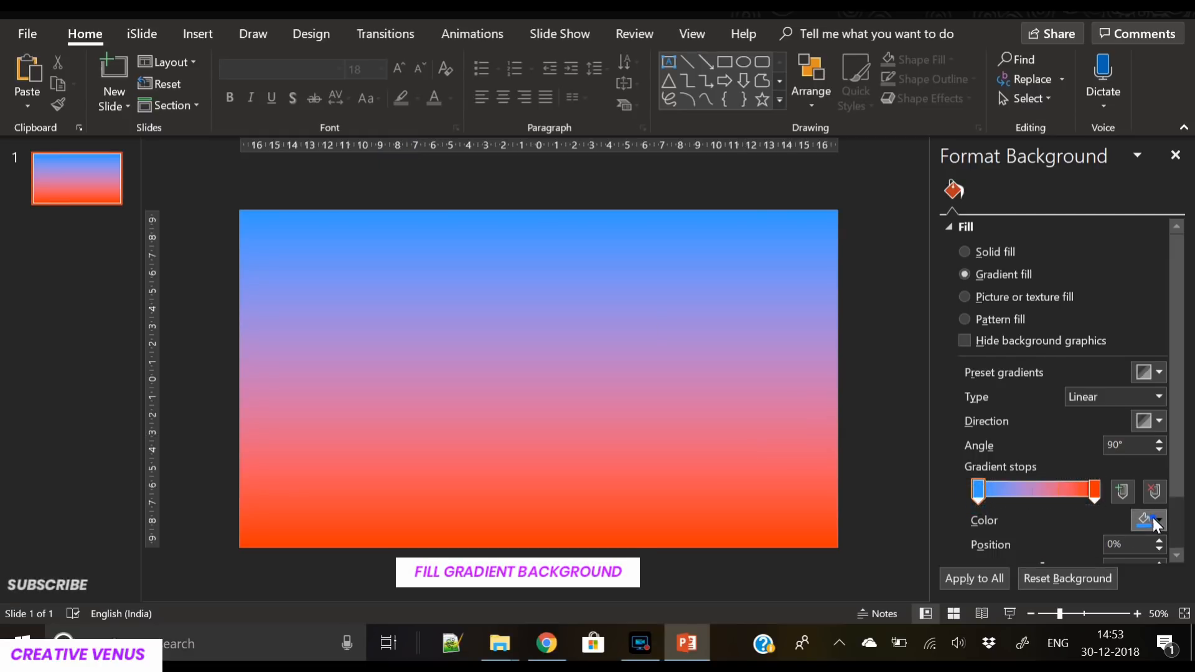
click(1155, 521)
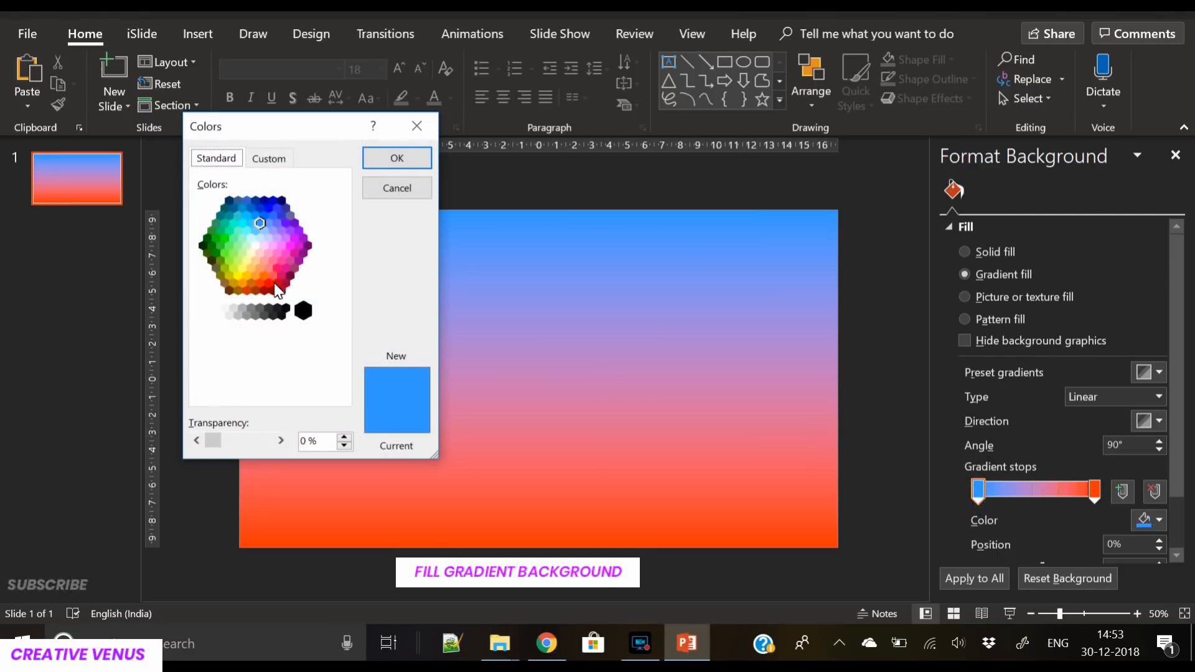
click(285, 269)
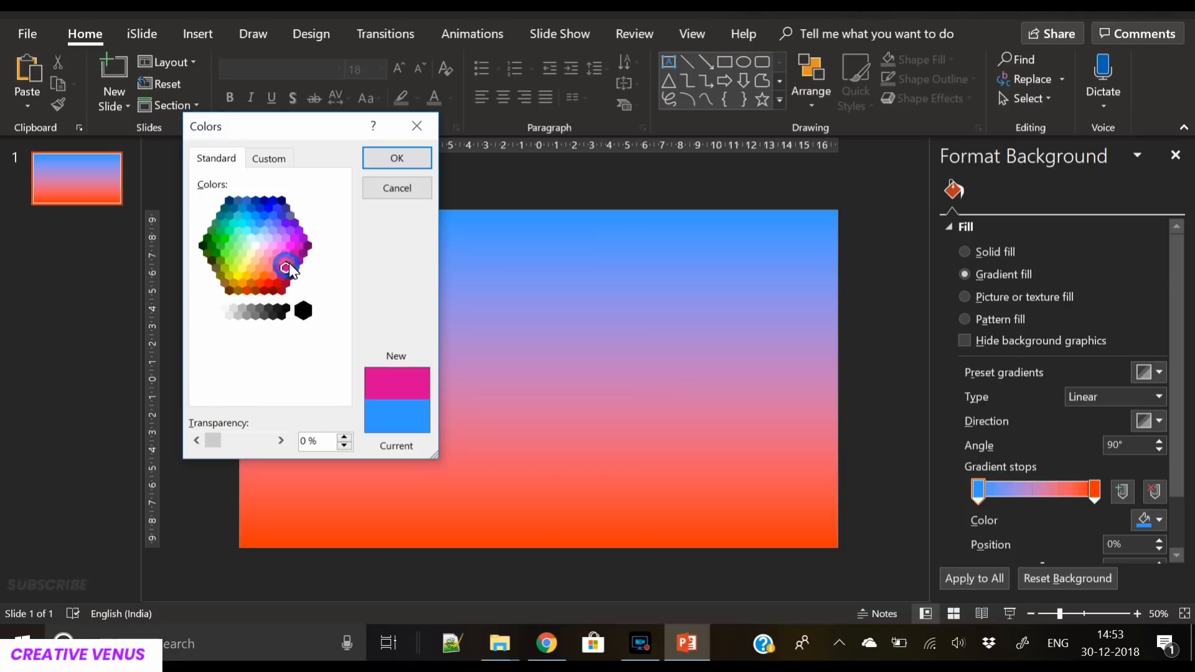
click(396, 158)
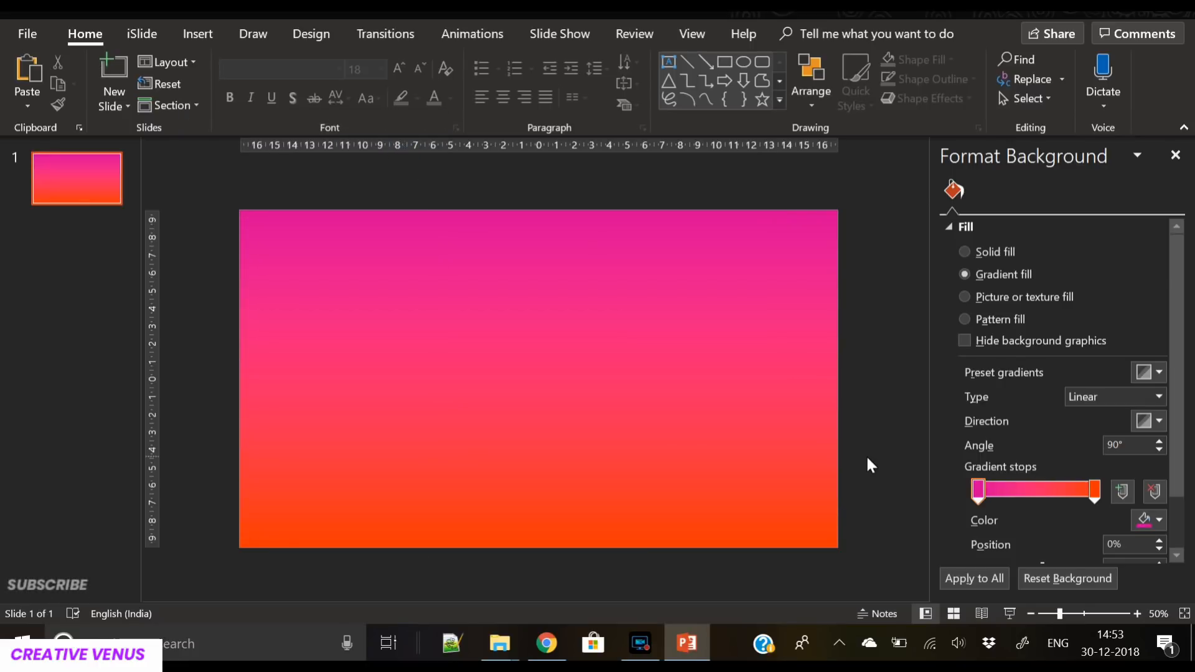
click(198, 33)
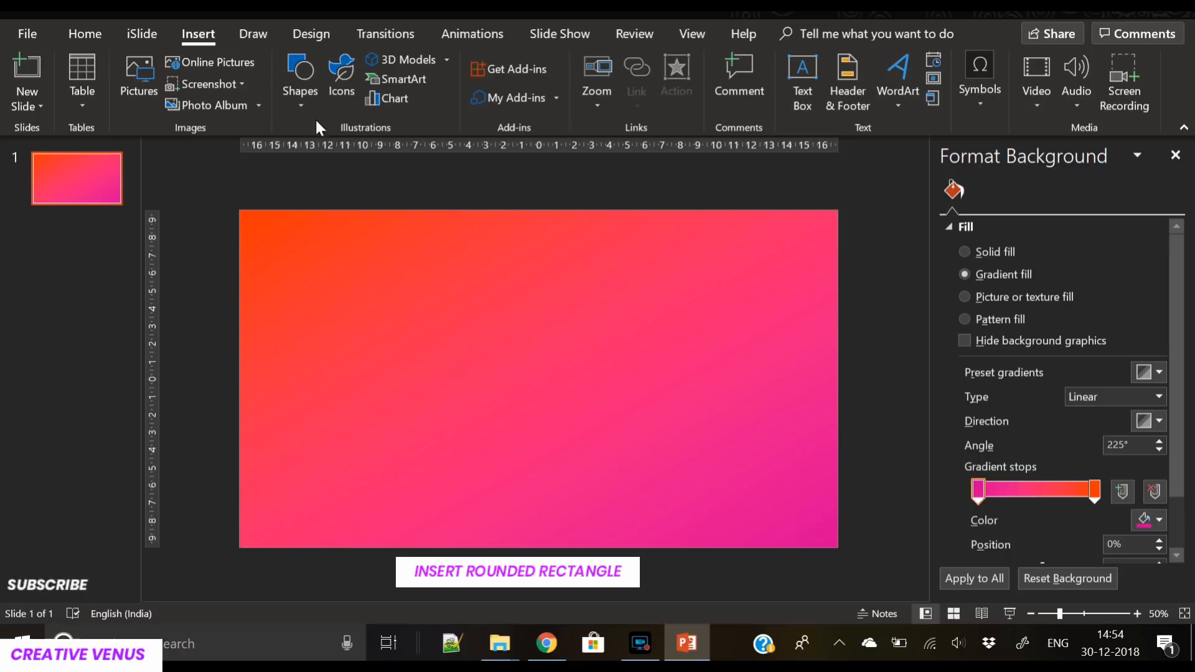
- Draw a tall rounded rectangle on the left side of the gradient slide
click(300, 76)
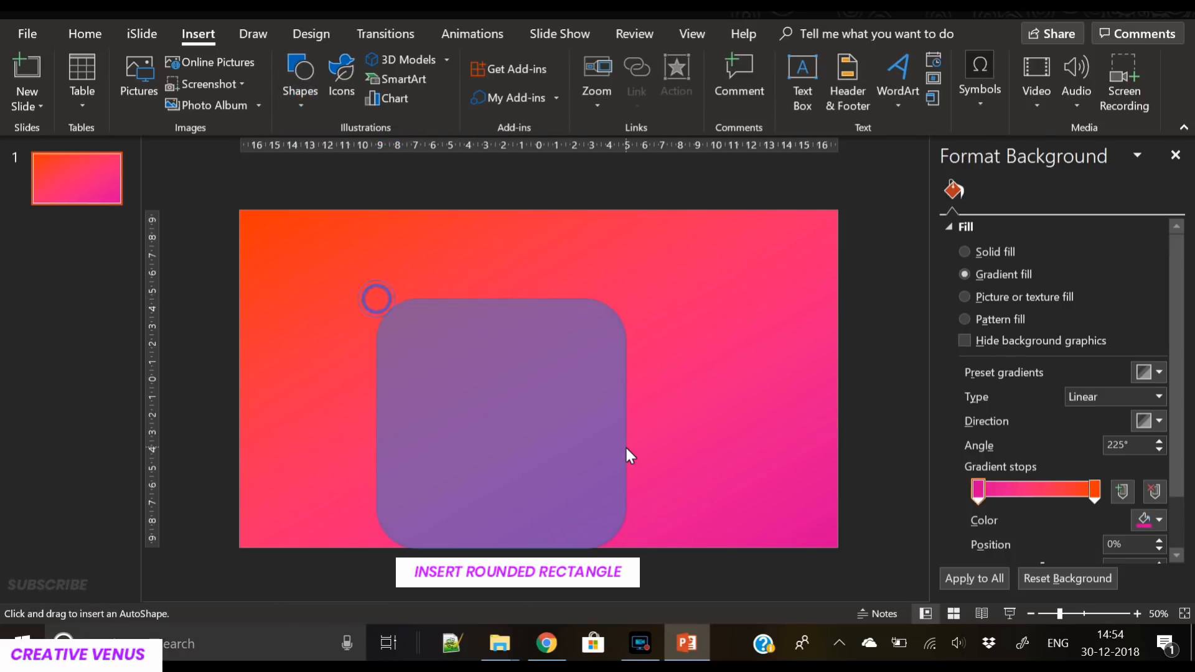
drag(376, 299, 698, 502)
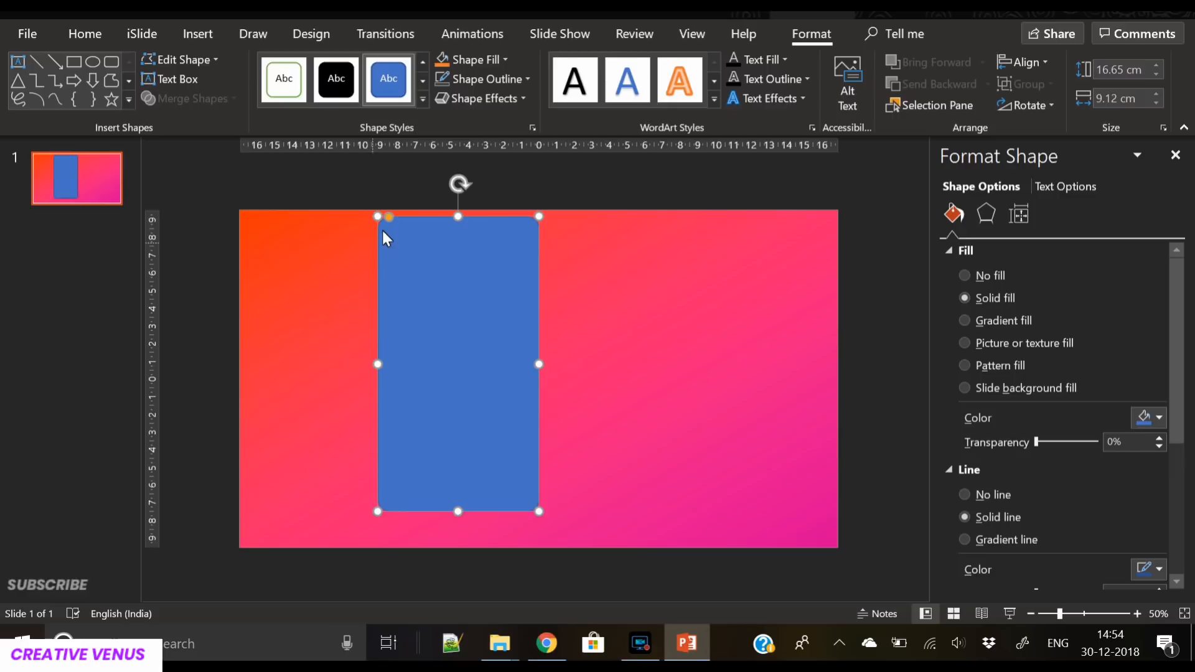
- Round the rectangle's corners and give it a gradient fill starting in pink
drag(387, 220, 396, 219)
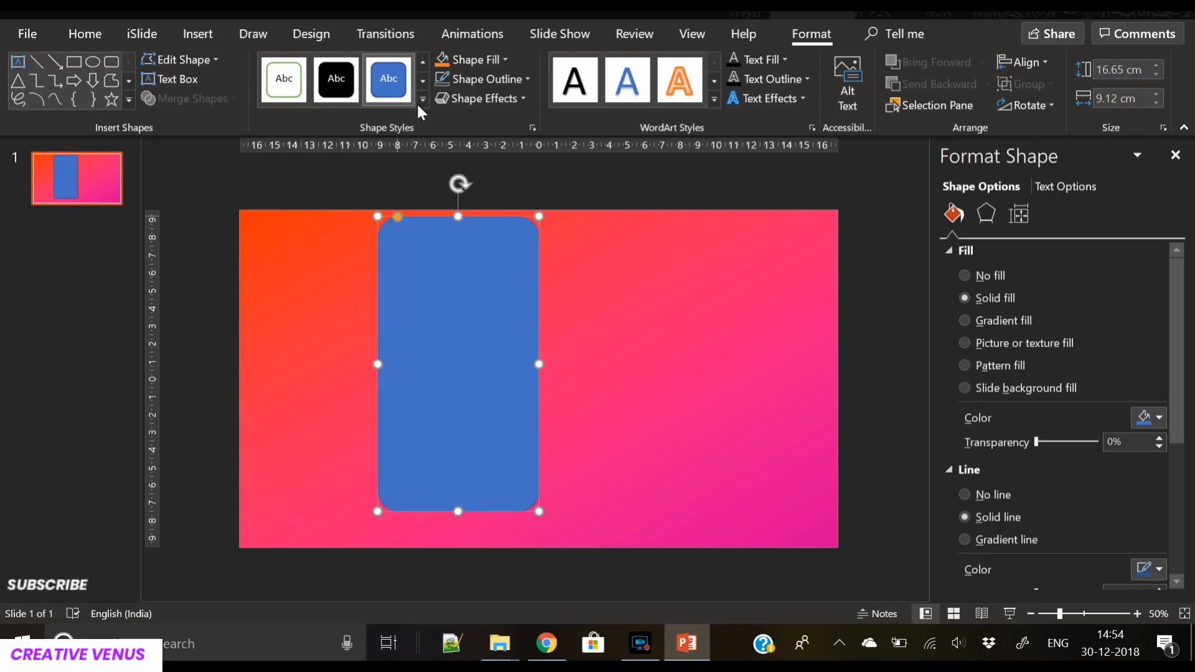
click(966, 494)
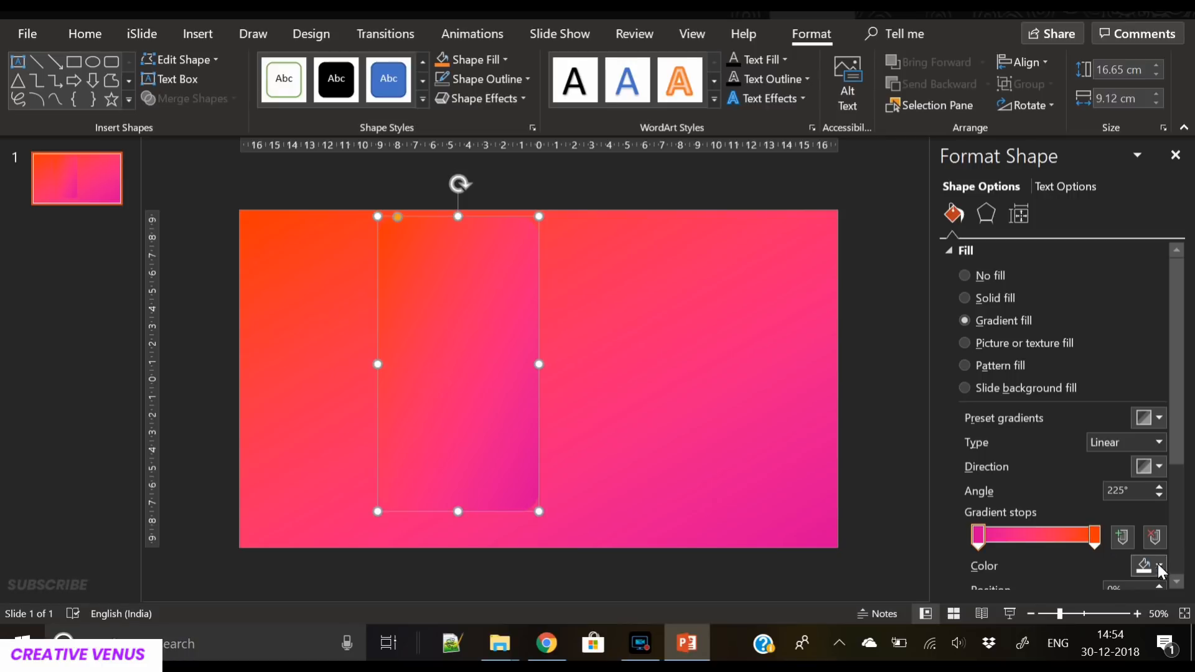
click(1158, 565)
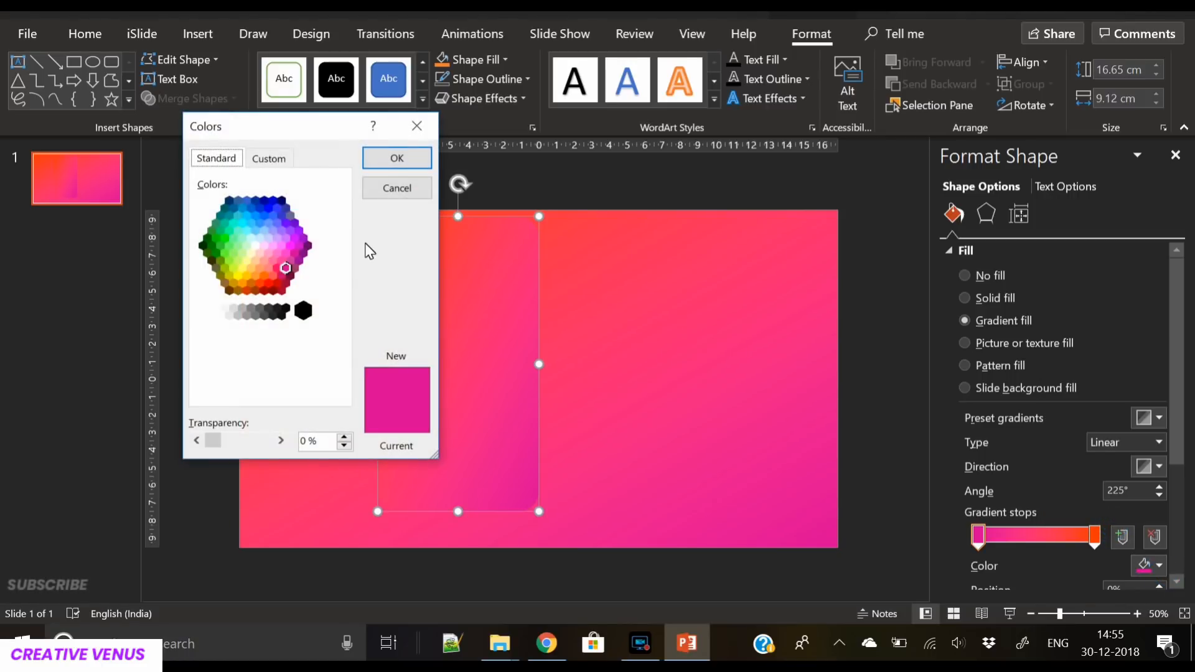
click(269, 158)
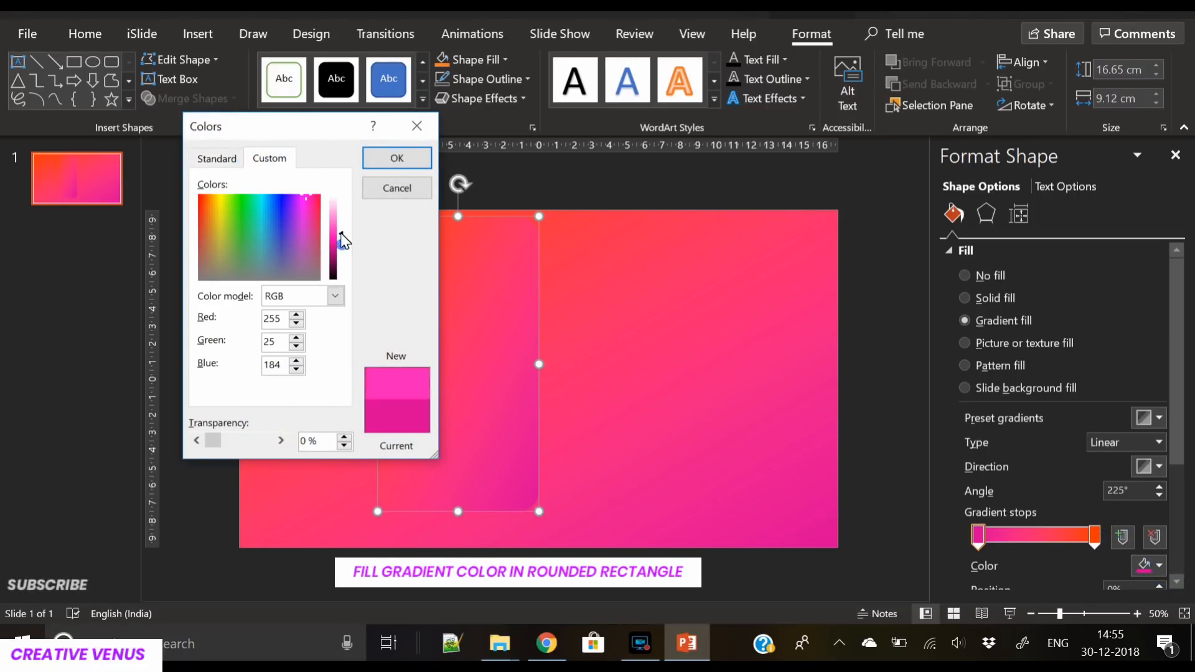
click(396, 158)
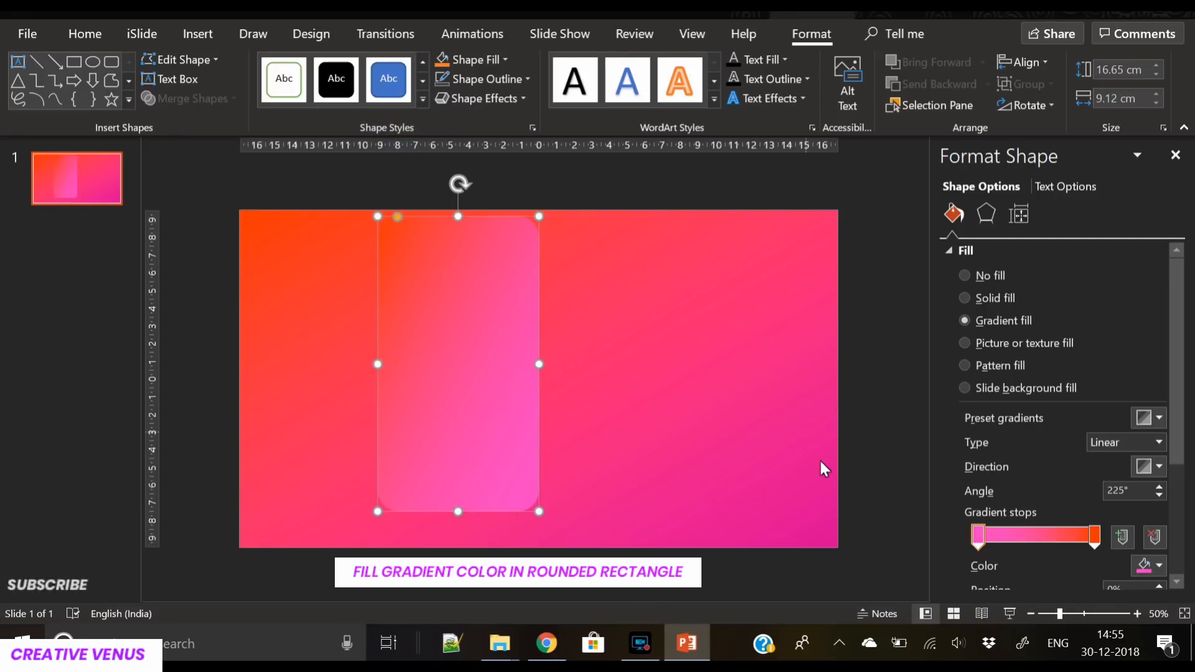
- Set the gradient end stop to orange, then nudge the rectangle up-left and shorten it from the bottom
click(1158, 566)
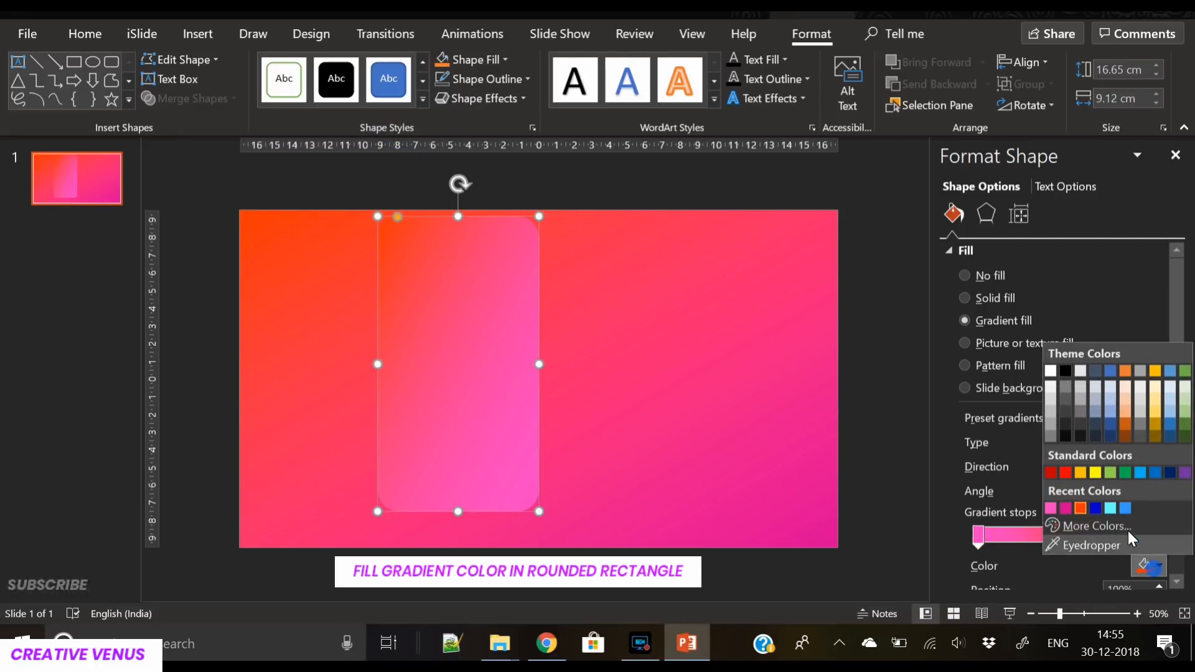
click(1098, 525)
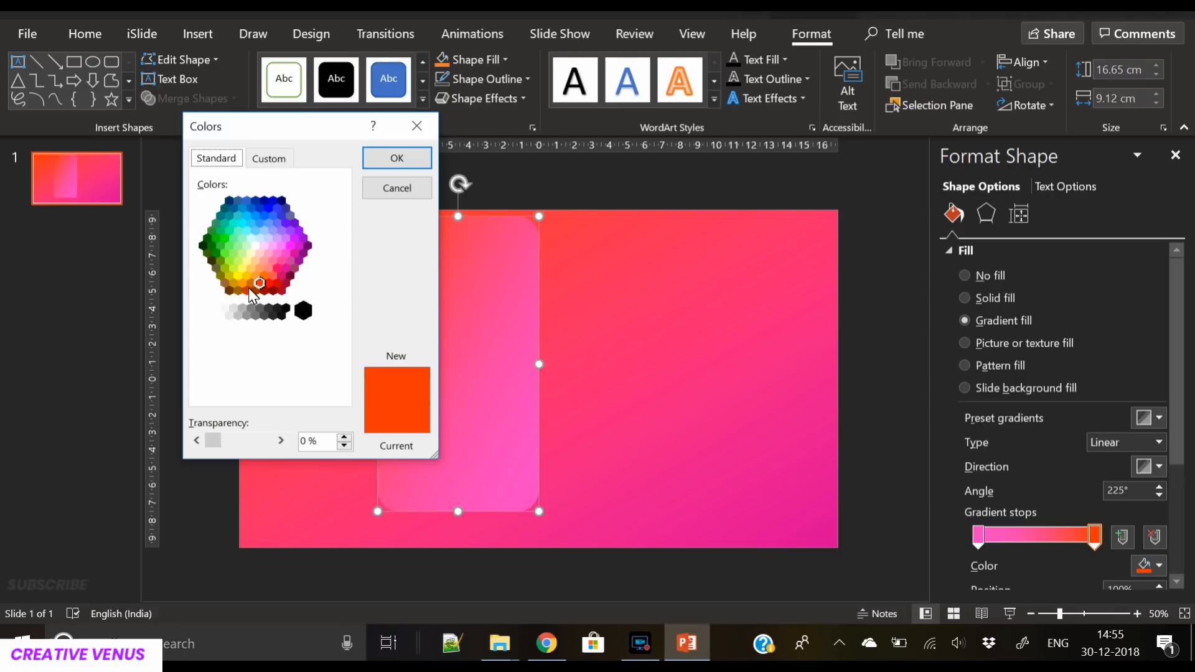
click(244, 287)
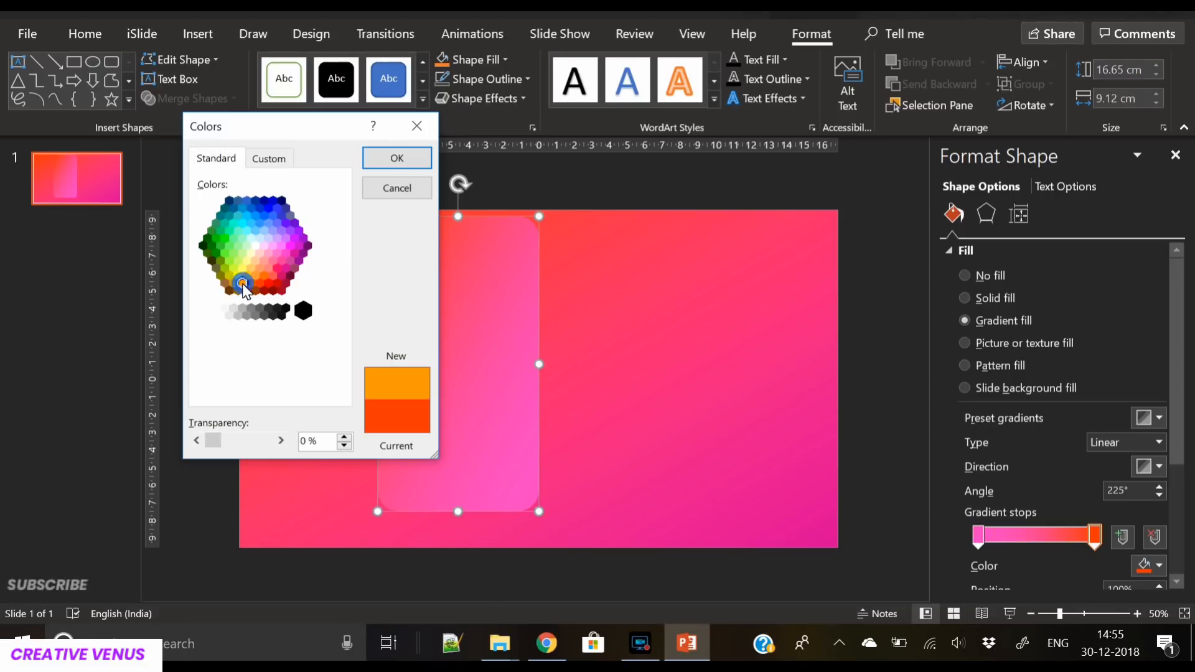
click(396, 158)
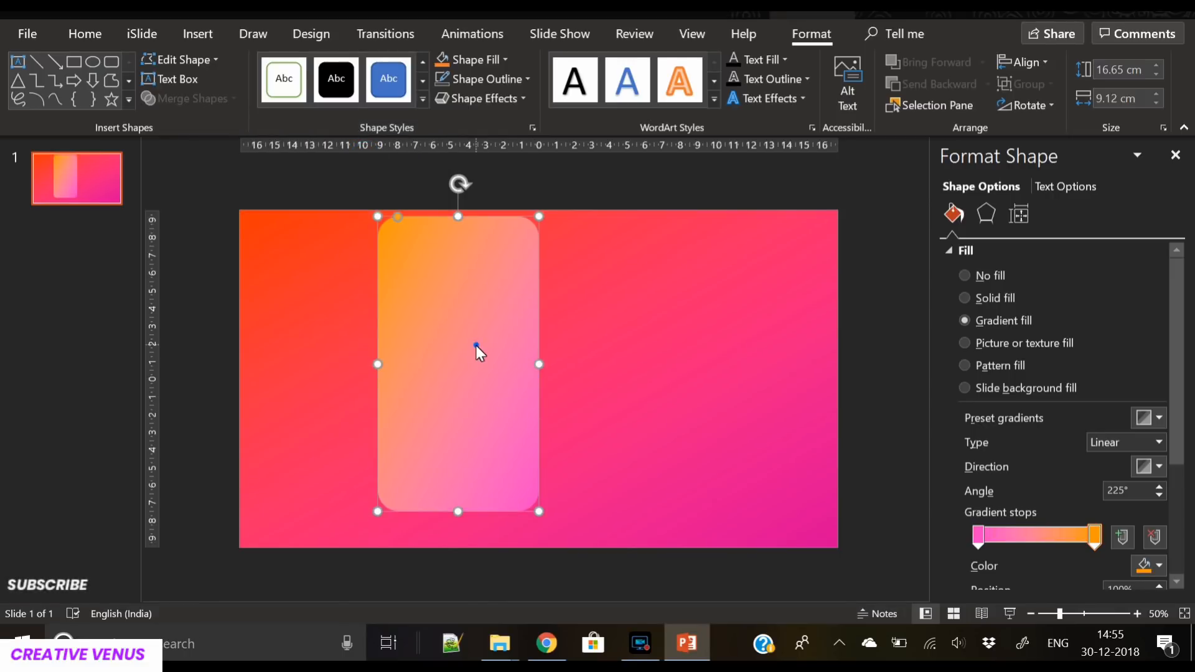
drag(477, 353, 453, 358)
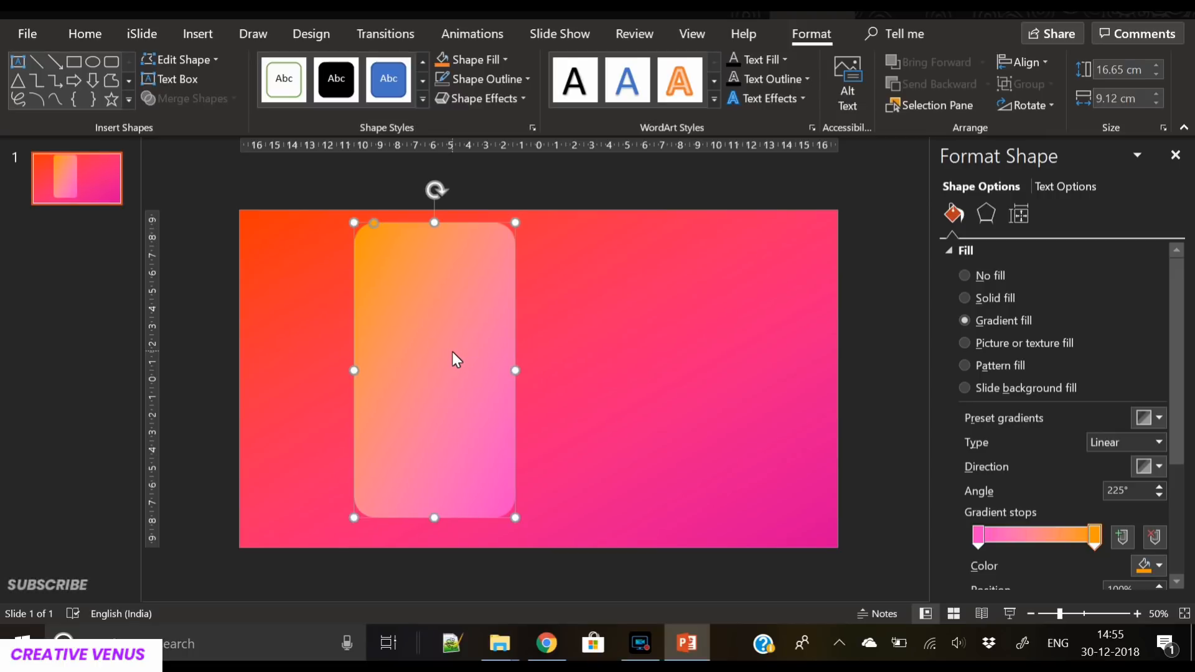
drag(434, 518, 434, 464)
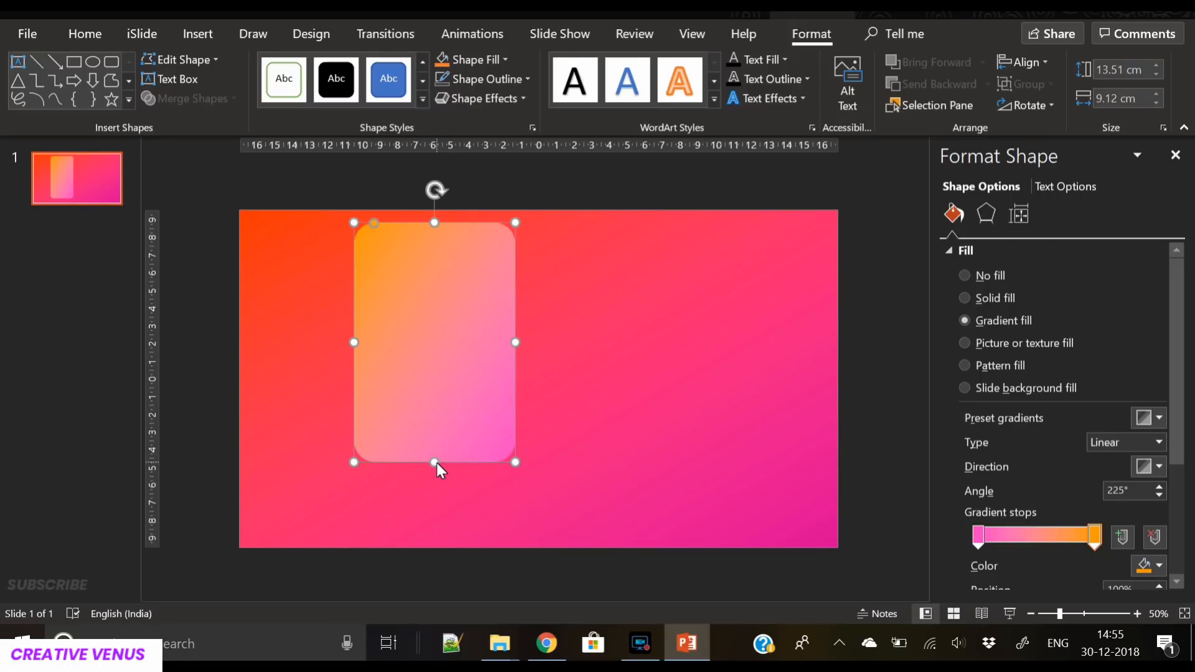
click(198, 33)
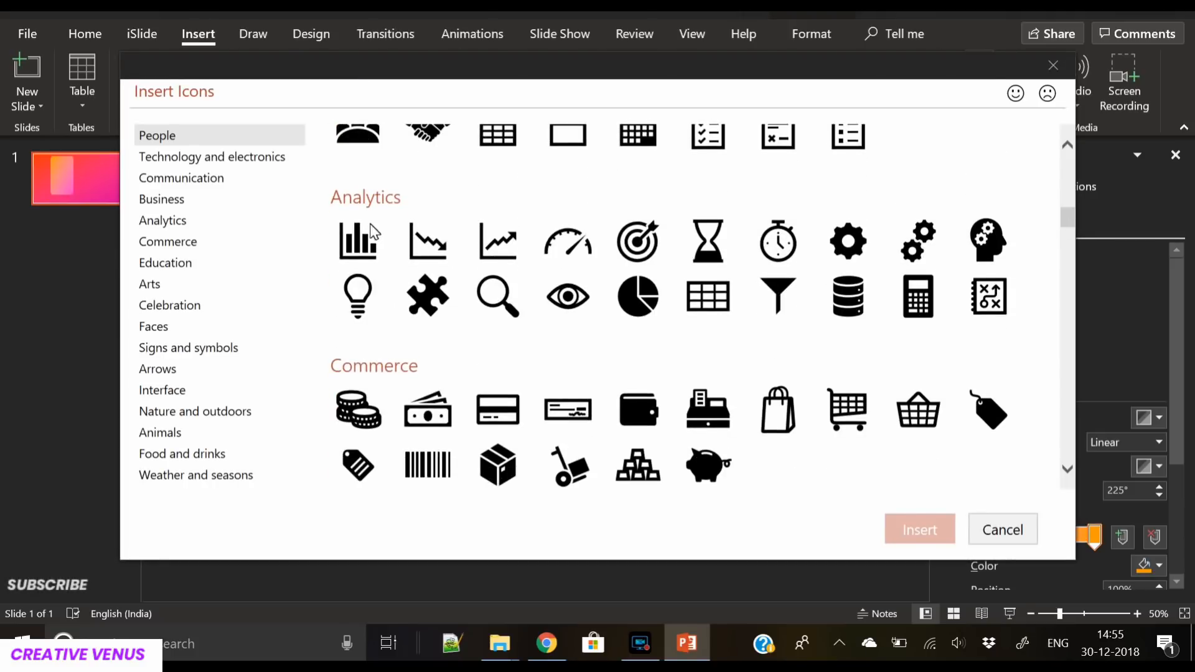
- Insert the selected analytics icons (bar chart, trends, gauge, target, lightbulb) onto the slide
click(497, 241)
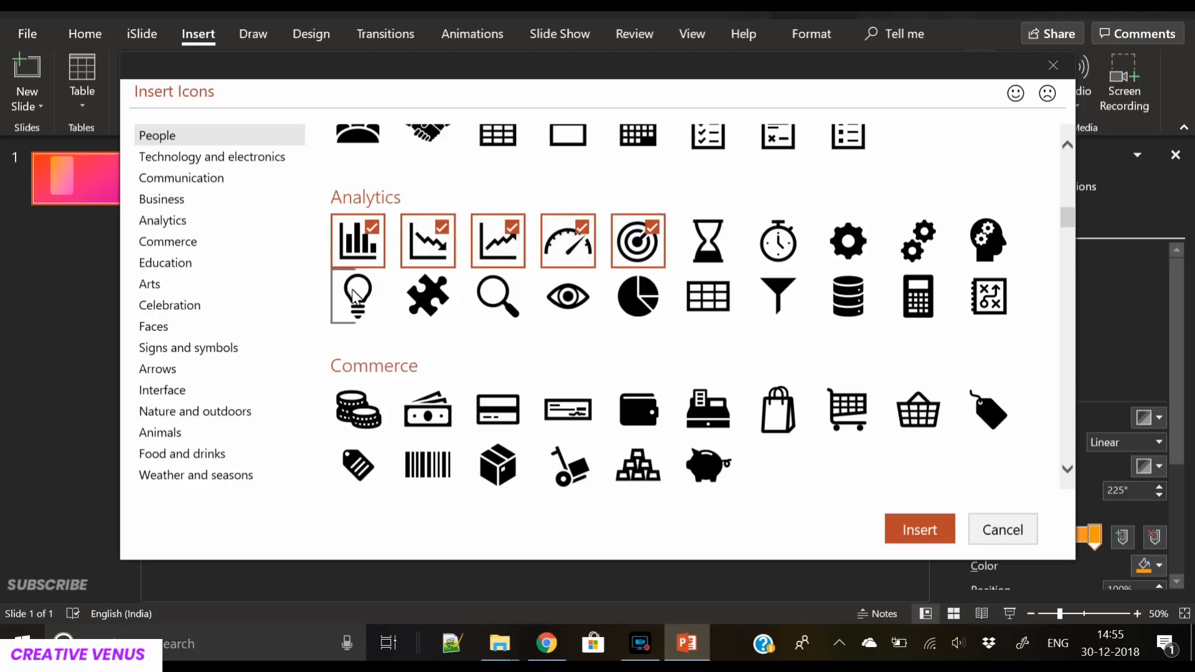
click(357, 297)
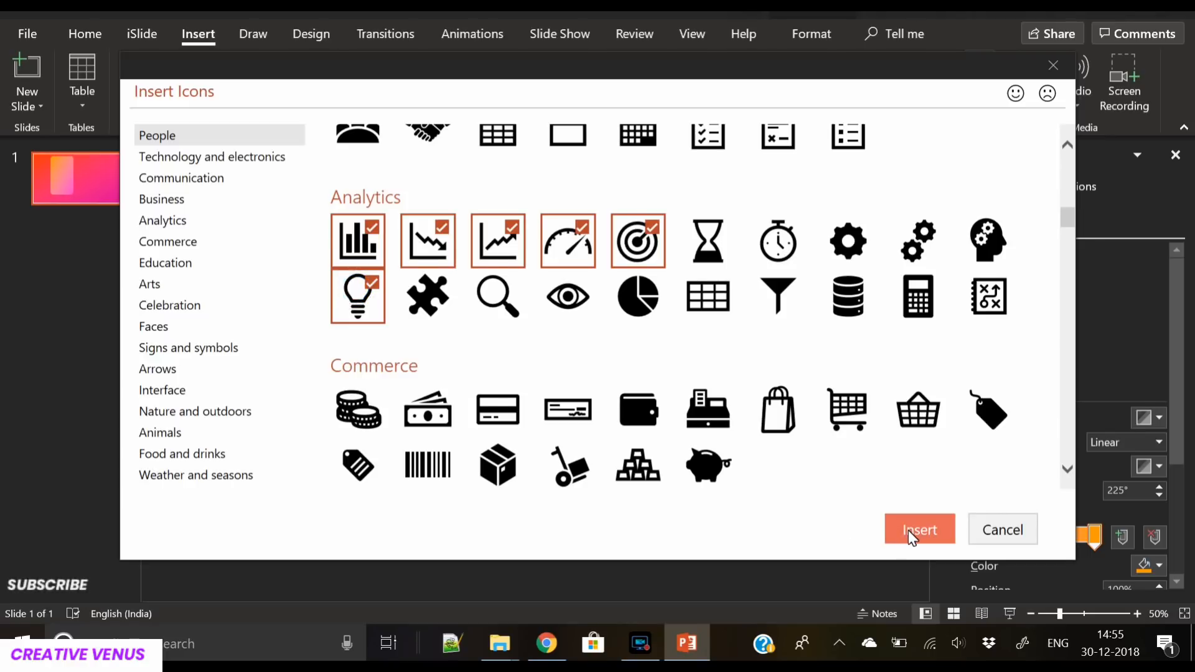
click(919, 530)
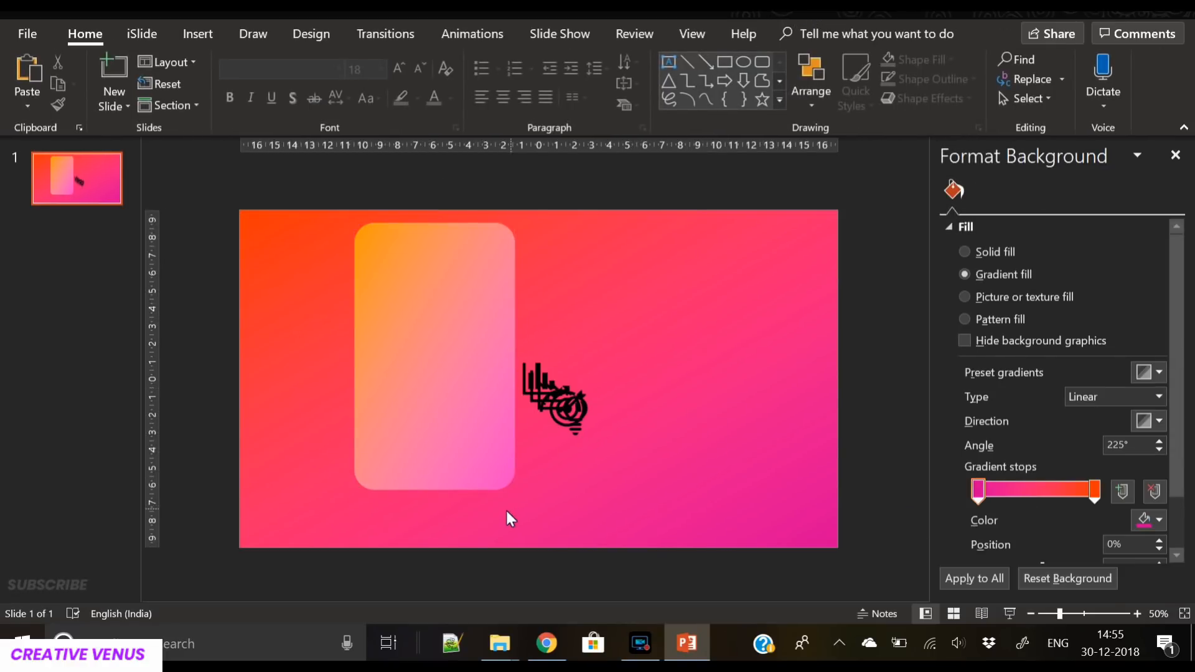
- Position the first icons, aligning the rising line chart under the target icon
click(554, 398)
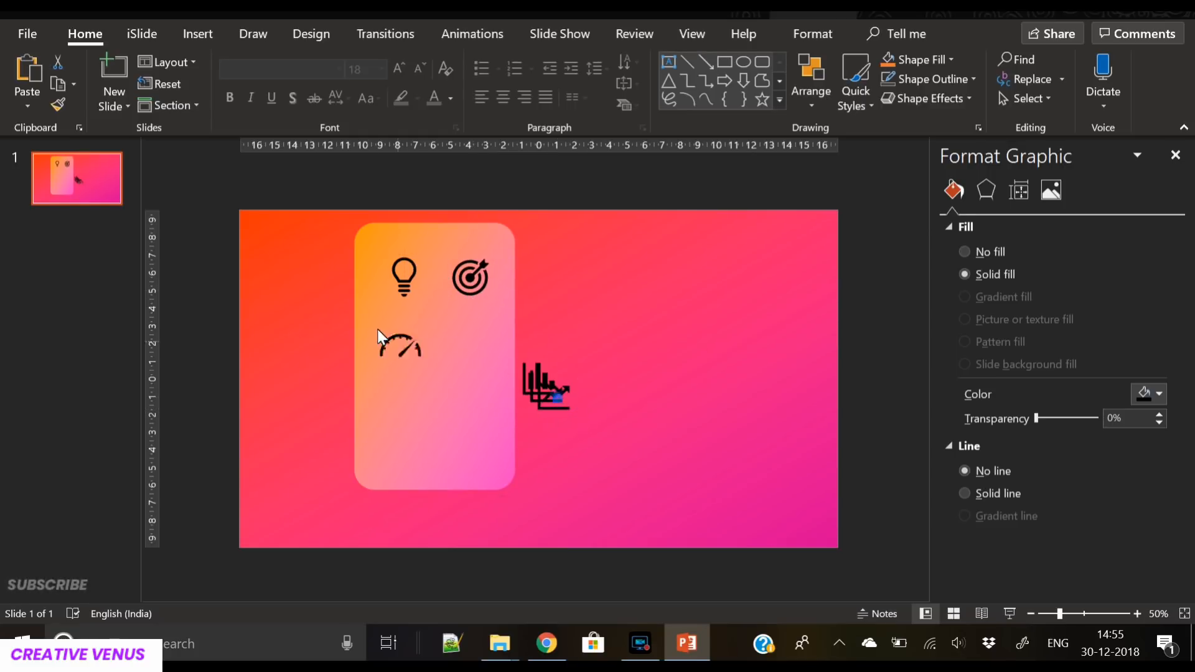
click(402, 347)
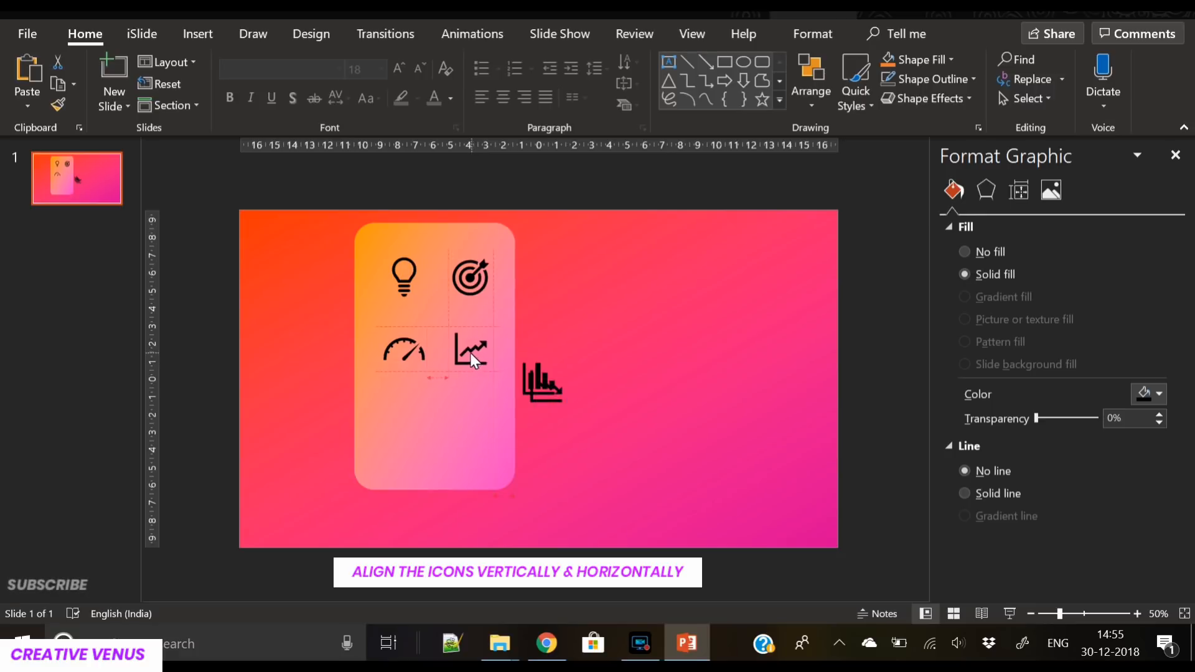
click(474, 351)
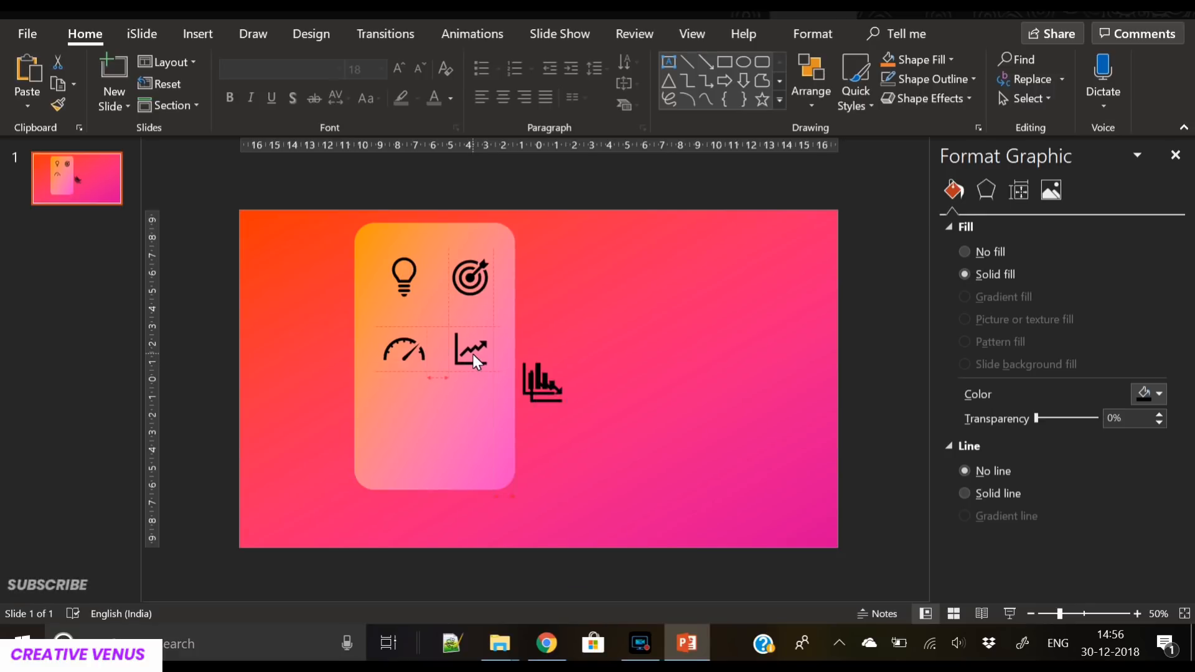
drag(473, 352, 403, 430)
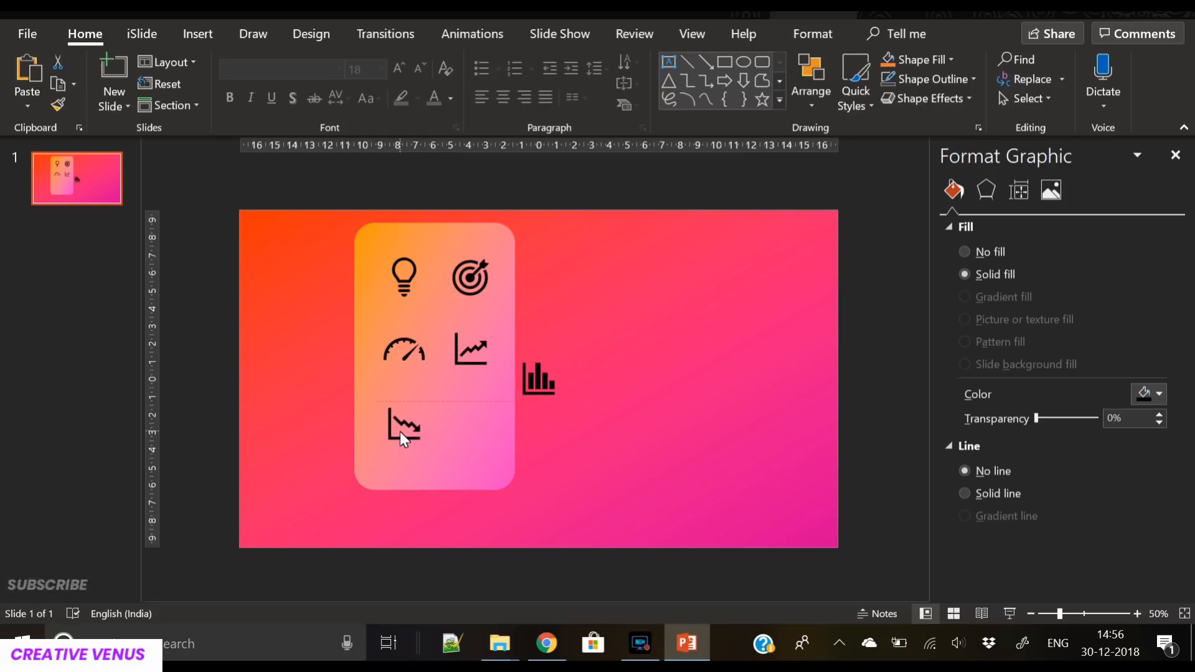
- Place the declining and bar chart icons into the third row and select the grid with the rectangle
click(403, 427)
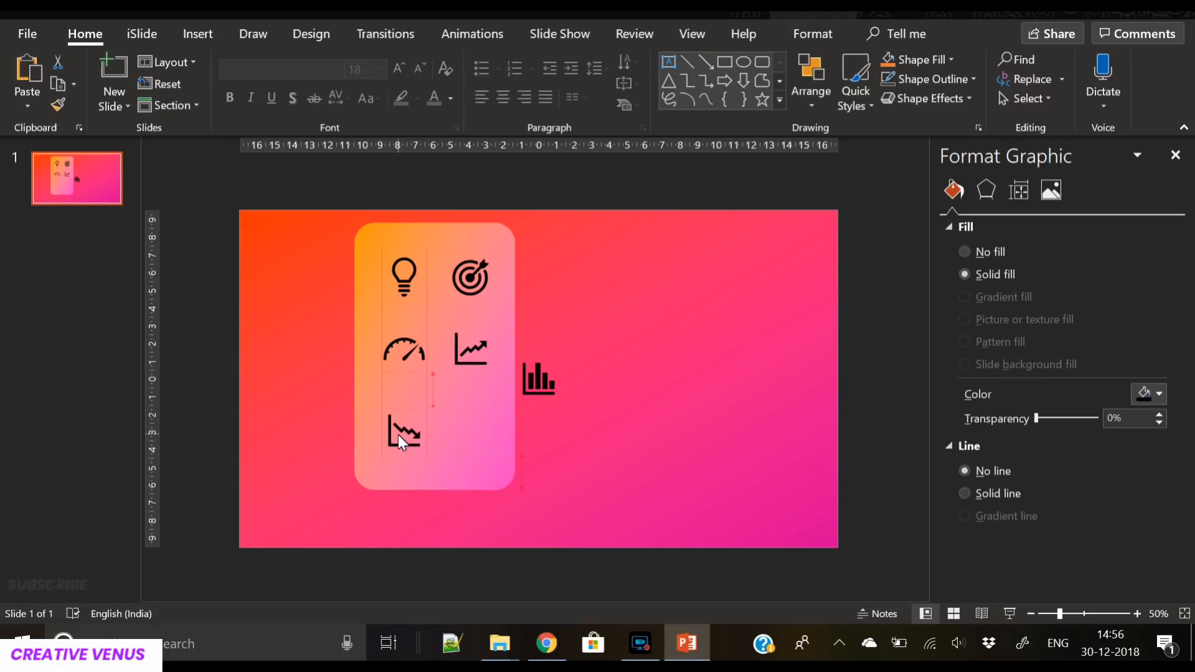
drag(539, 379, 506, 432)
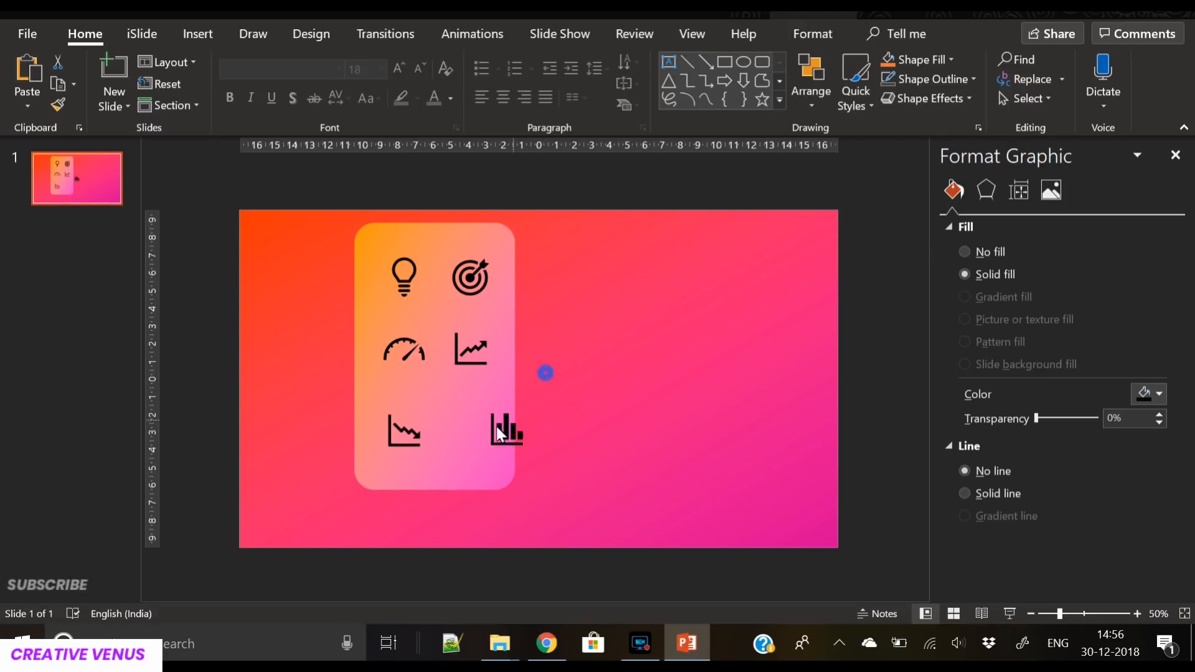
drag(507, 431, 471, 431)
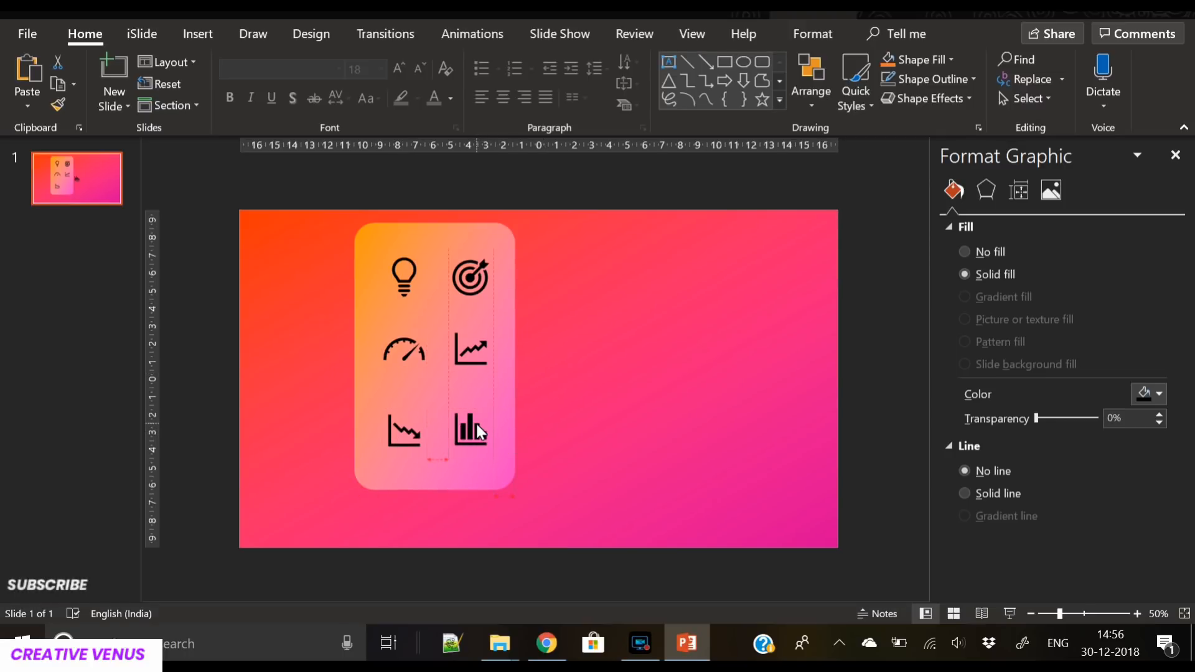
click(471, 431)
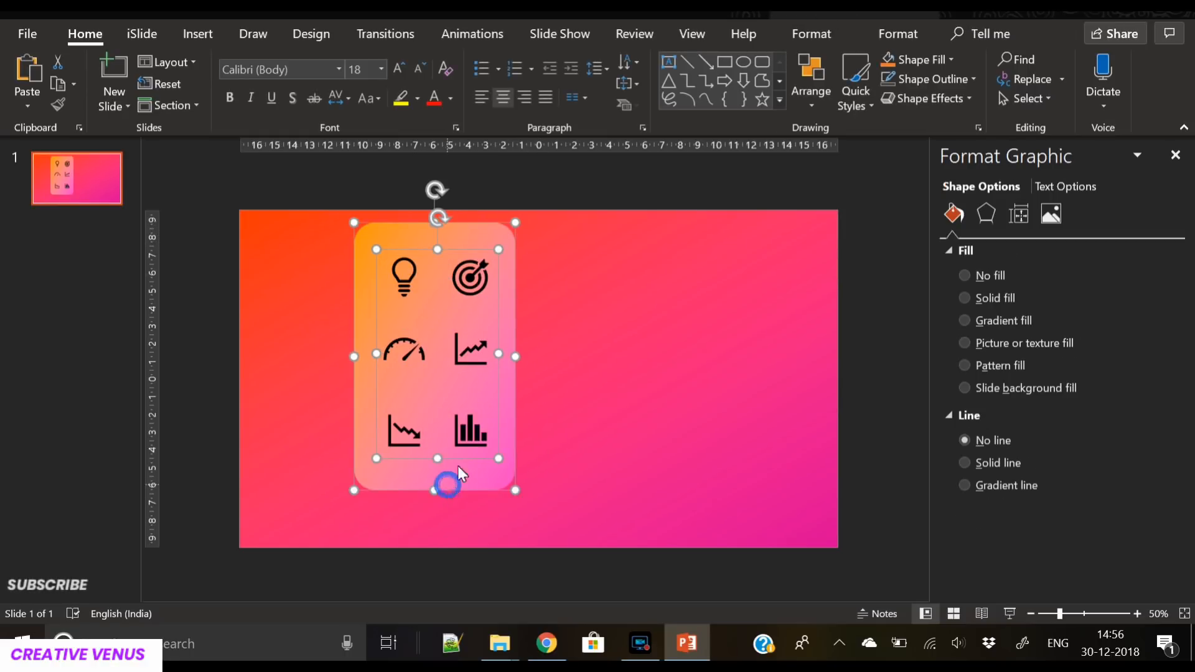
- Center the icon grid on the rounded rectangle and recolour all six icons white
click(898, 34)
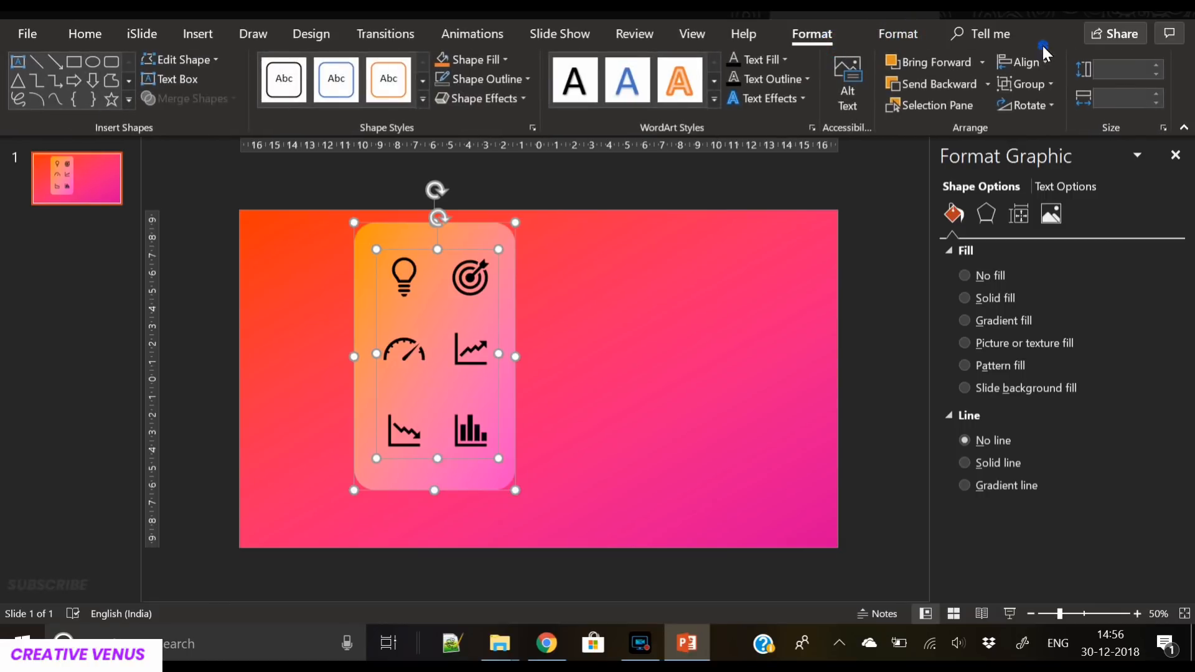
click(1027, 61)
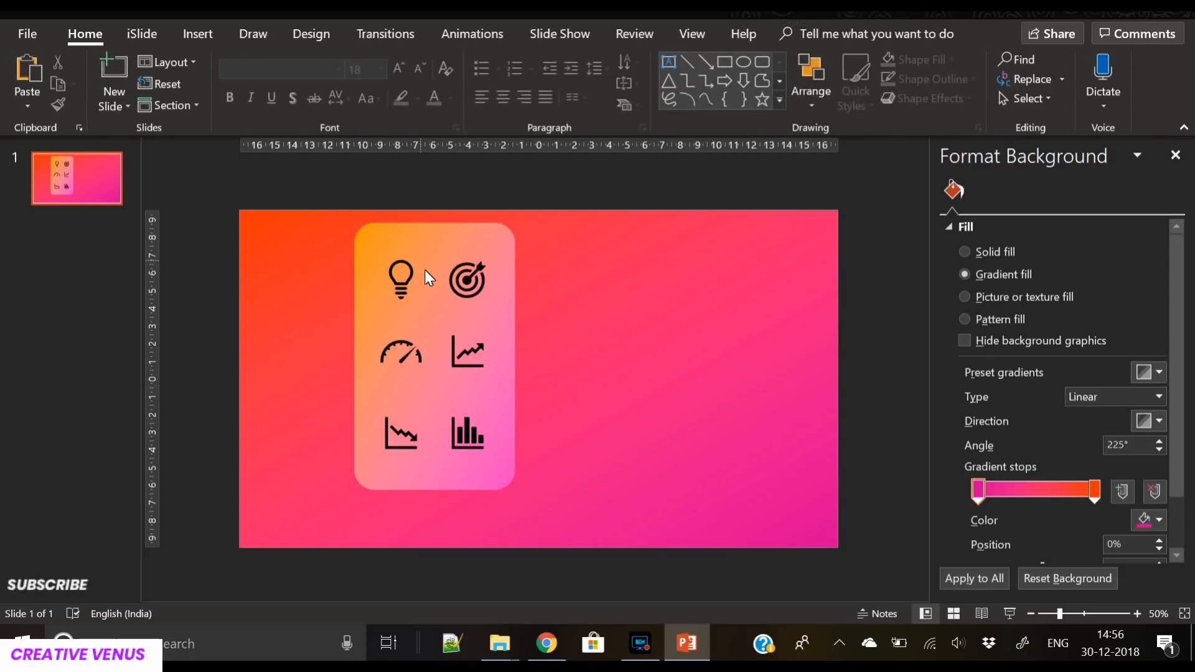
click(467, 60)
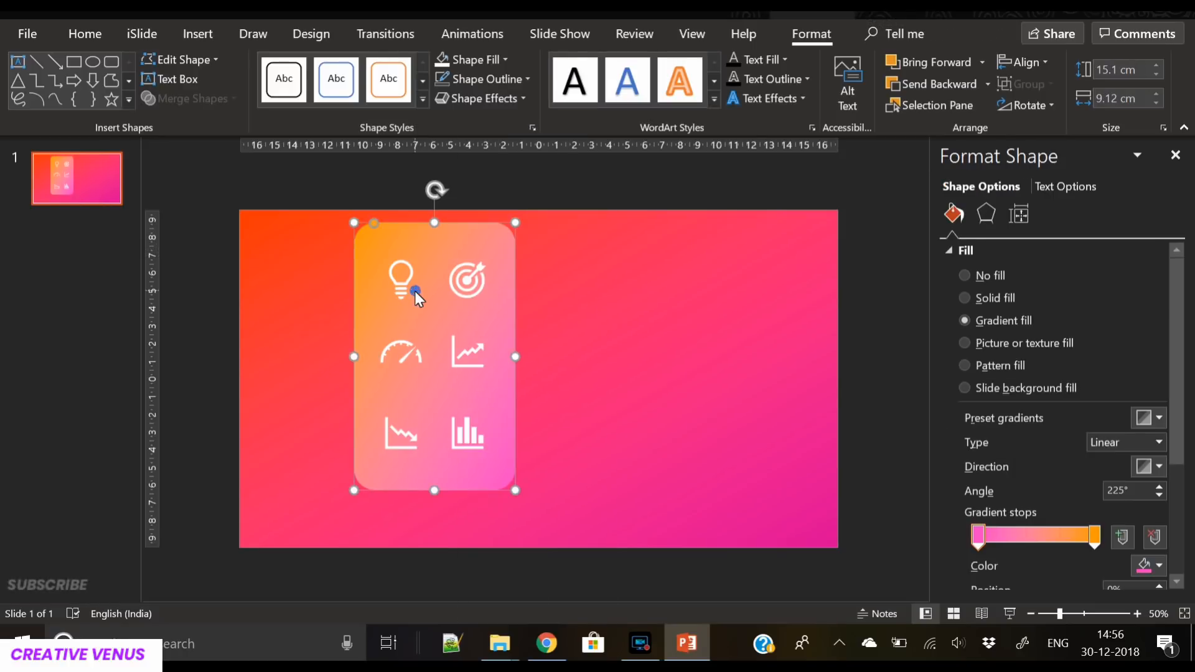
right_click(416, 294)
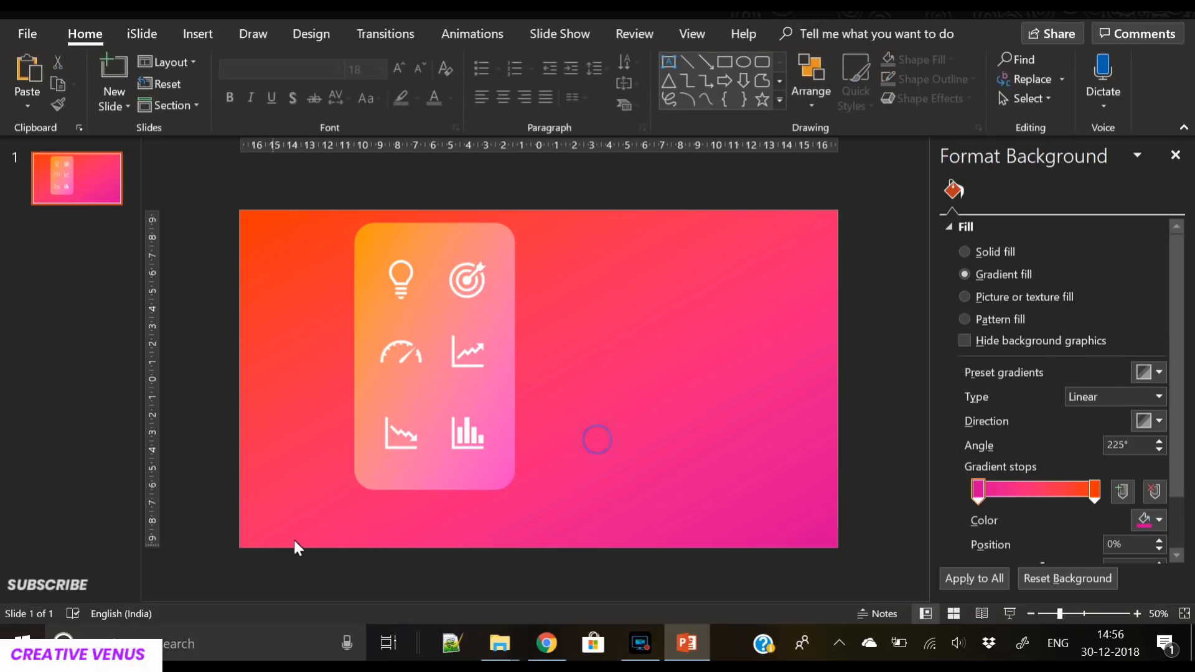
click(433, 351)
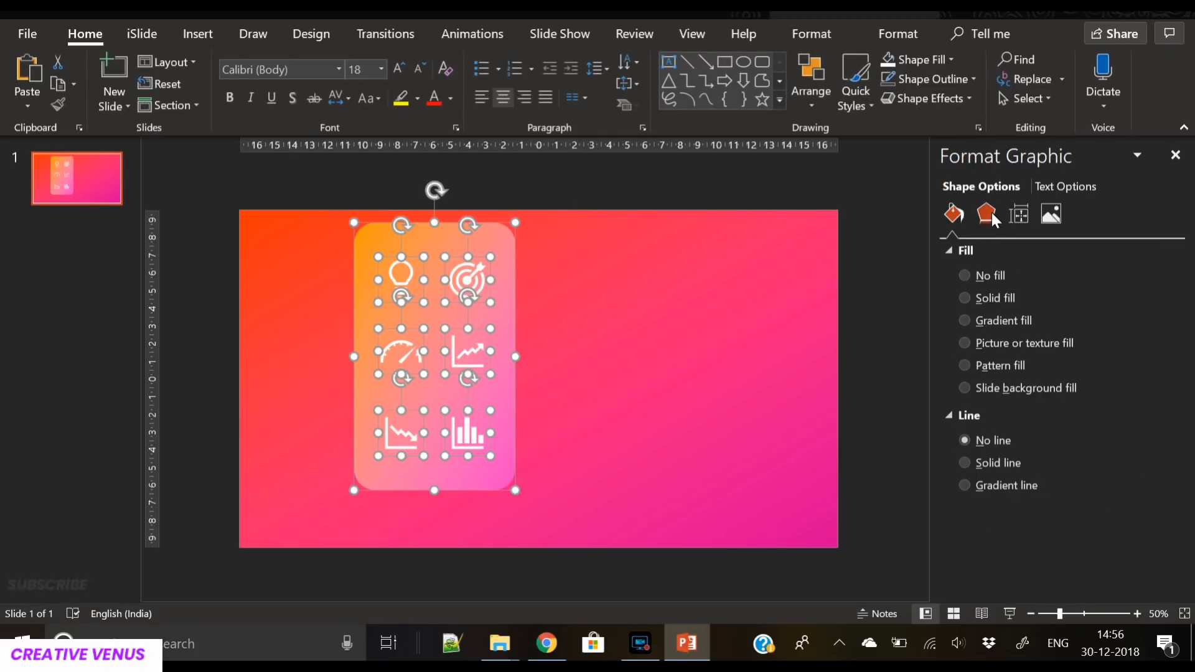
- Apply an isometric 3-D rotation preset to the rectangle and icons via Effects
click(988, 214)
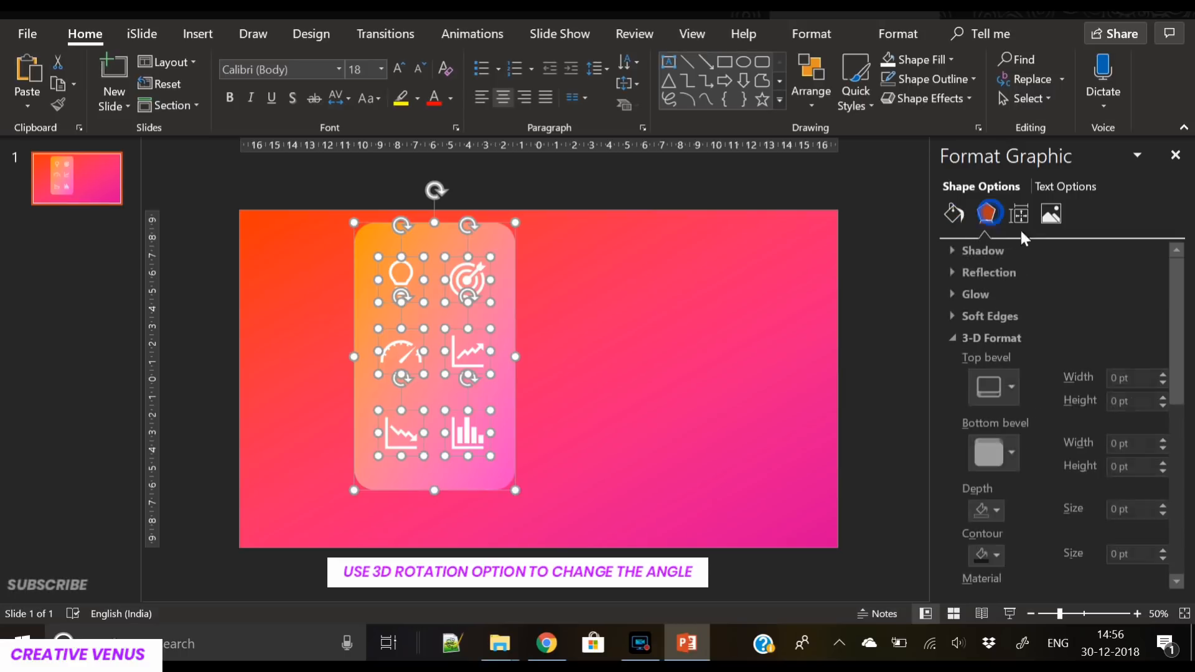
scroll(down, 3)
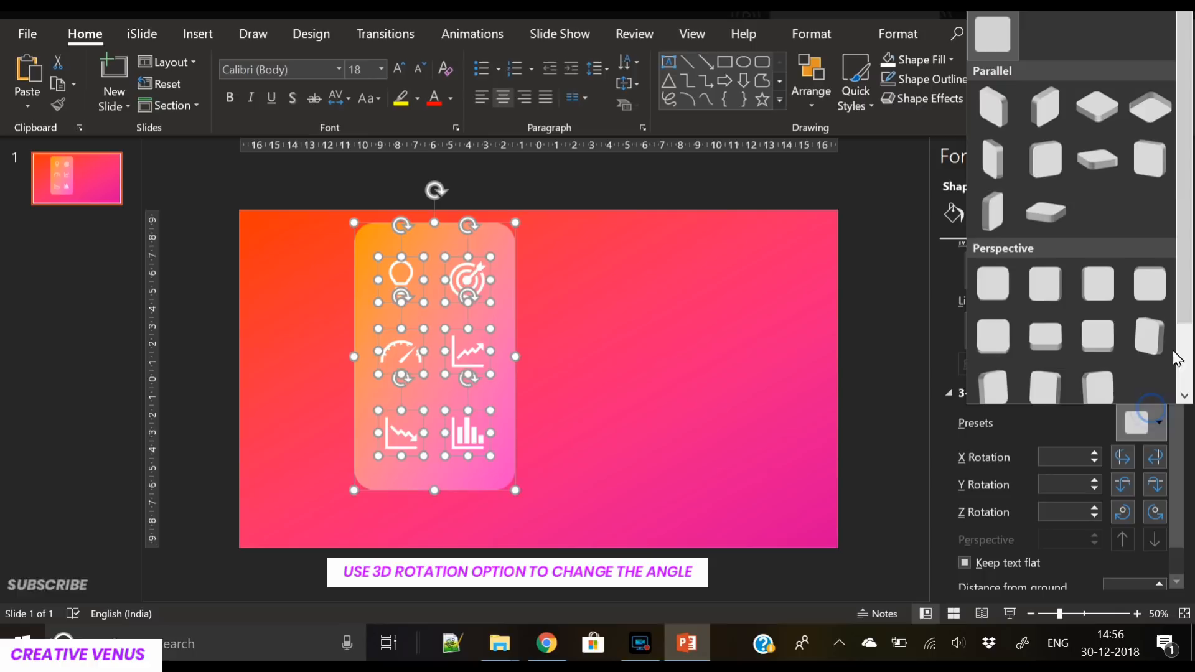
mouse_move(1149, 158)
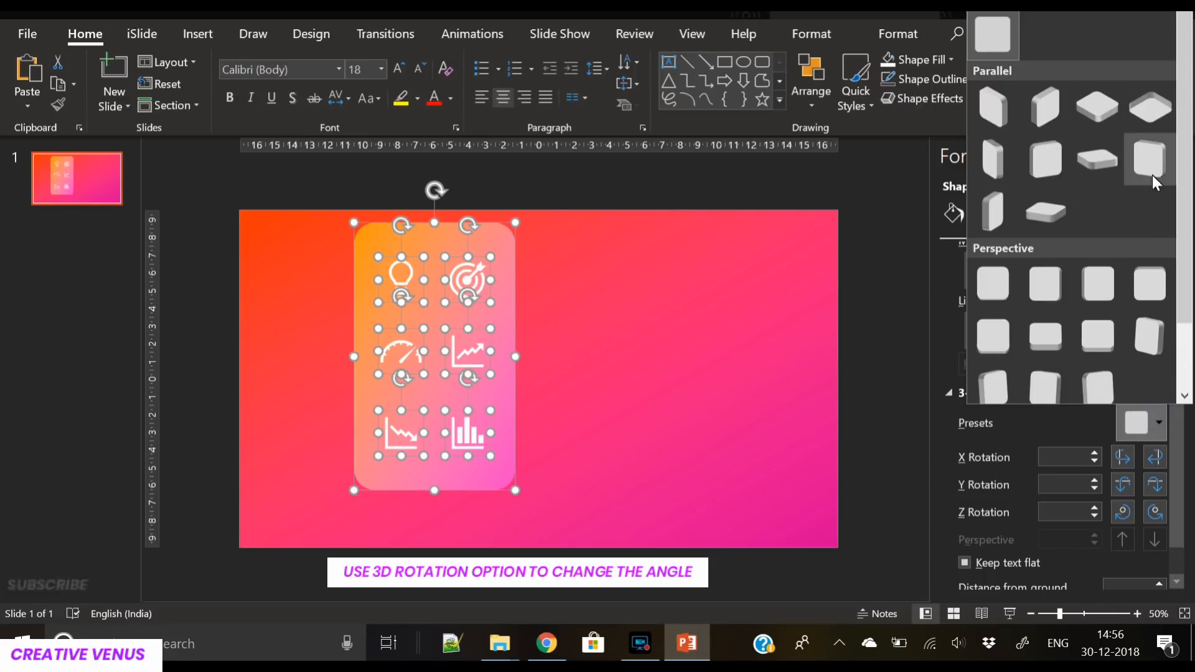
click(1149, 158)
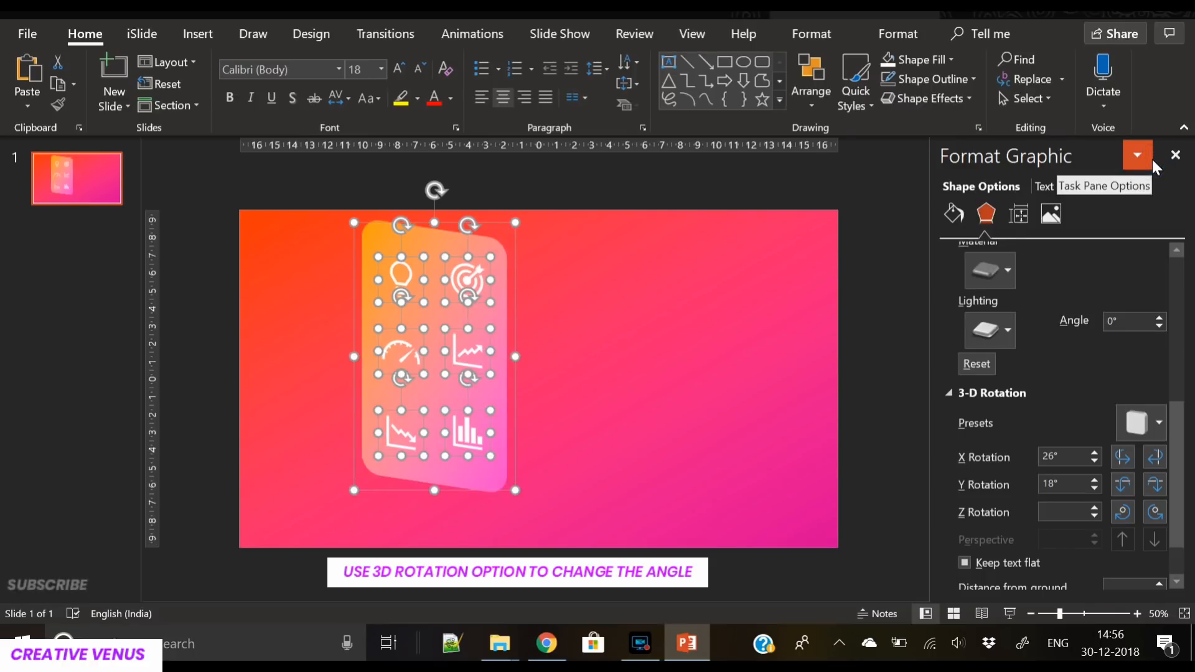
click(1153, 423)
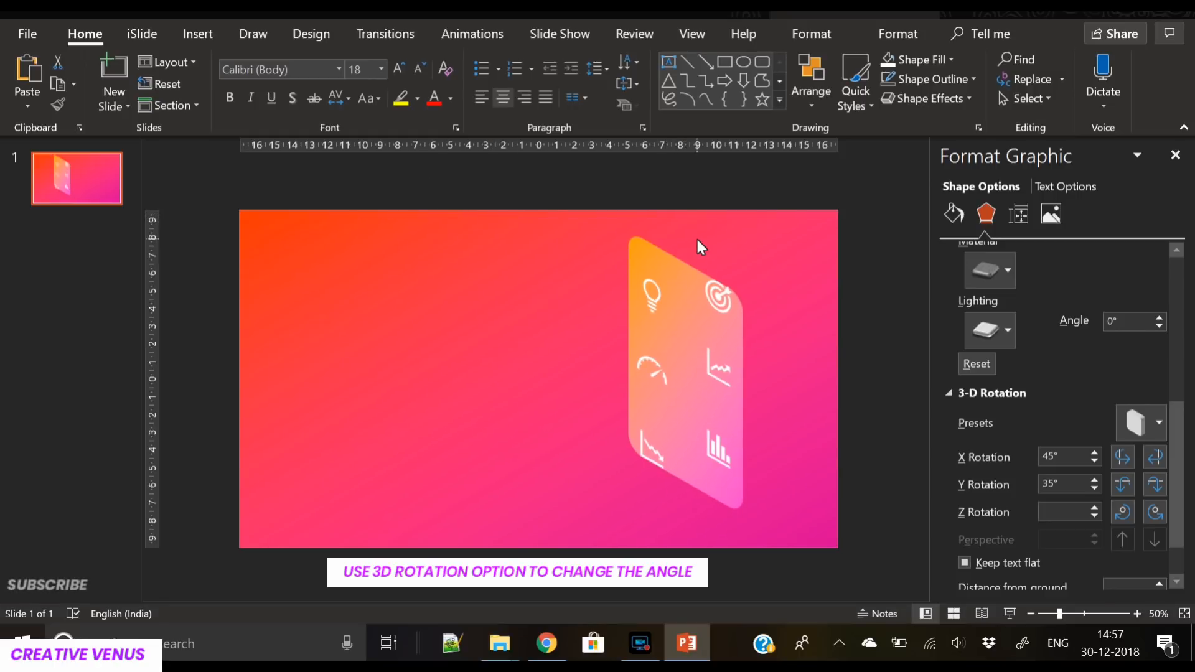
- Move the tilted icon panel to the slide's right side and duplicate the rounded rectangle behind it
click(719, 294)
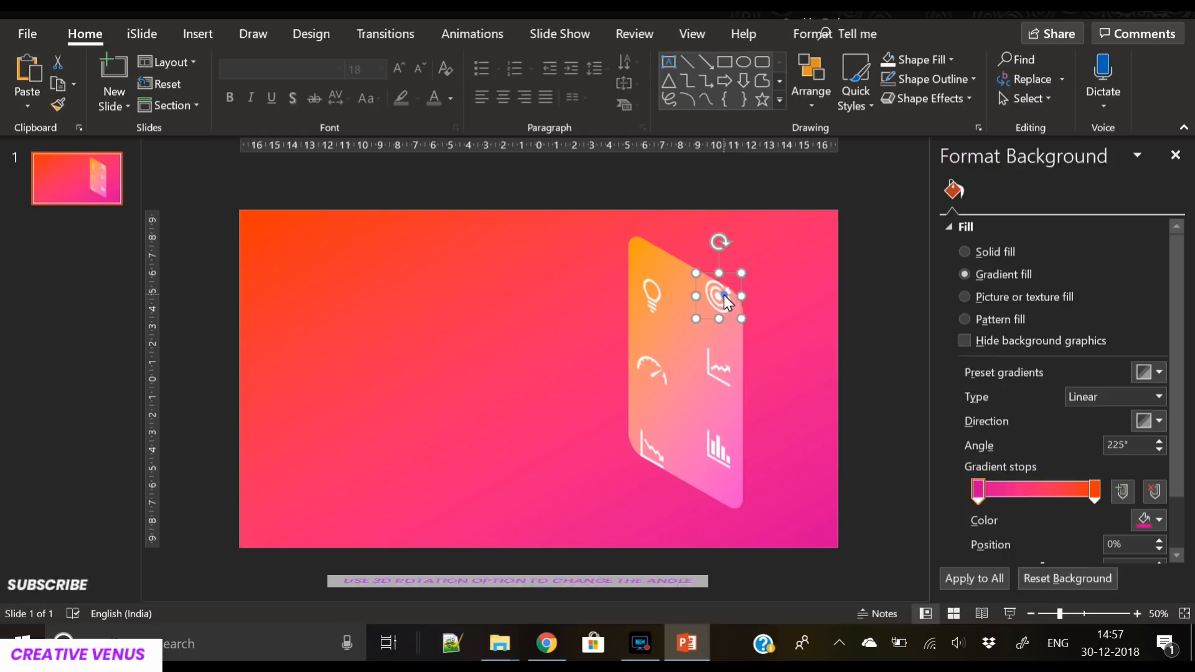
click(717, 297)
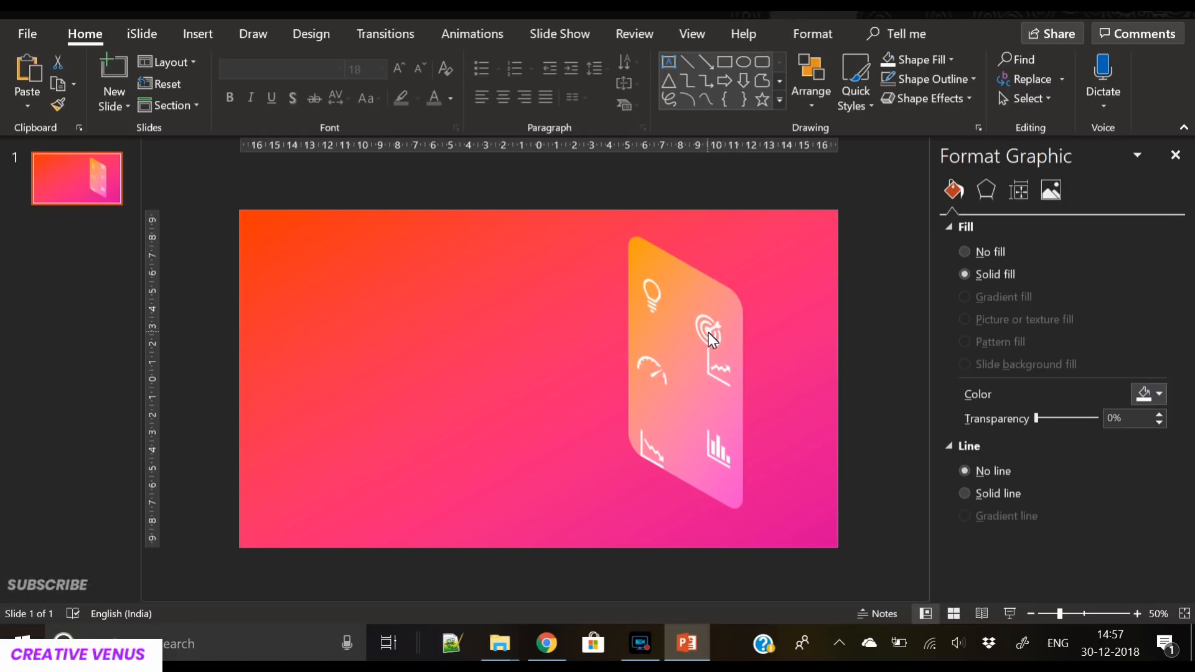
click(712, 327)
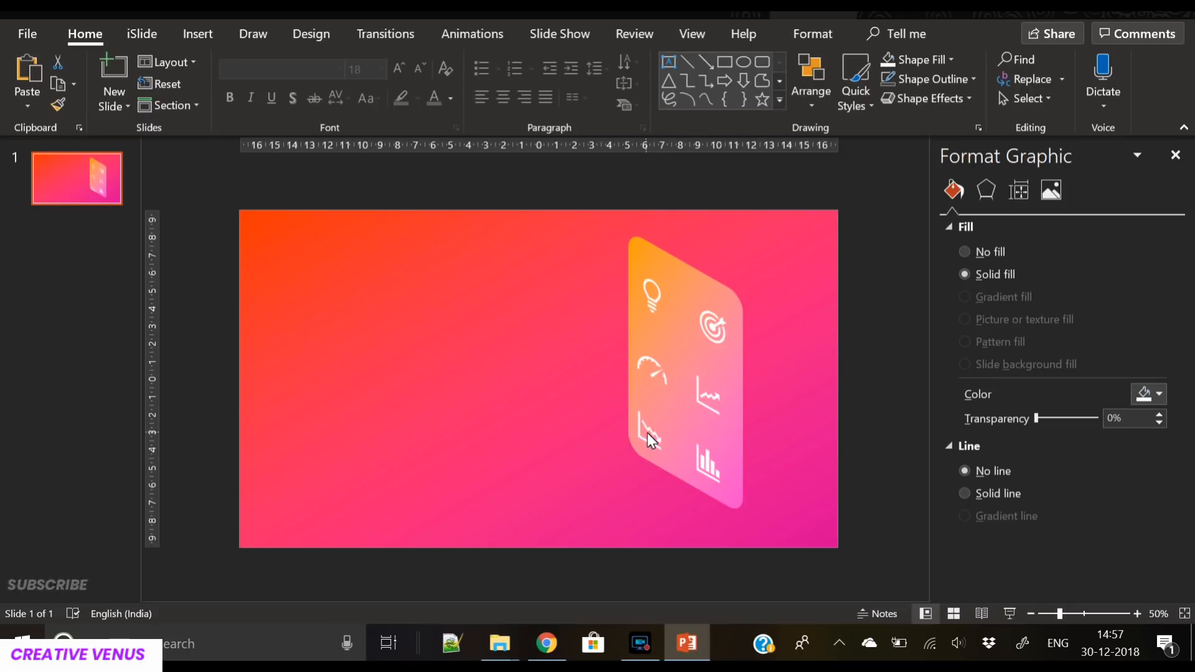
click(650, 428)
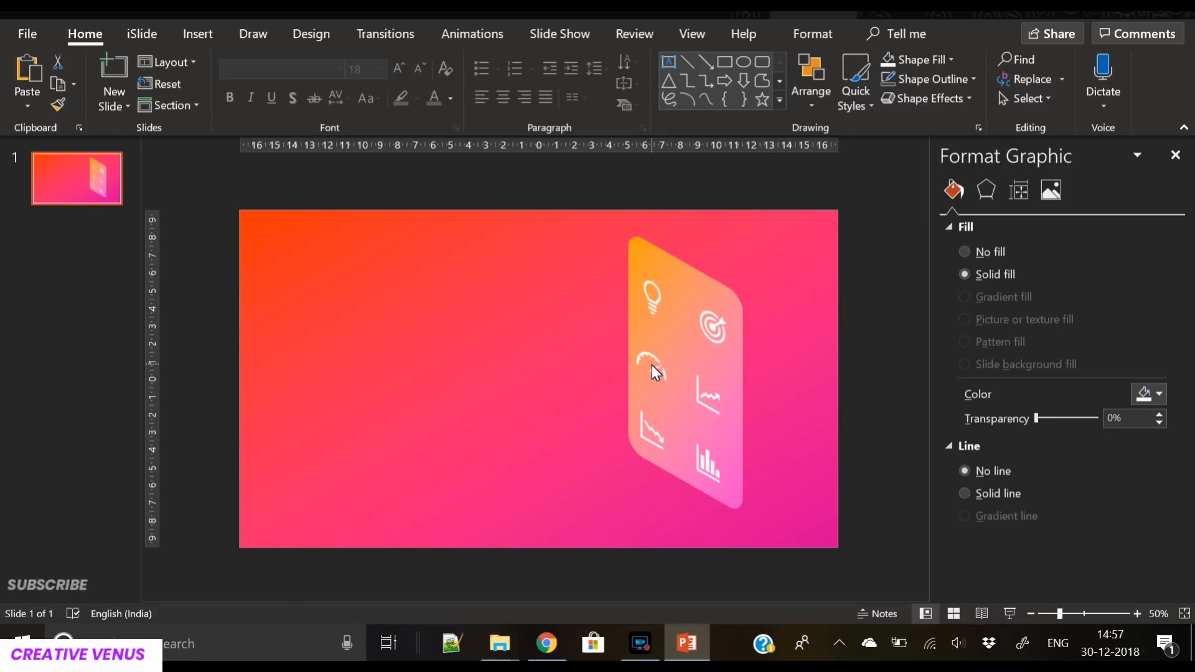
click(651, 362)
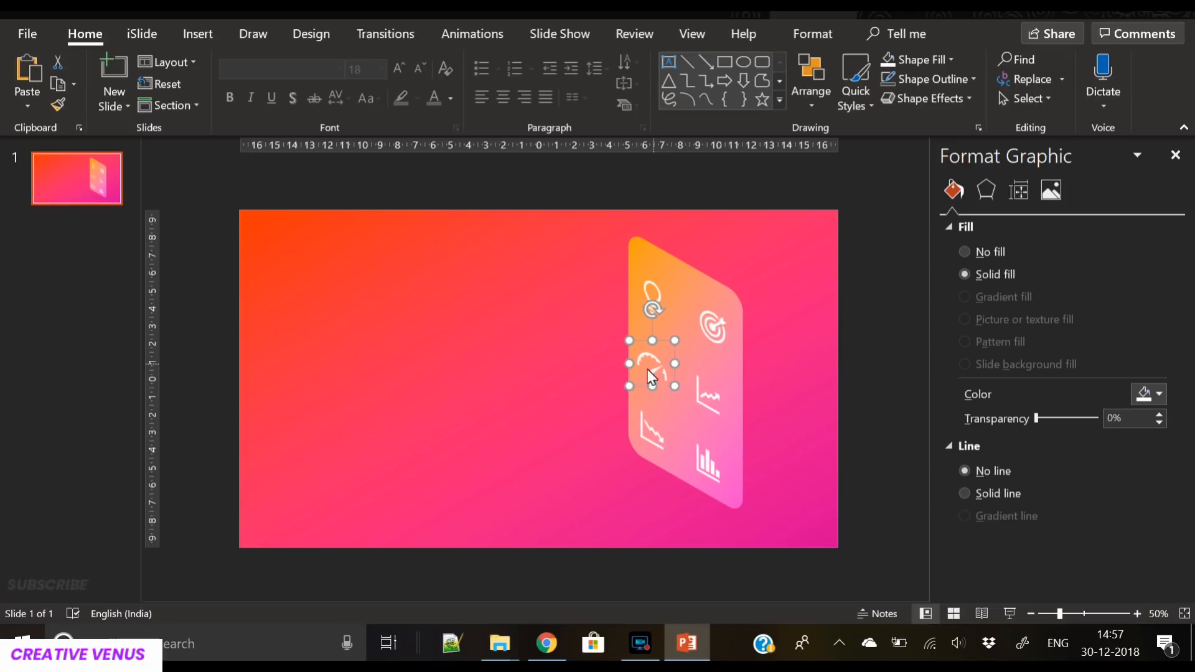
click(965, 274)
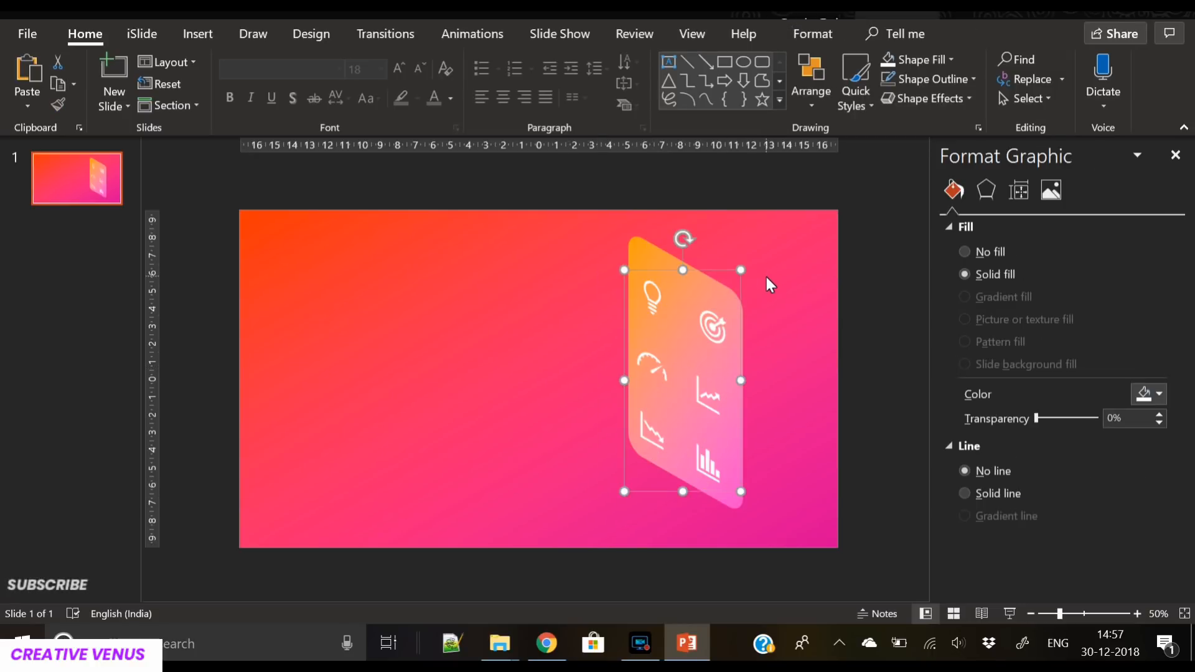
click(964, 252)
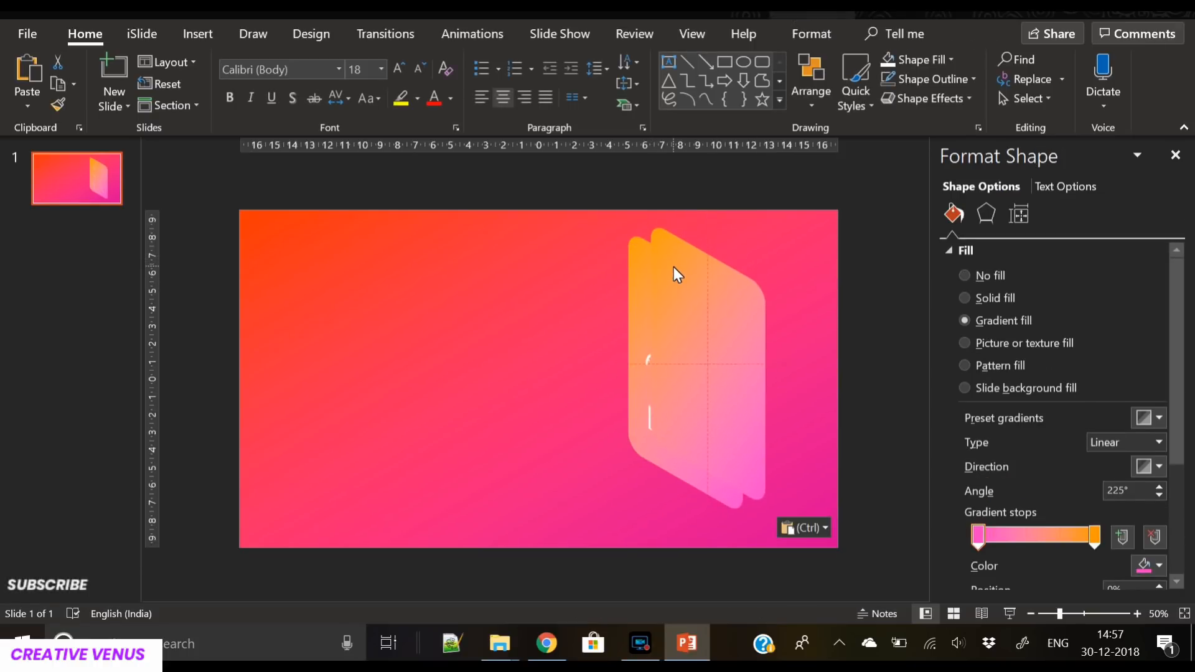
- Fill the duplicate back rectangle white, bring the gradient panel in front, and raise its transparency
right_click(678, 274)
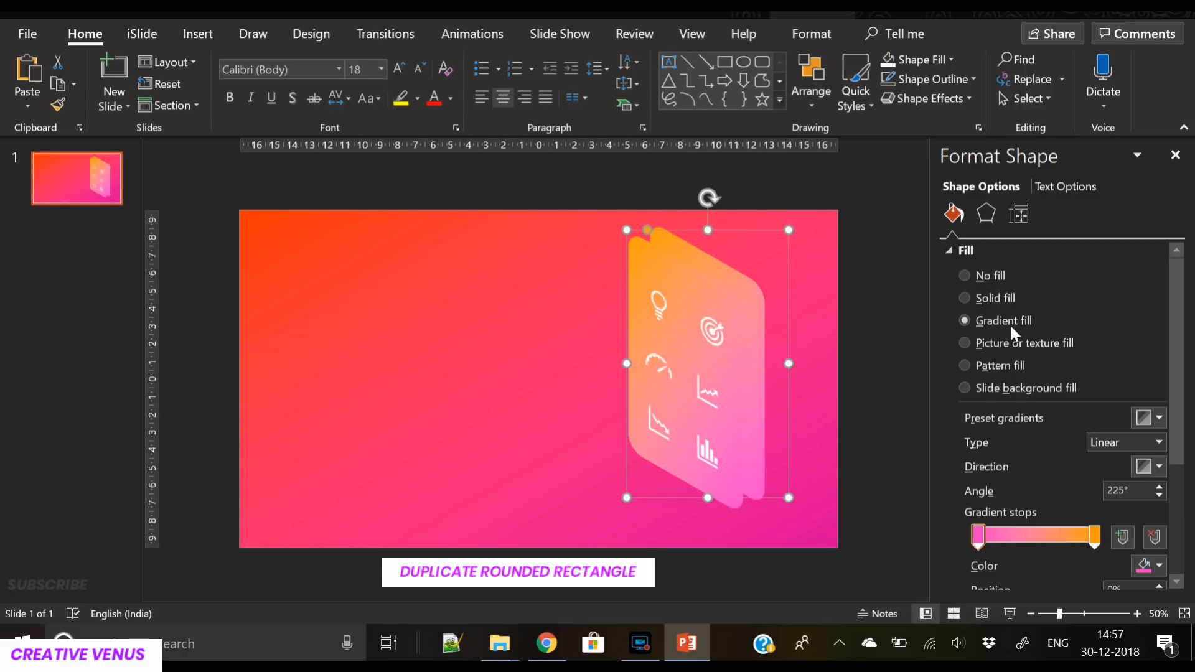
click(965, 298)
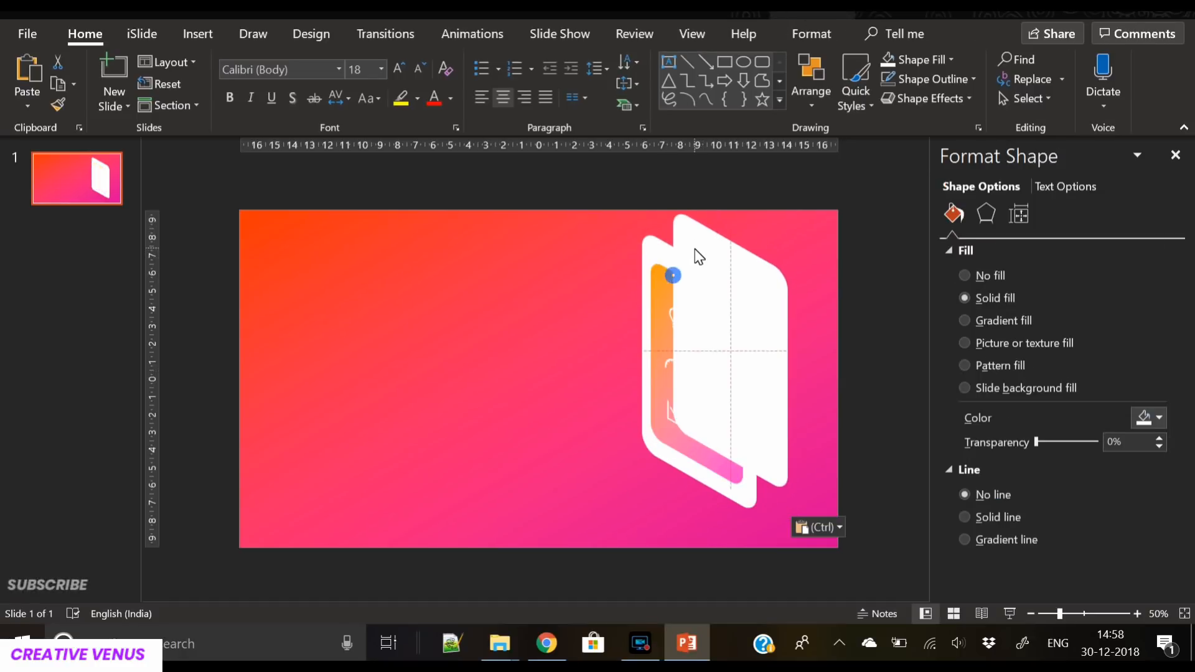
right_click(697, 255)
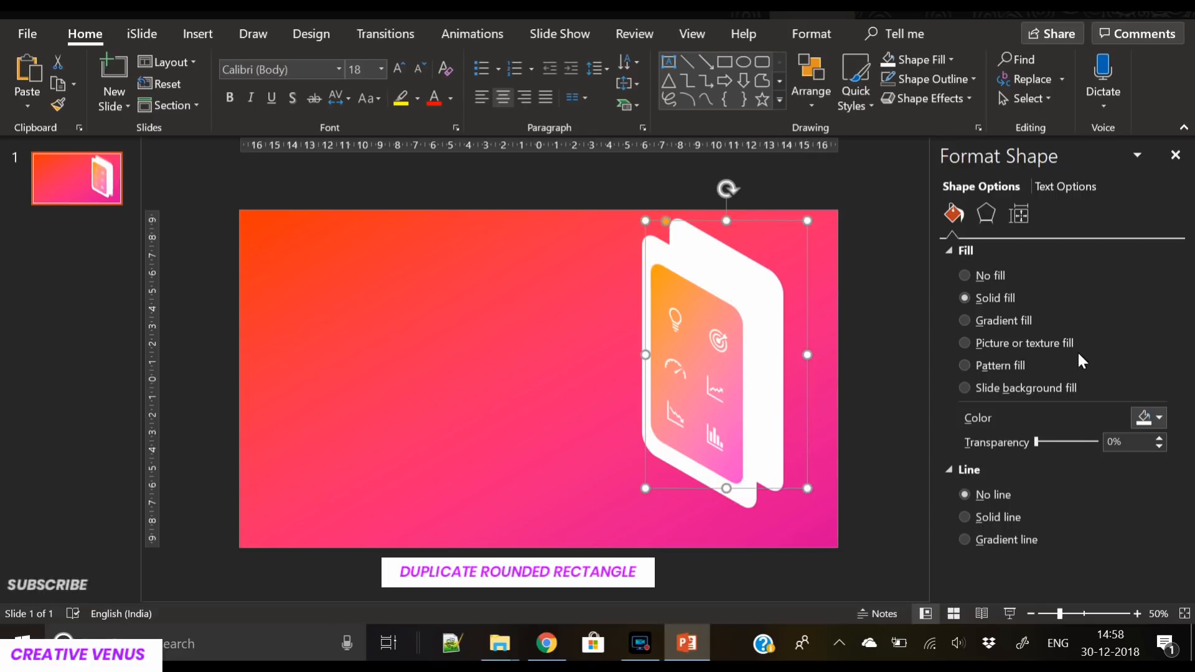
click(1160, 419)
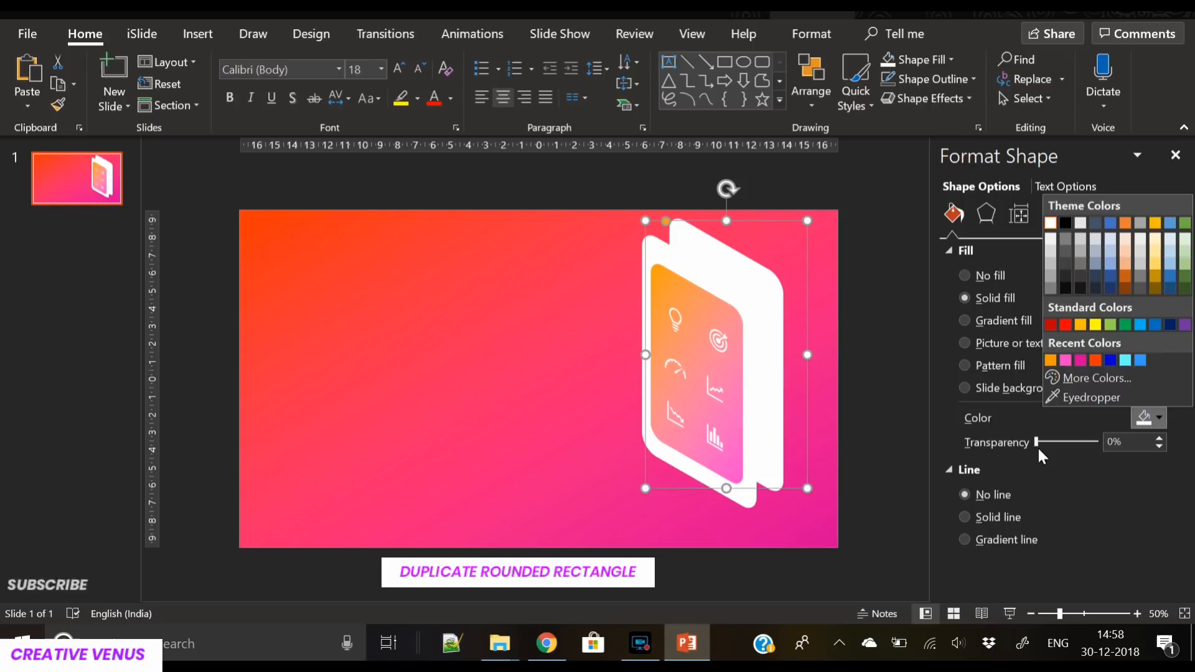
drag(1037, 442, 1074, 442)
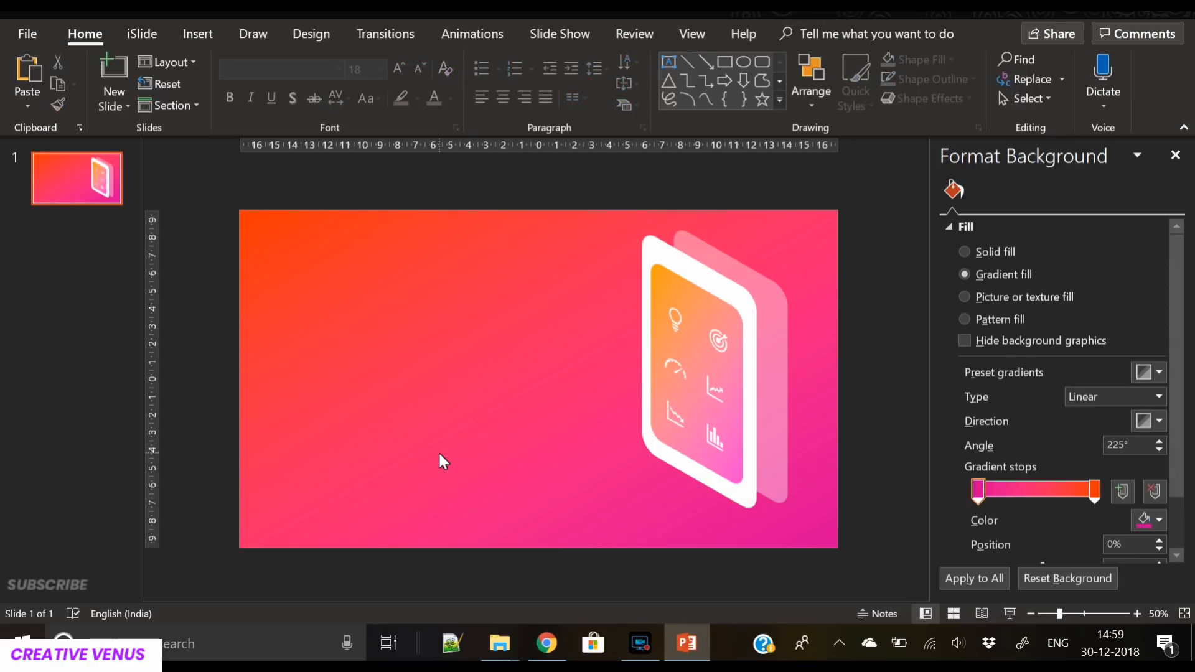
- Shrink the whole tilted phone graphic by dragging a corner handle inward
click(717, 288)
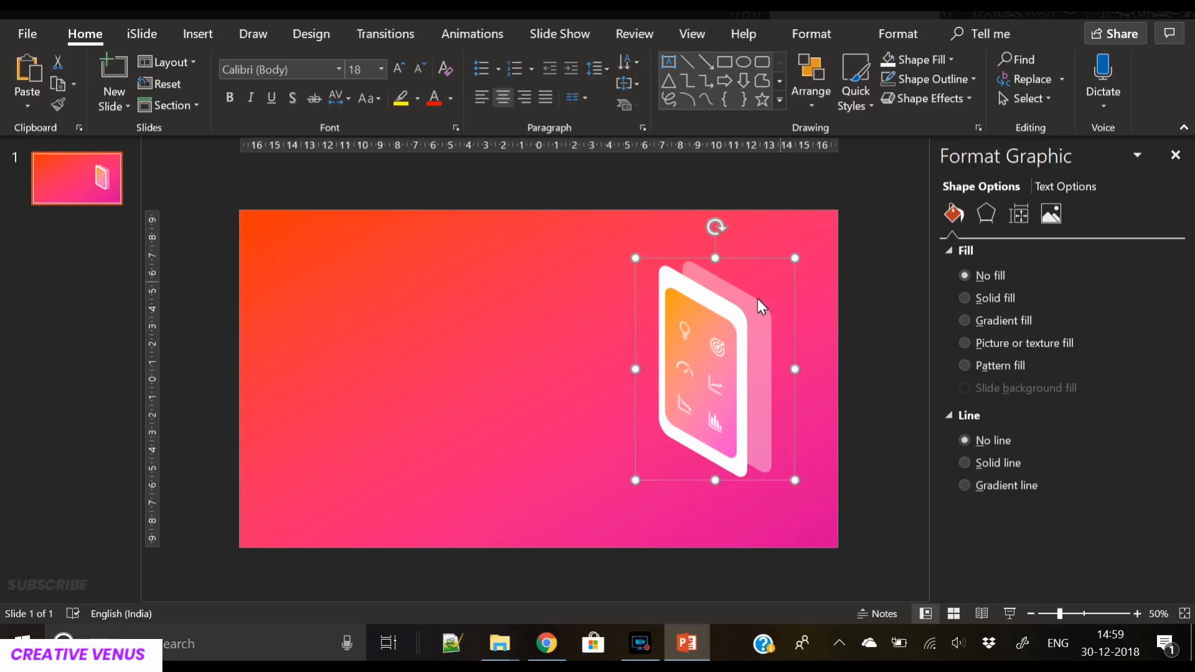
drag(758, 305, 610, 417)
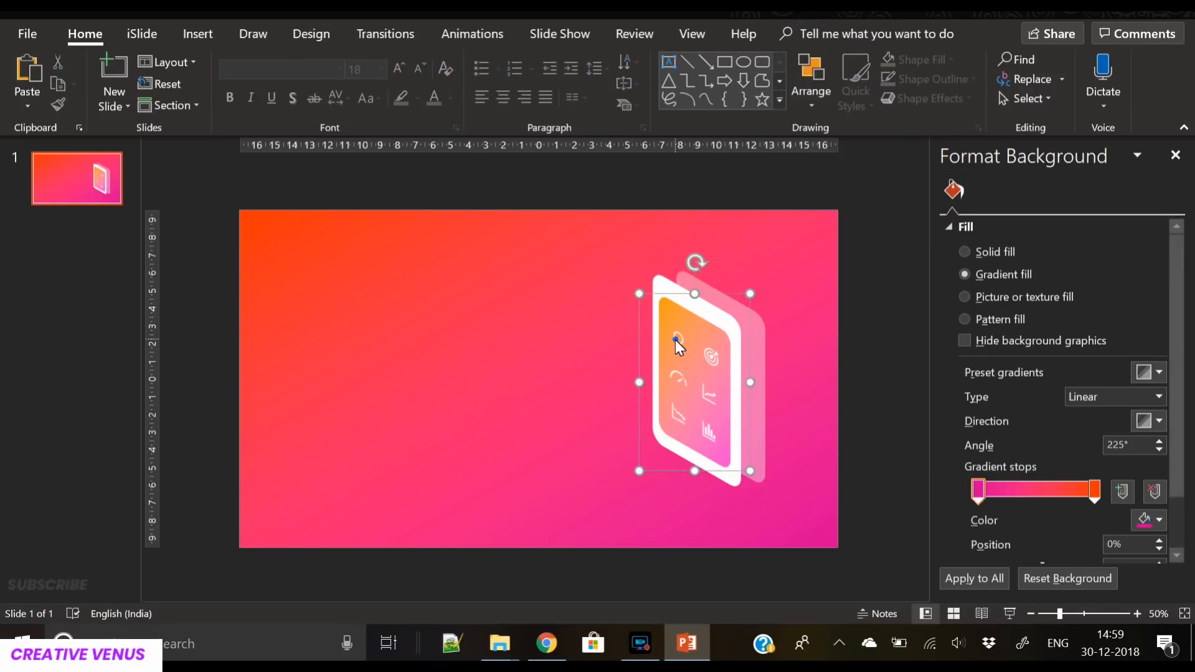
right_click(677, 344)
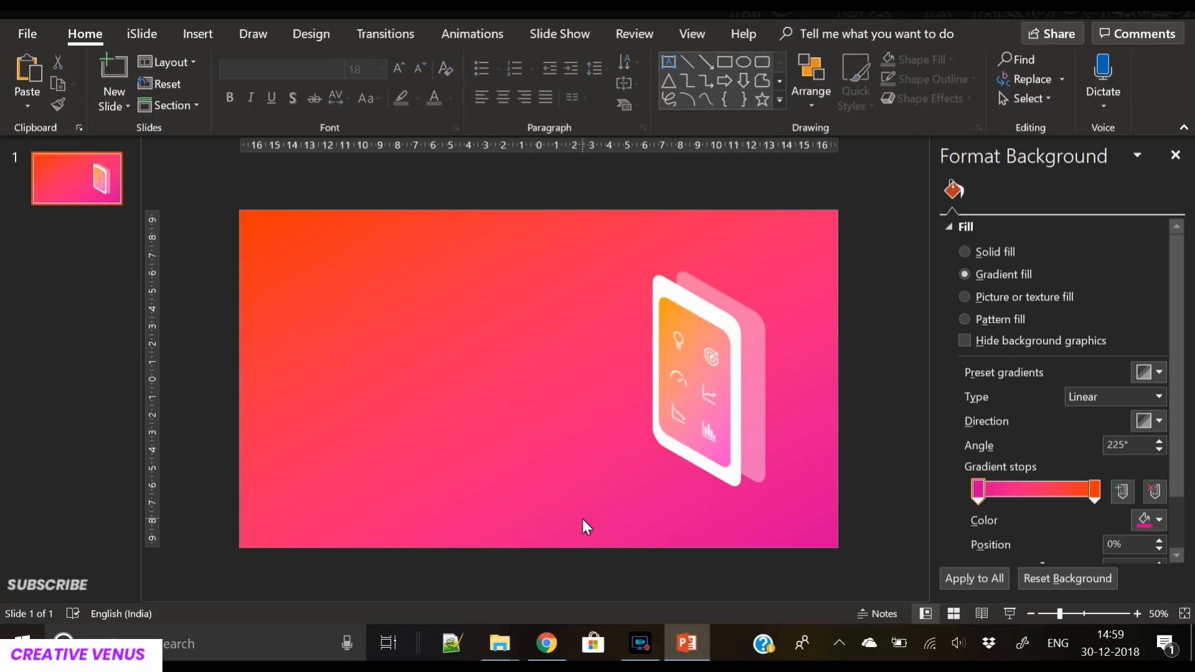
mouse_move(488, 309)
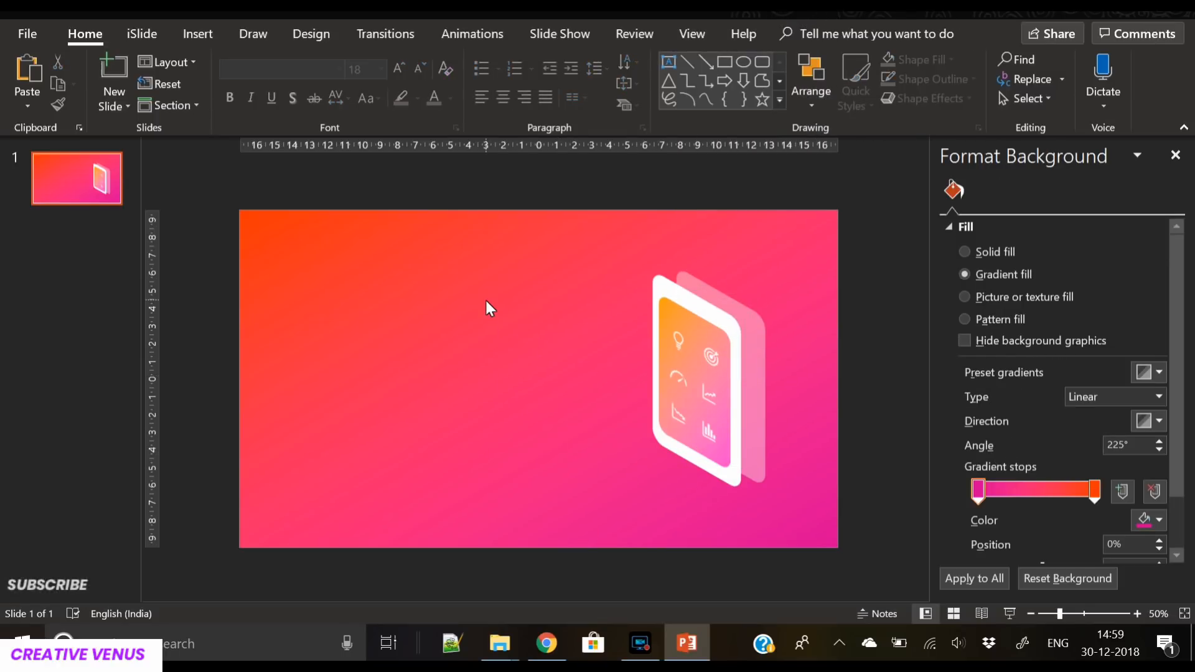
click(198, 33)
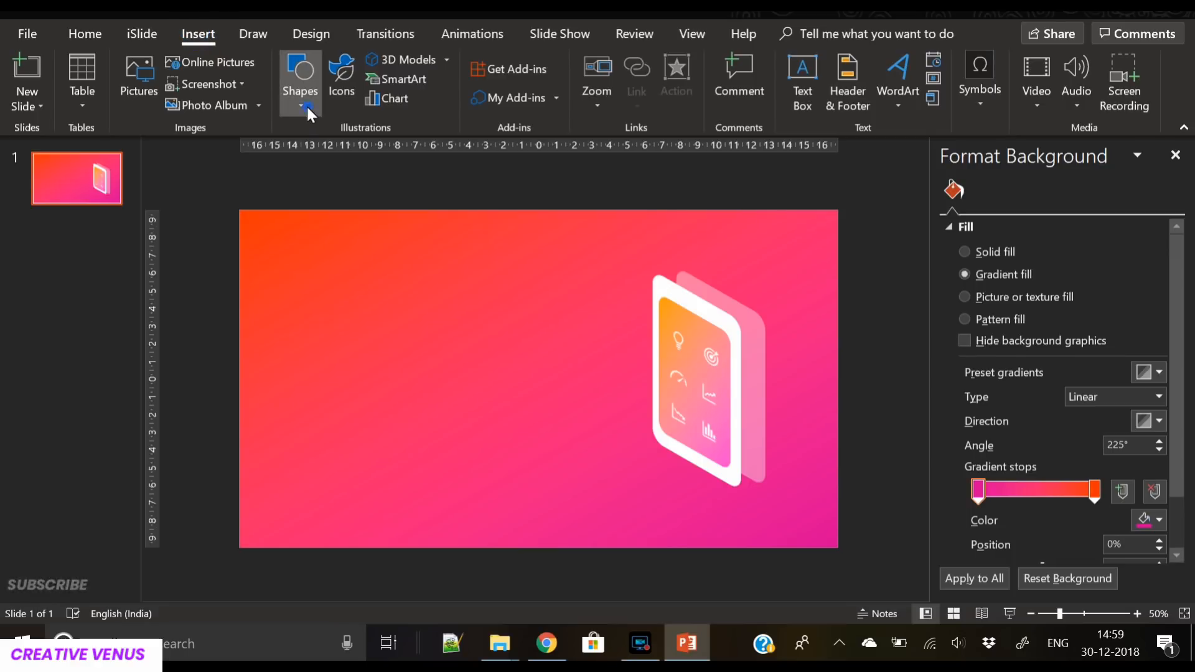
- Draw a circle left of the phone and size it to 11 cm by 11 cm
click(300, 76)
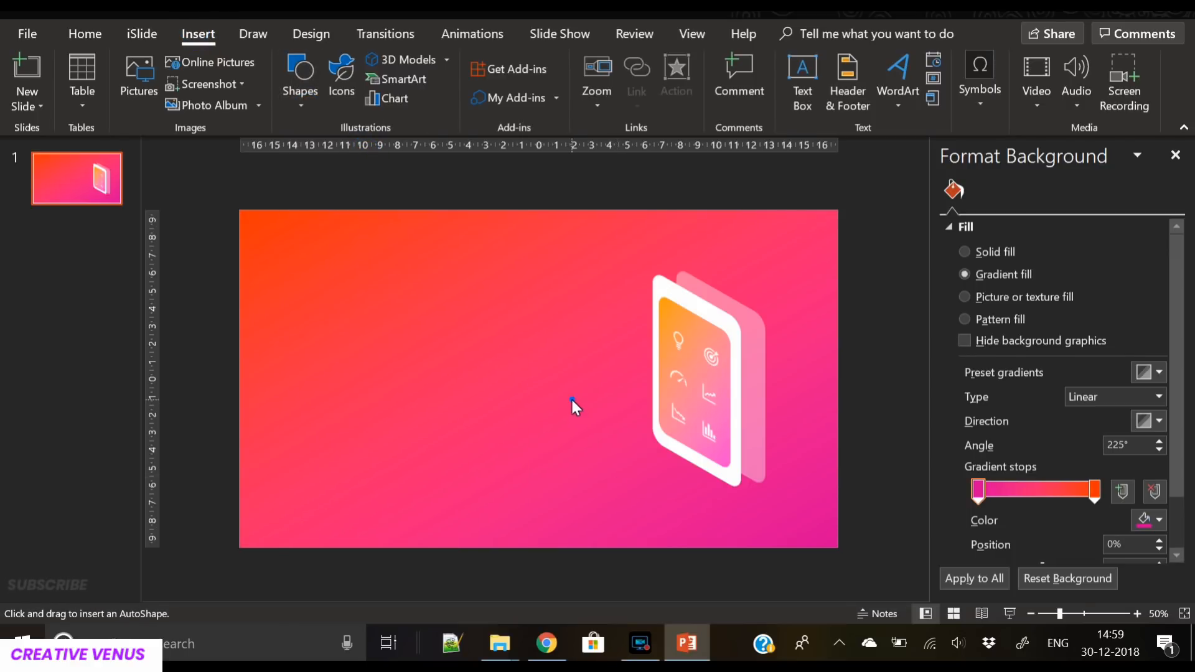
drag(477, 309, 665, 497)
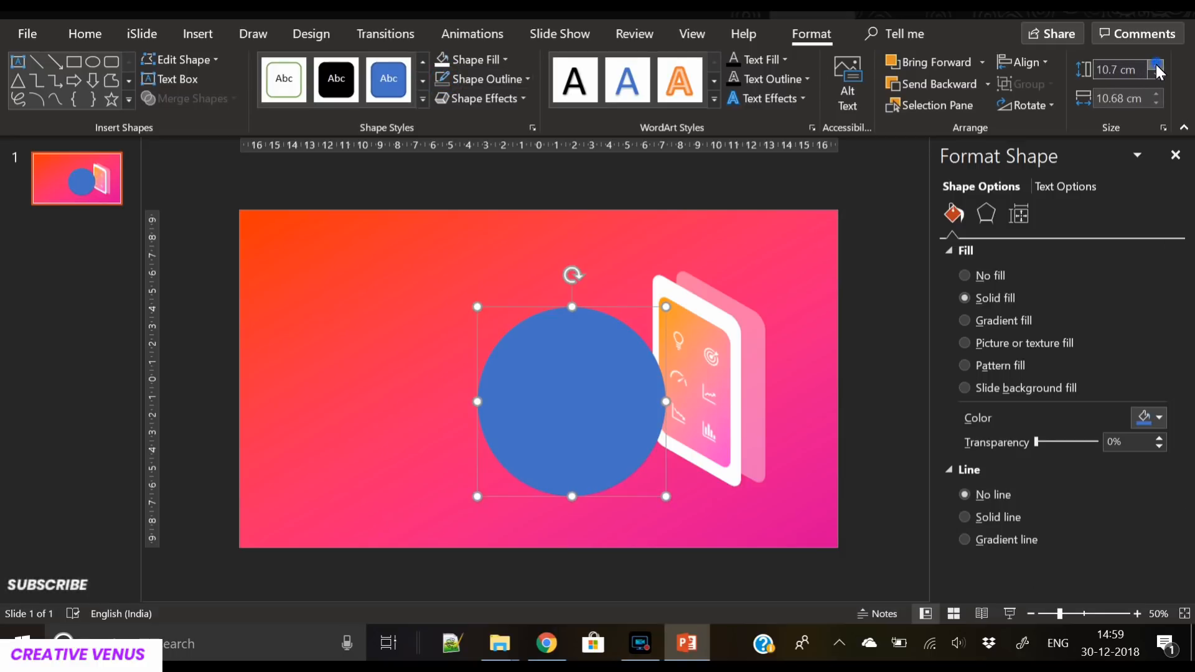
click(1156, 65)
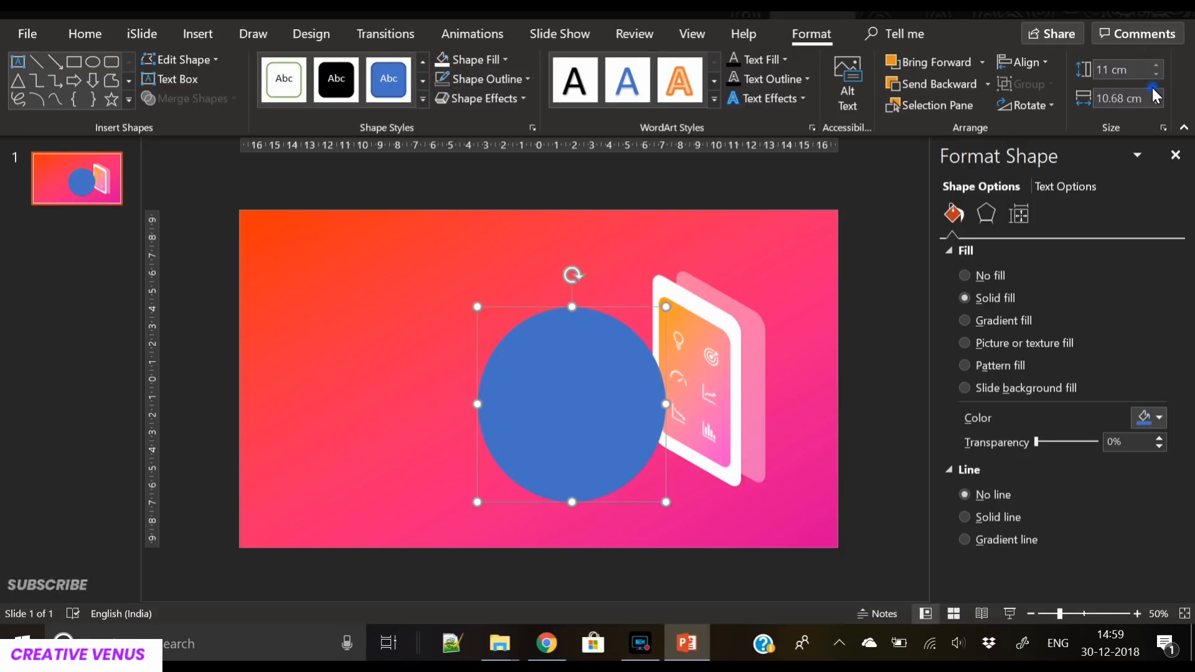
click(1154, 94)
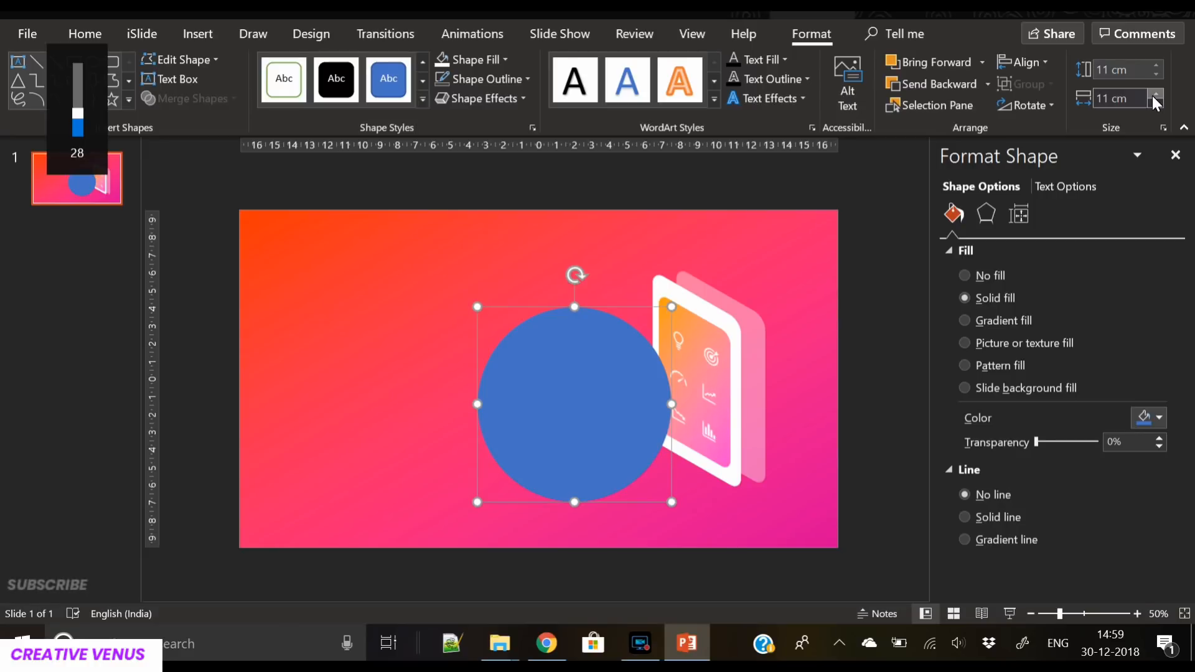
- Flatten the circle with a 3-D rotation, give it 23.5 pt depth and a light grey gradient fill
click(986, 215)
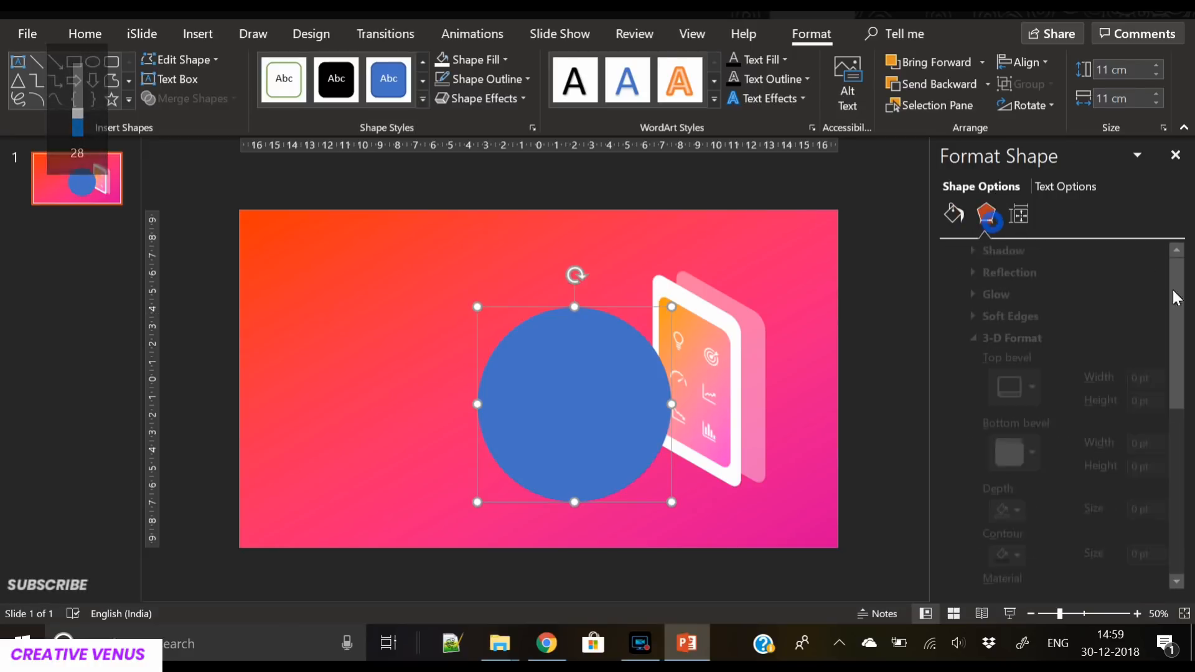
scroll(down, 3)
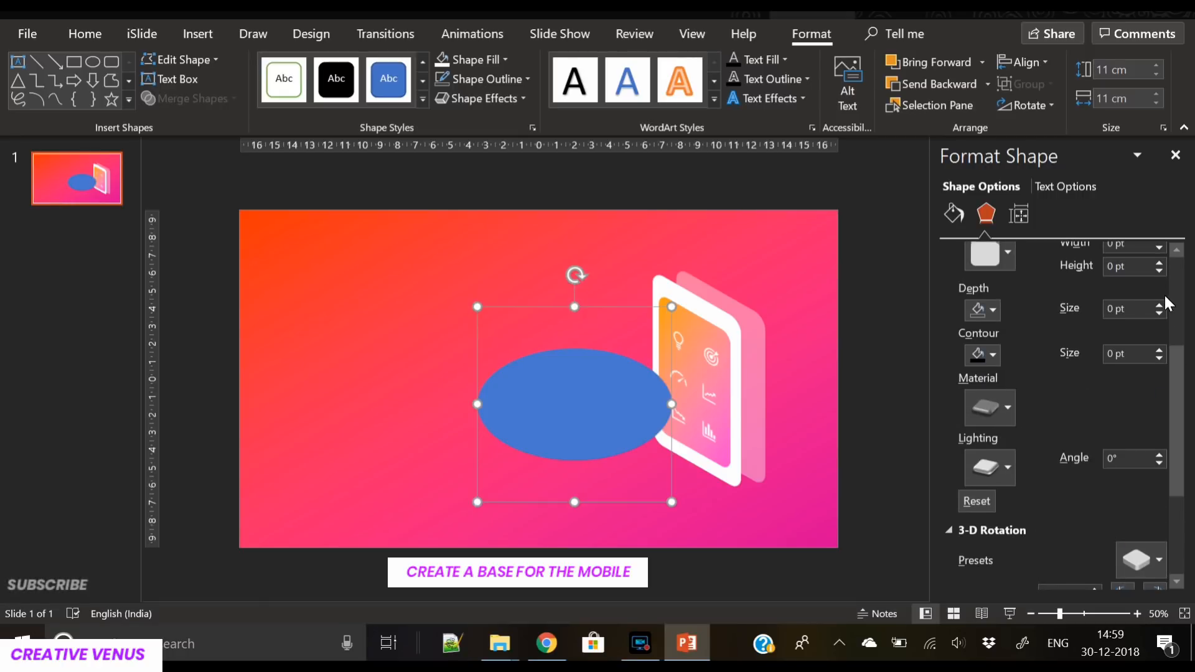
click(1157, 304)
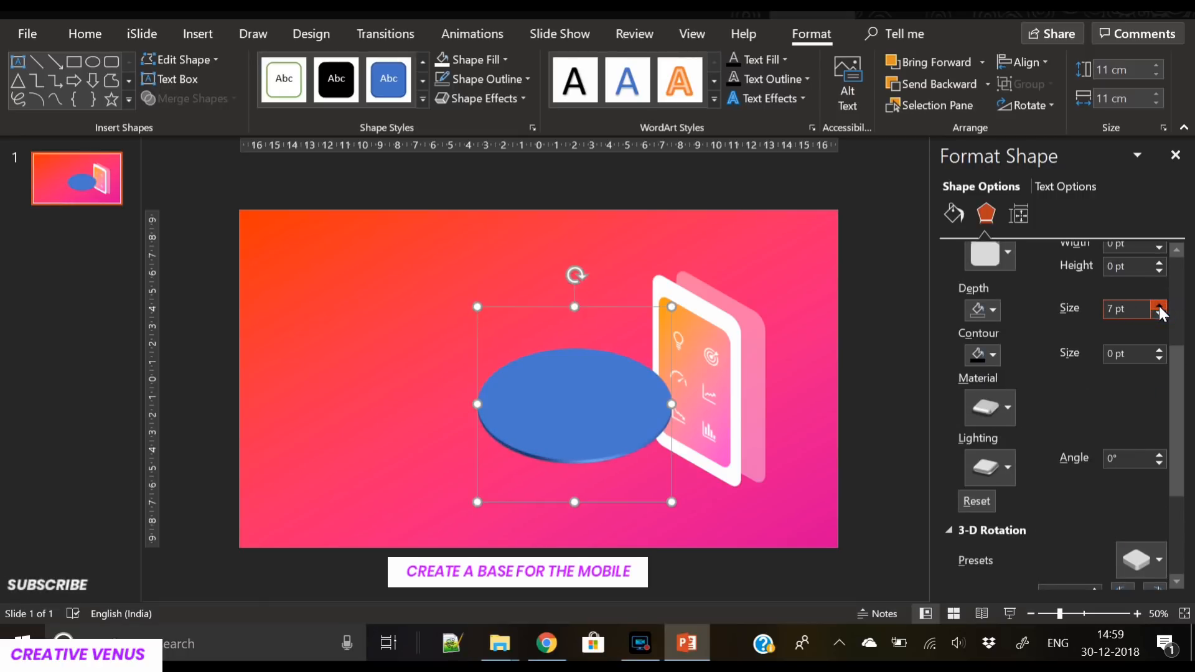
click(1159, 306)
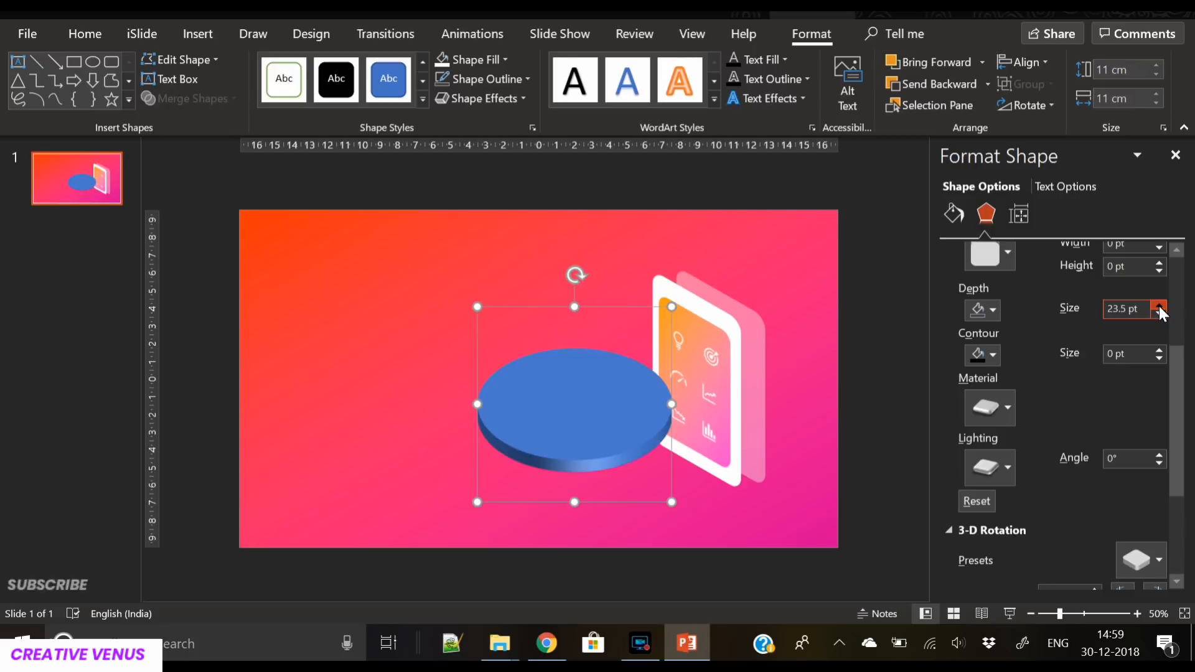
click(952, 214)
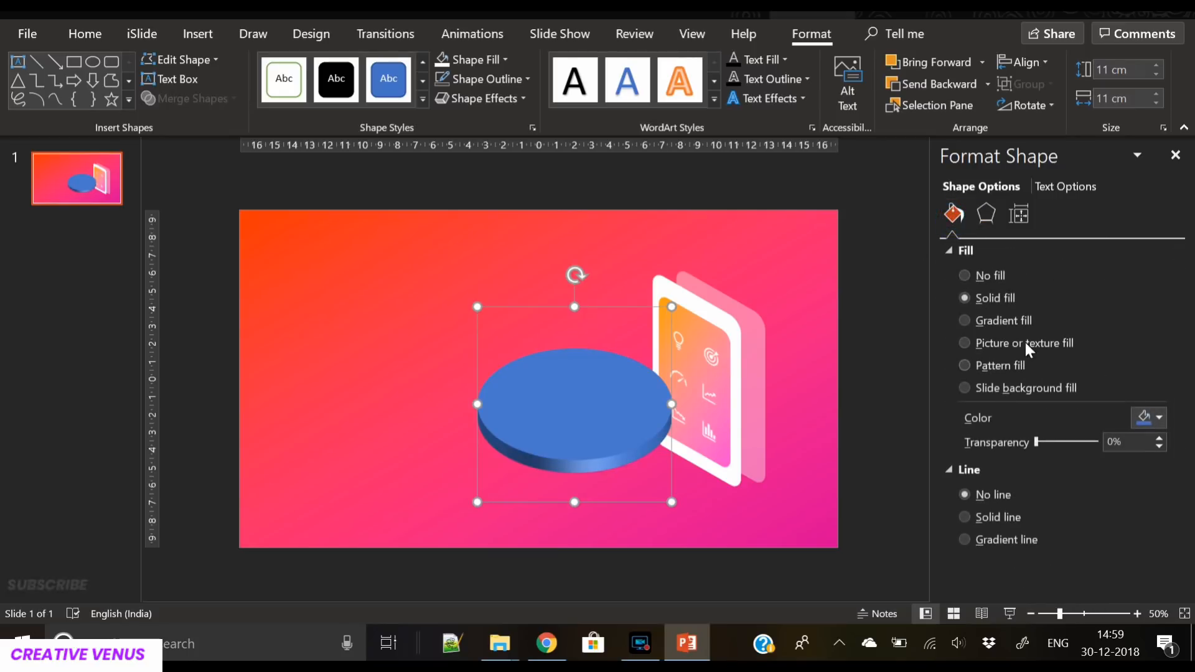
click(967, 320)
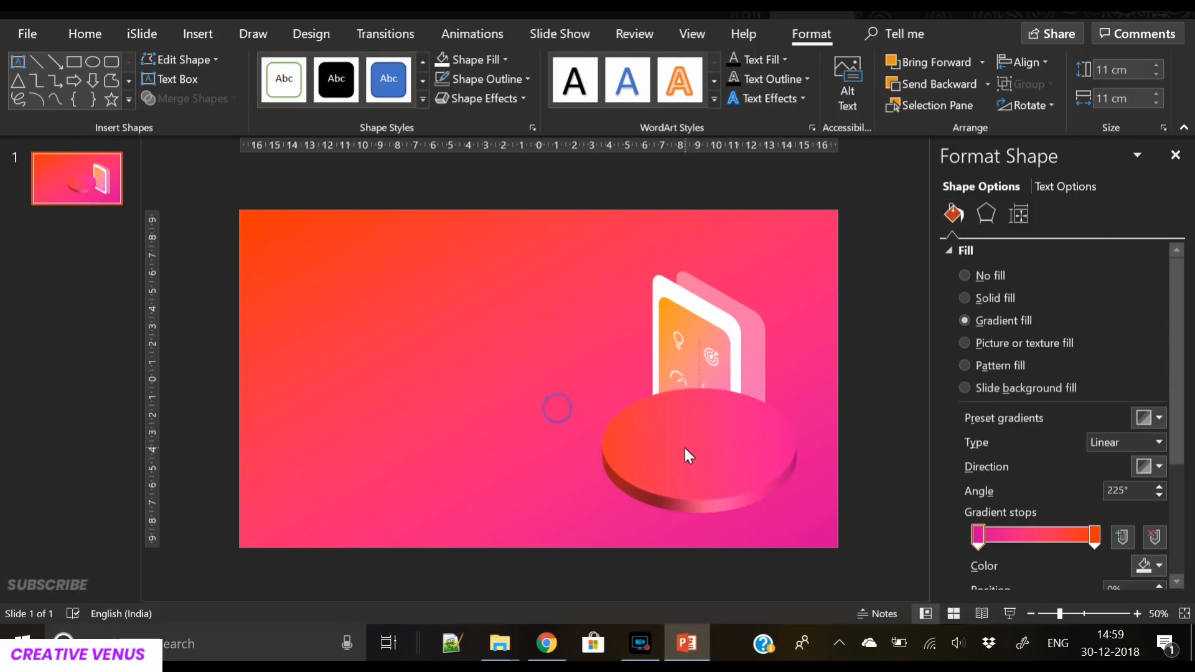
click(690, 456)
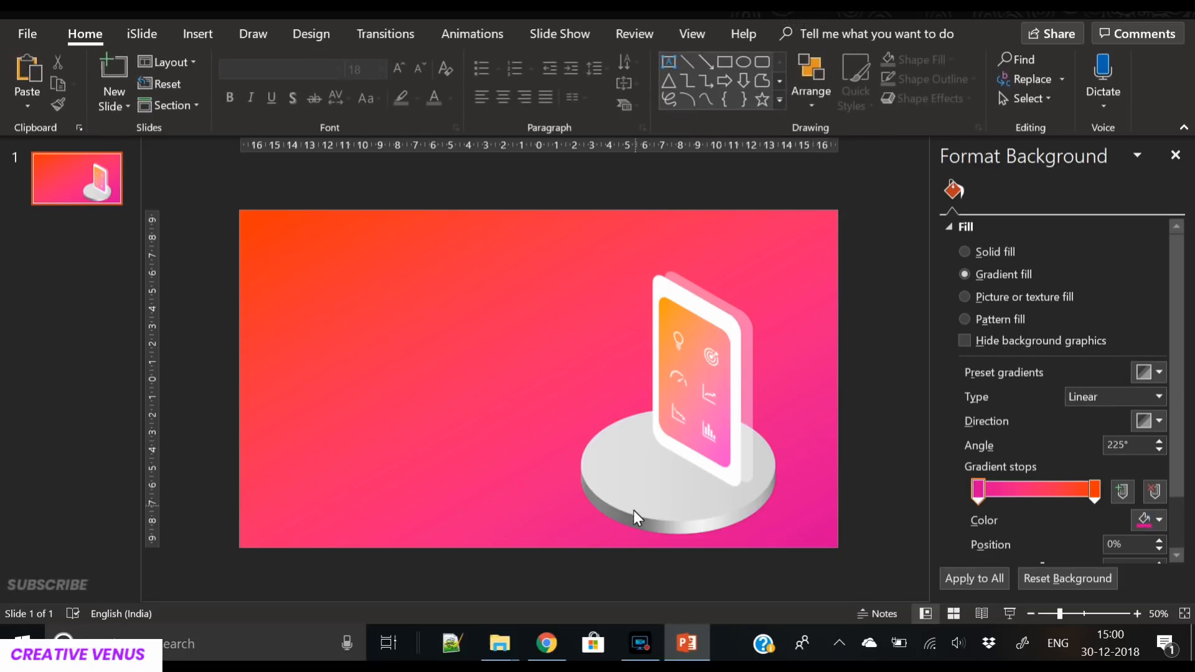
- Remove the copied disc's 3-D depth so it becomes a flat gradient ellipse
click(678, 366)
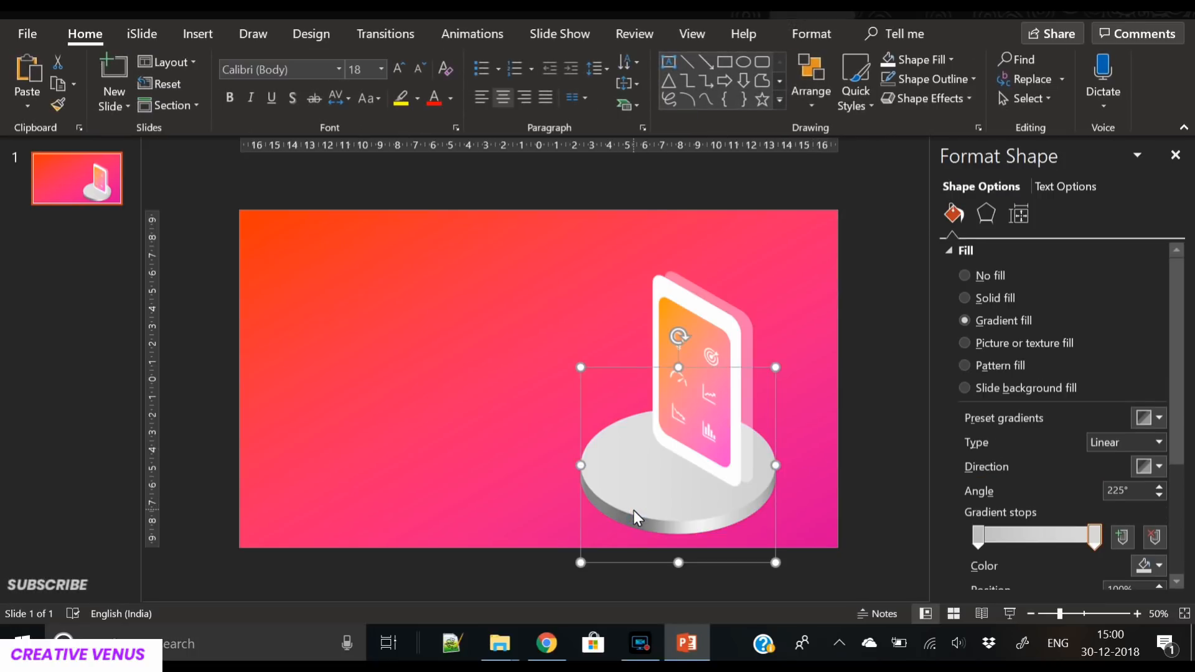
mouse_move(709, 535)
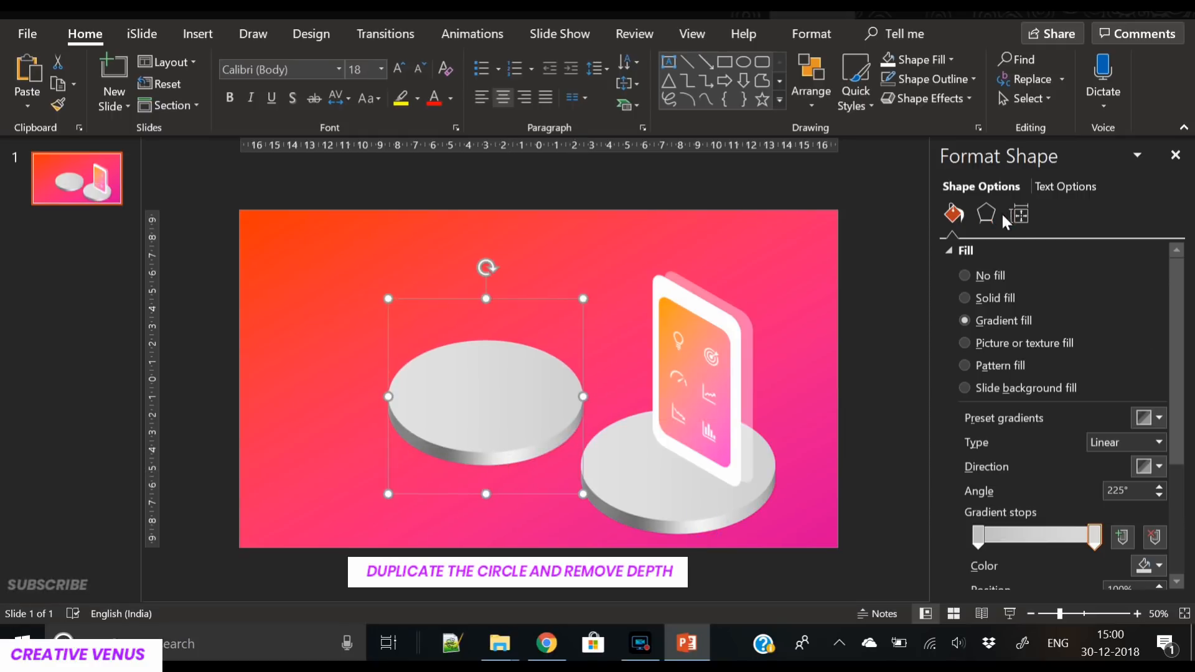
click(986, 213)
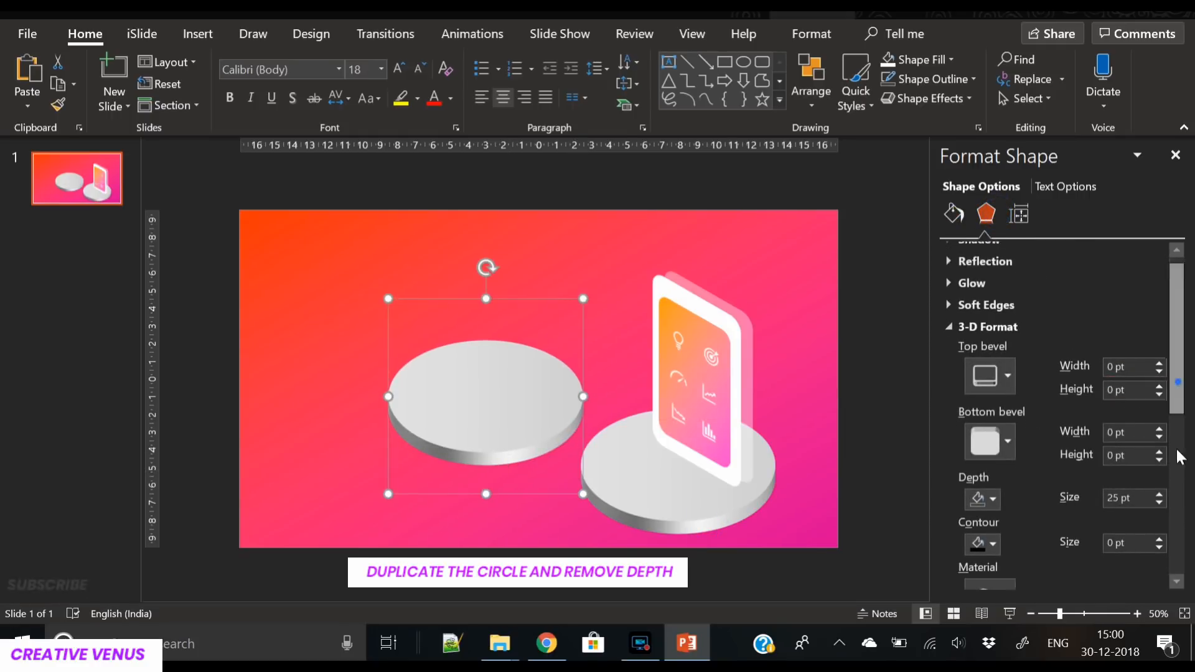
scroll(down, 3)
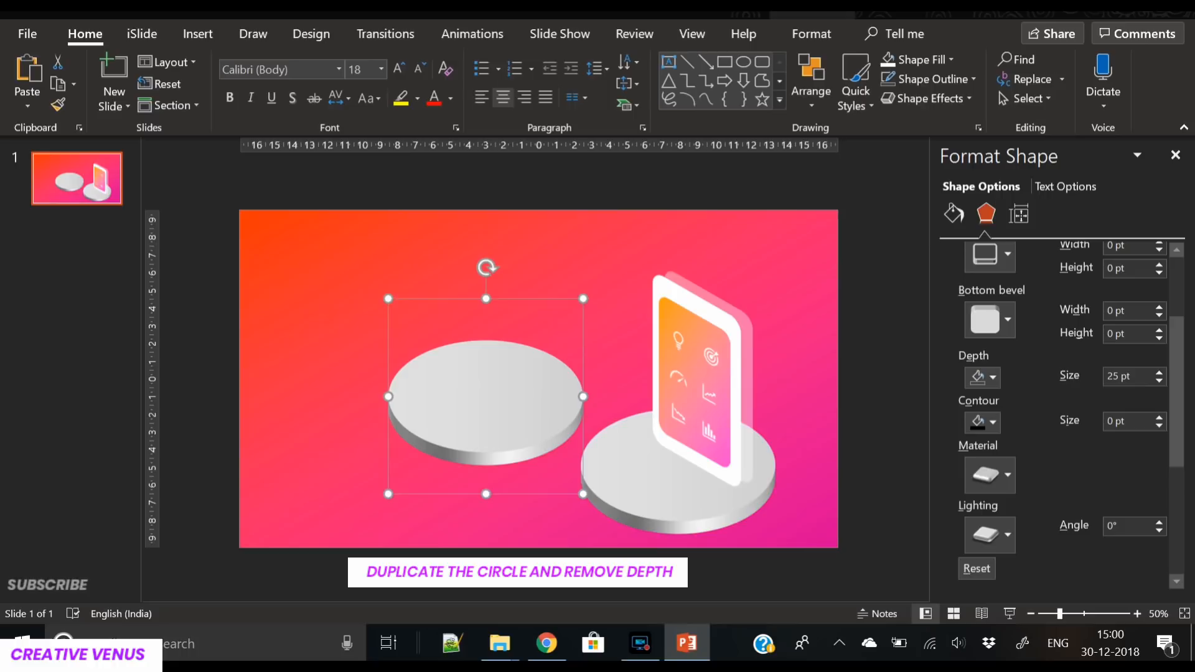
click(1159, 381)
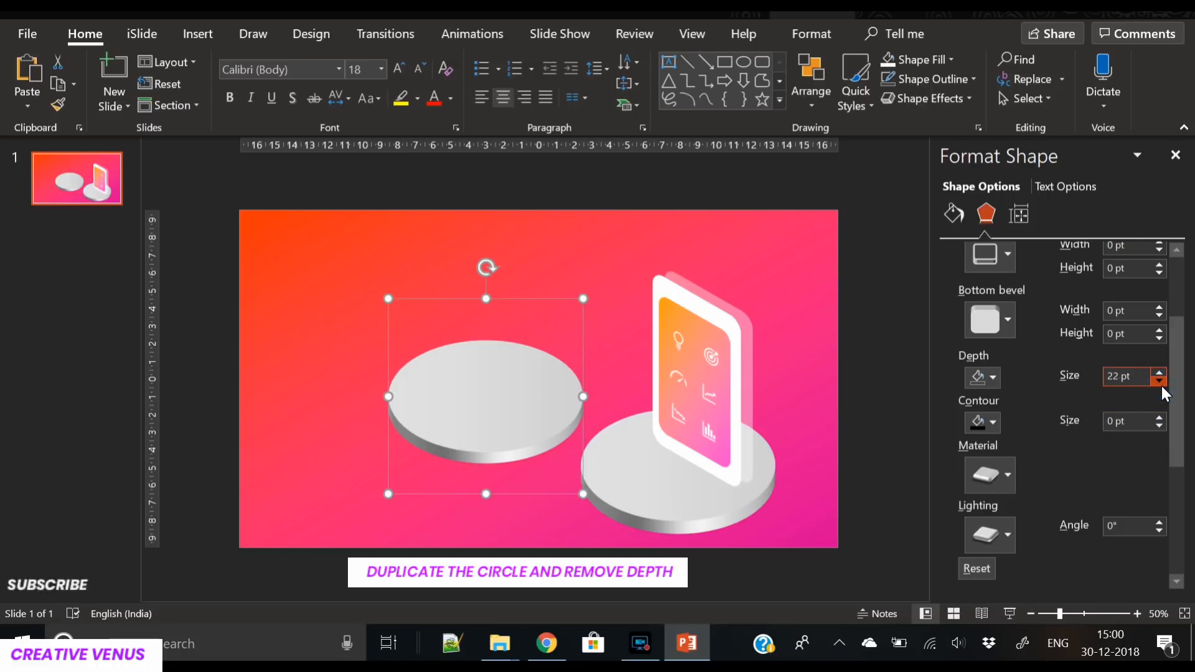
click(1160, 381)
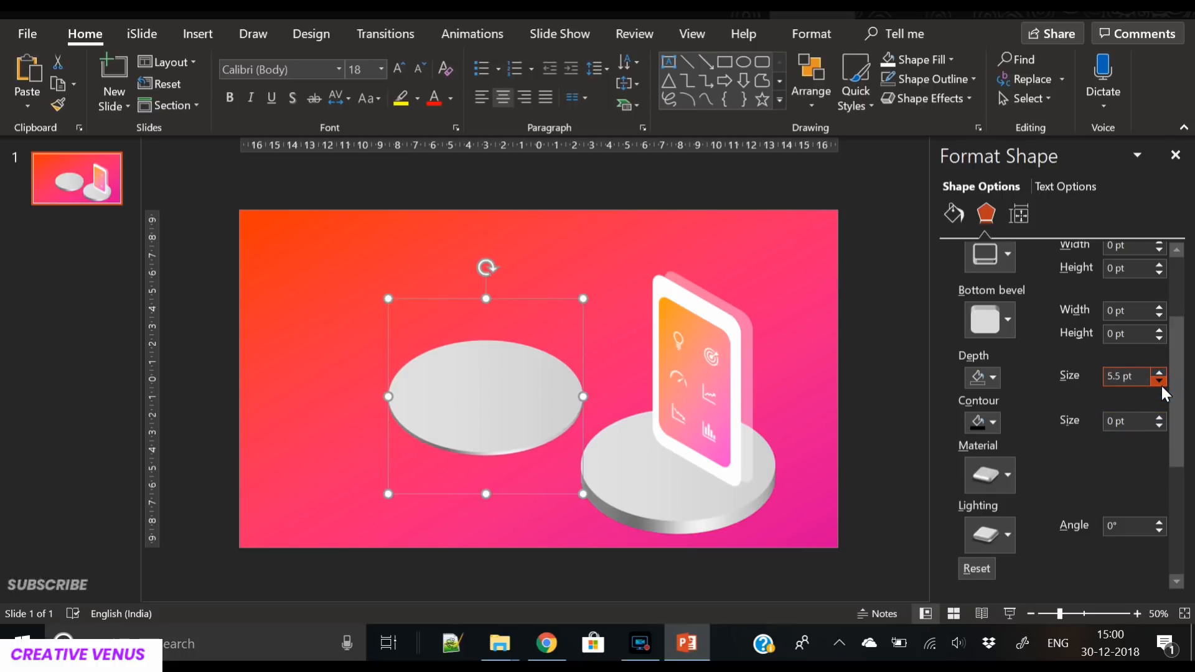
click(1160, 381)
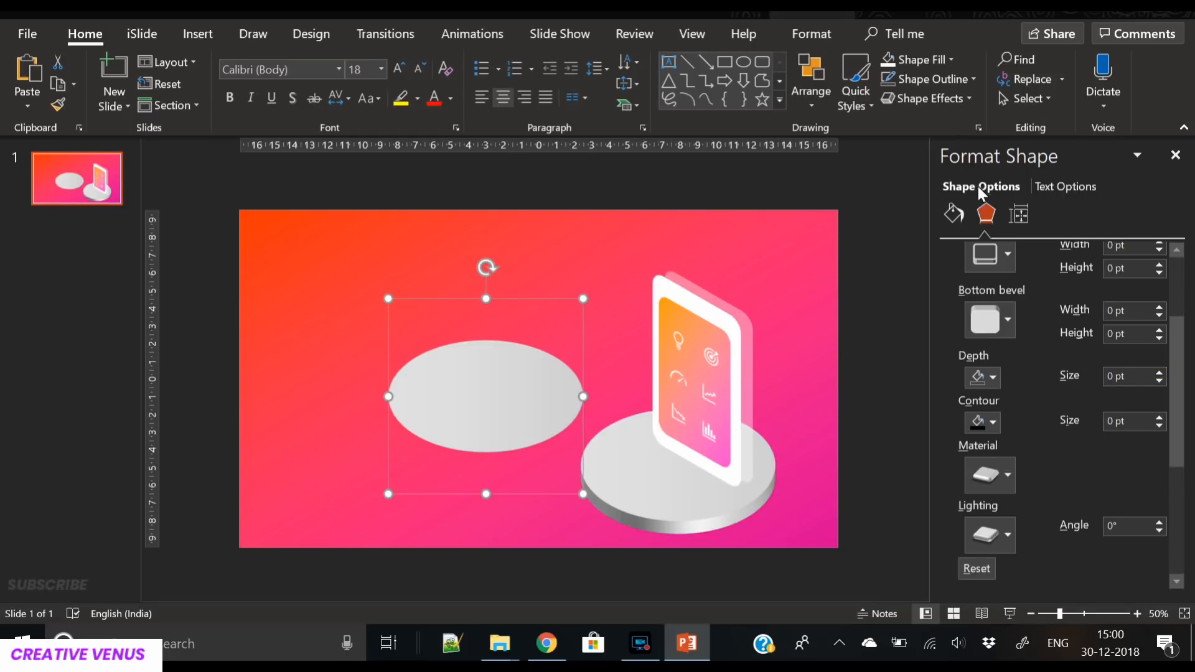
click(953, 214)
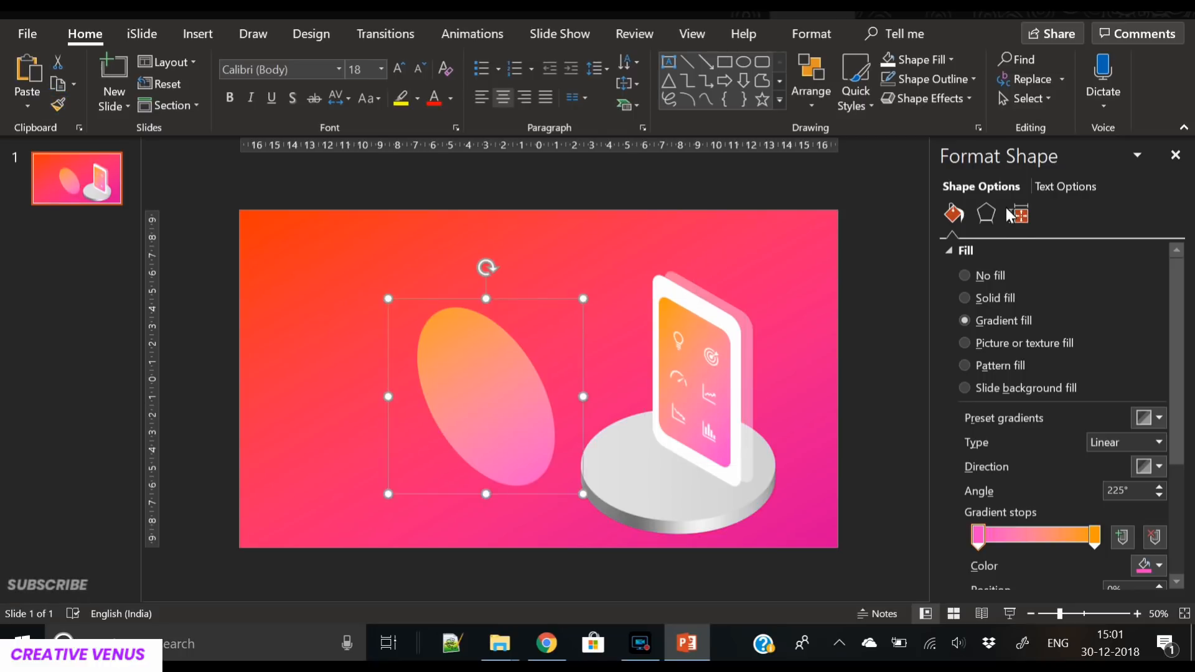
- Place the flat orange-to-pink ellipse onto the top face of the white base
click(986, 214)
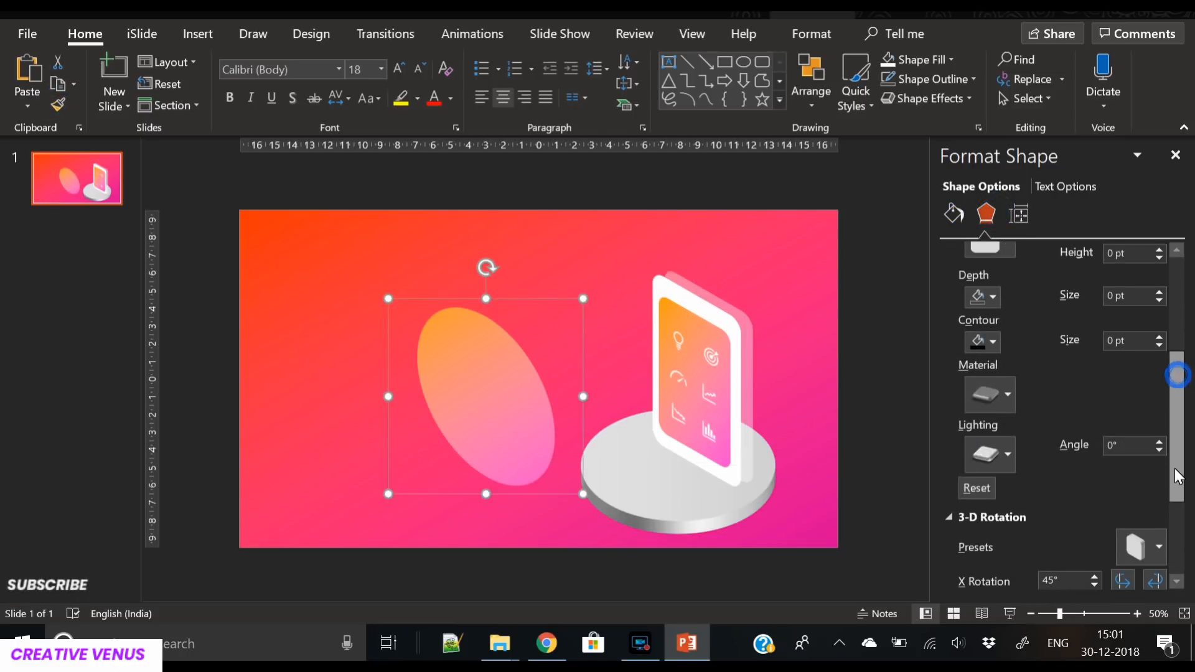
scroll(down, 3)
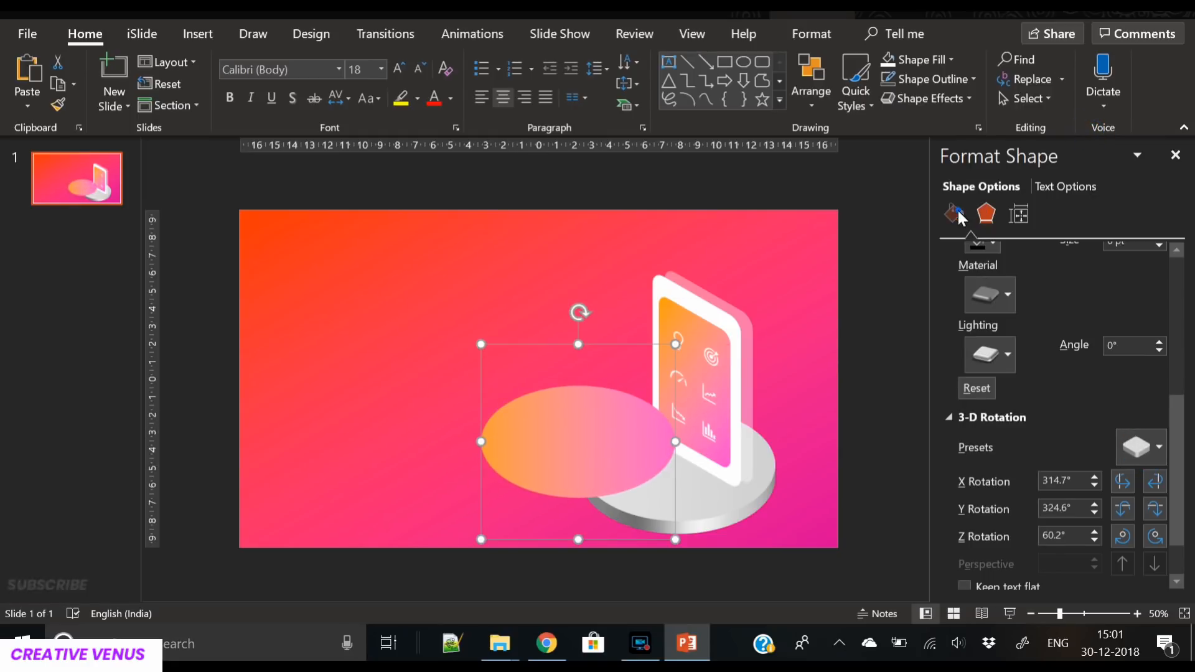
click(954, 214)
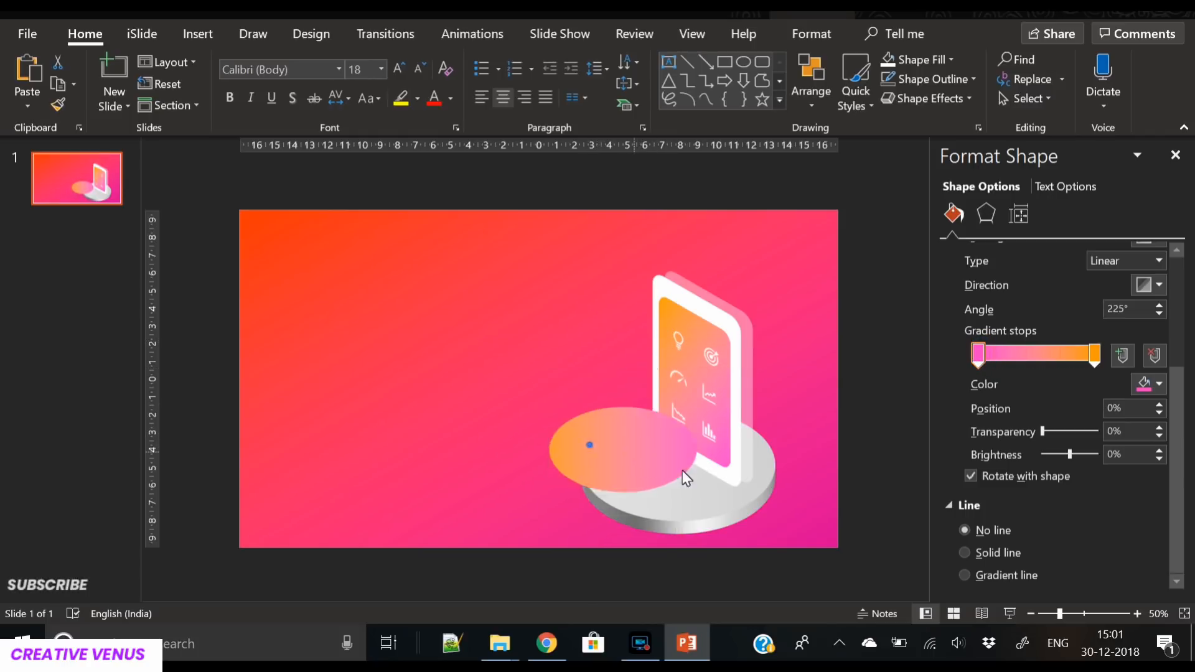
drag(618, 445, 679, 470)
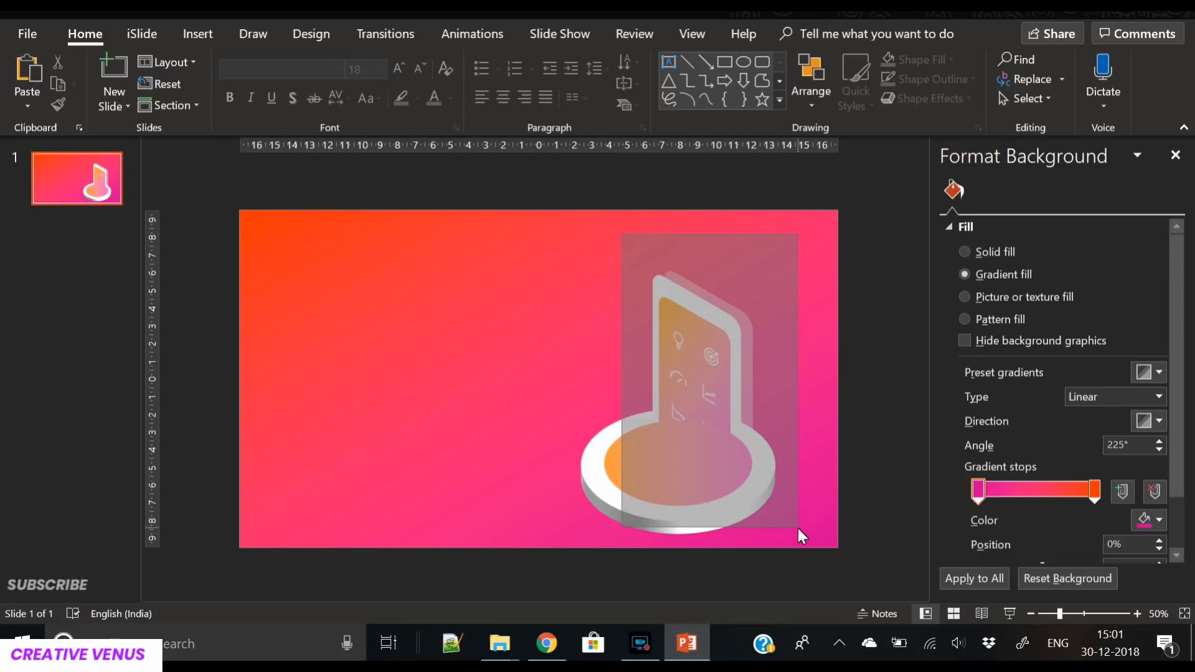
- Bring the phone graphic to the front so it stands on the gradient top
right_click(736, 335)
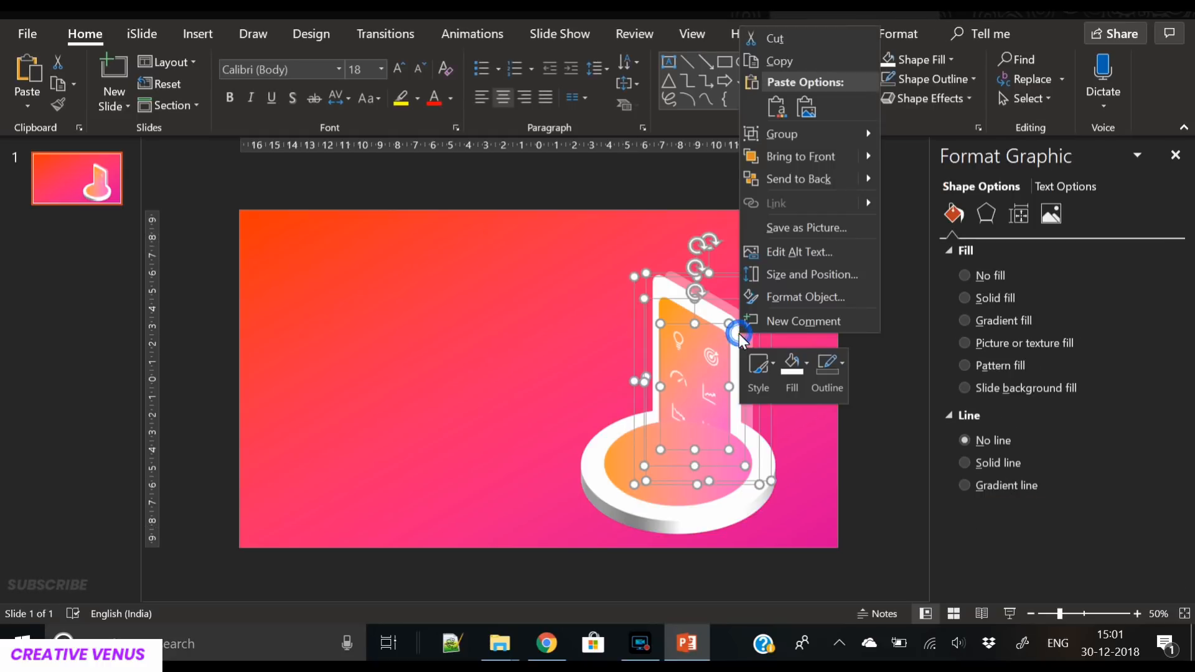
click(850, 341)
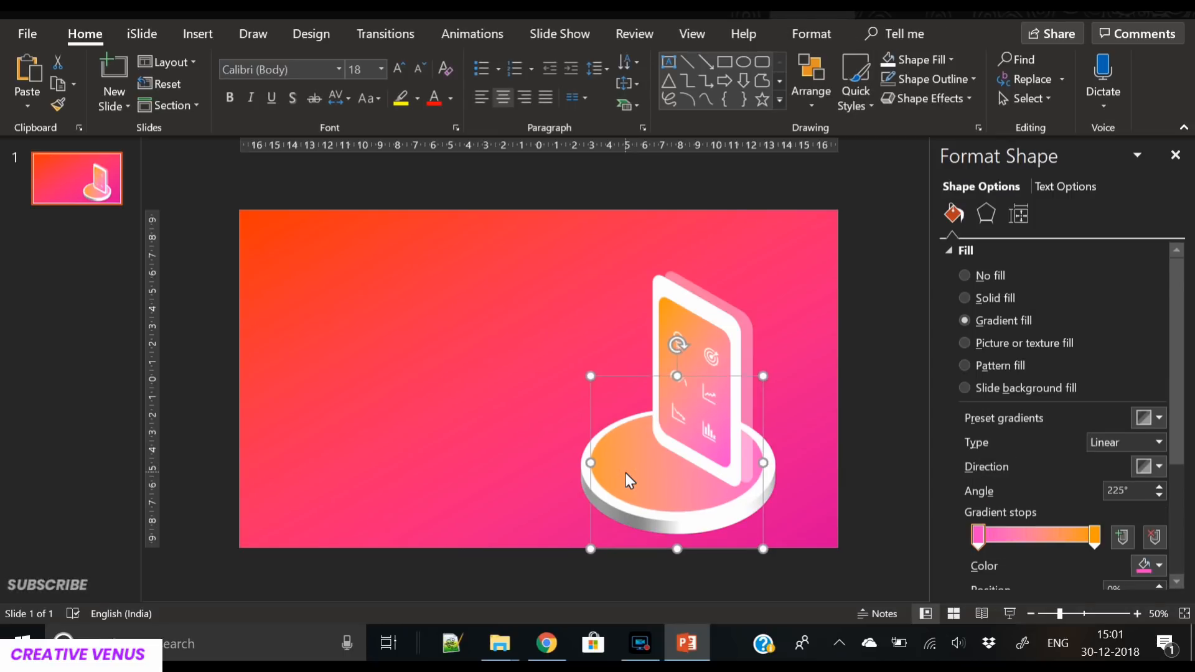
mouse_move(587, 492)
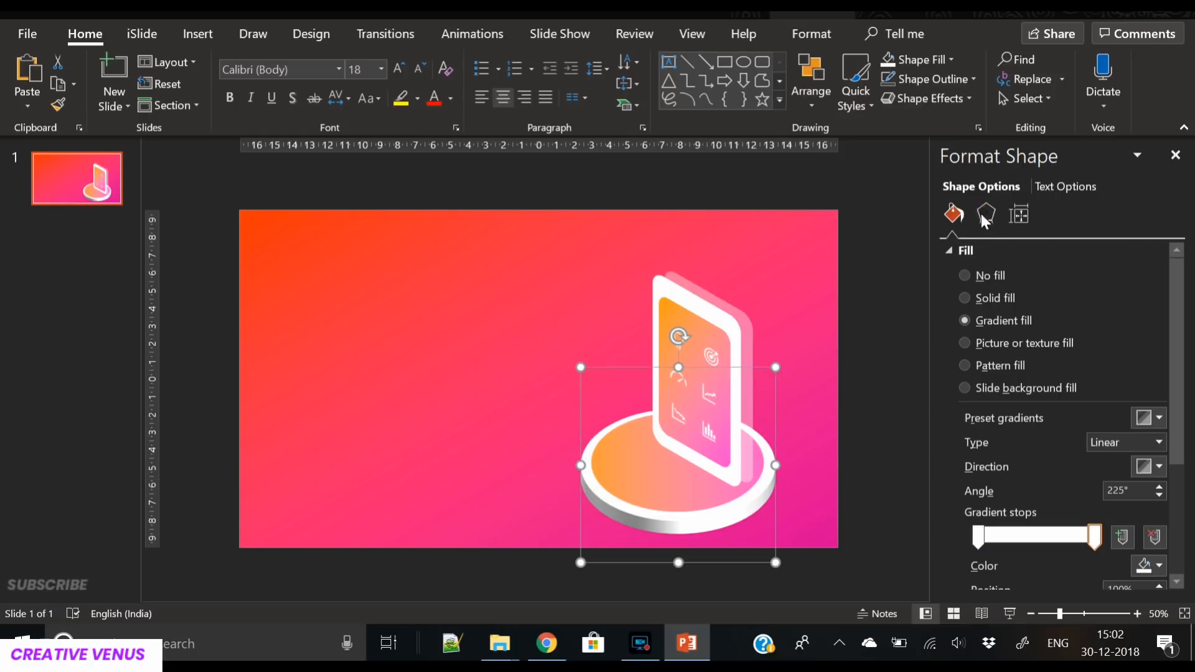
- Lower the white base's 3-D depth to make it slightly thinner
click(985, 214)
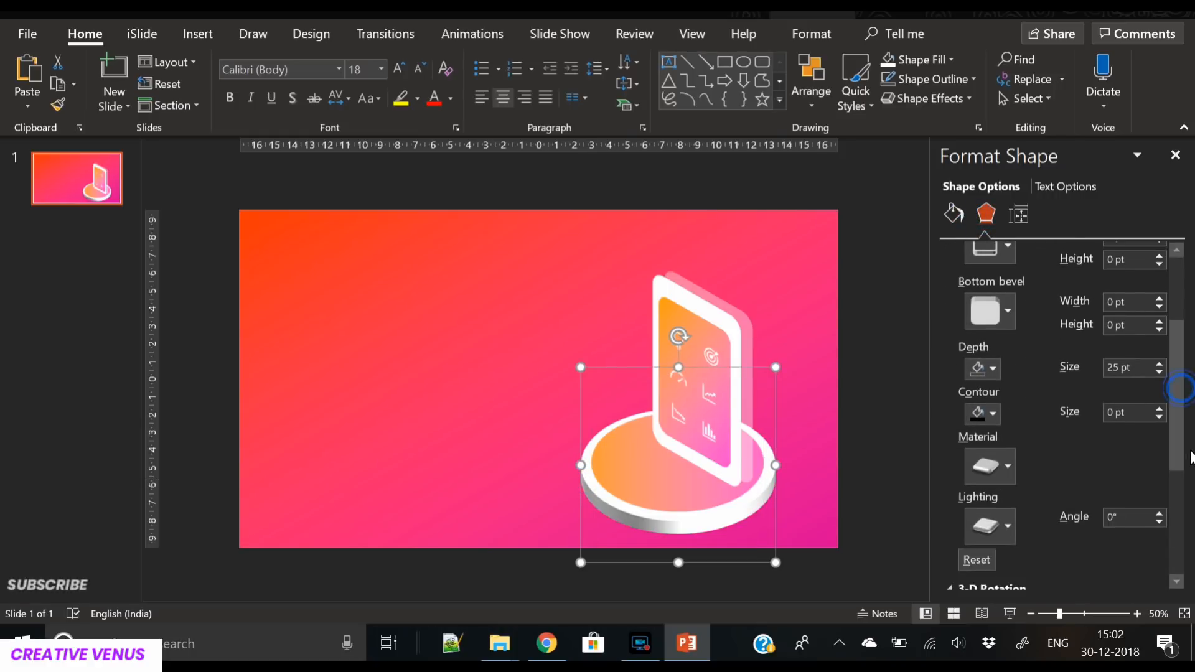
click(1156, 373)
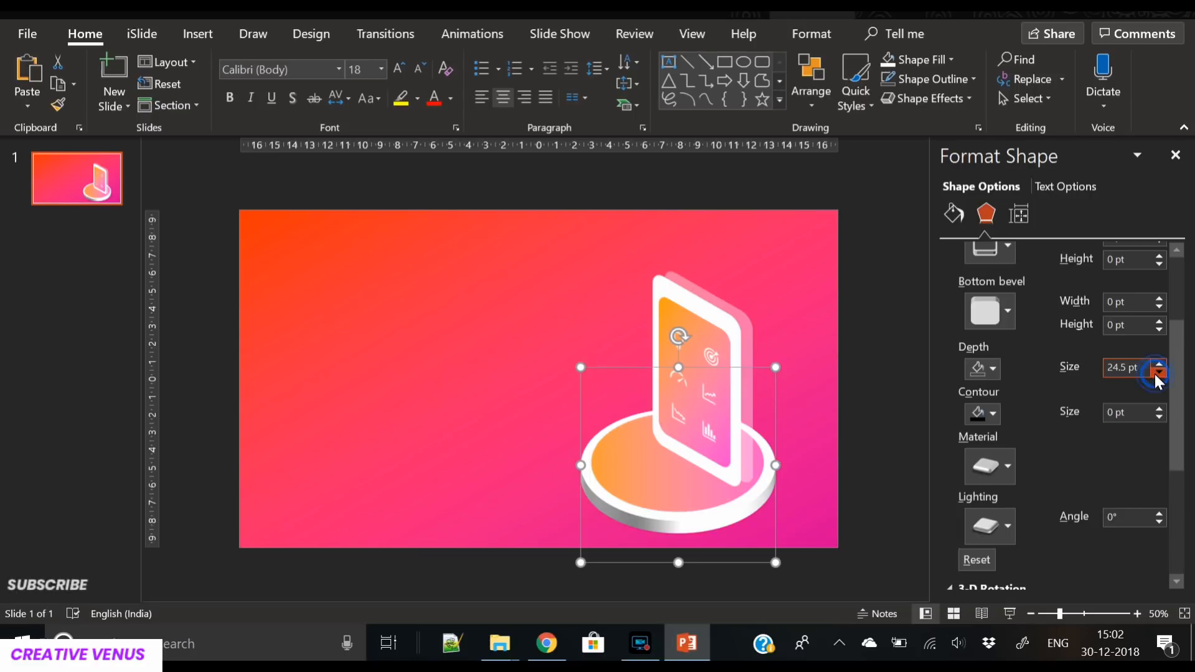
click(1156, 374)
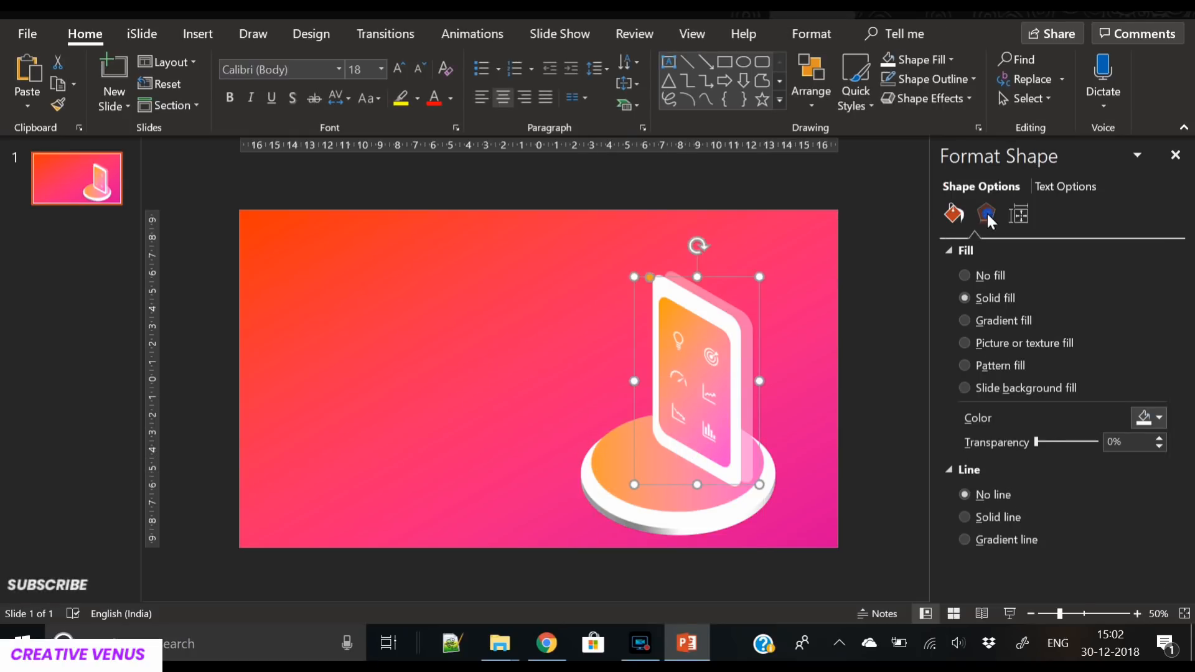
click(986, 214)
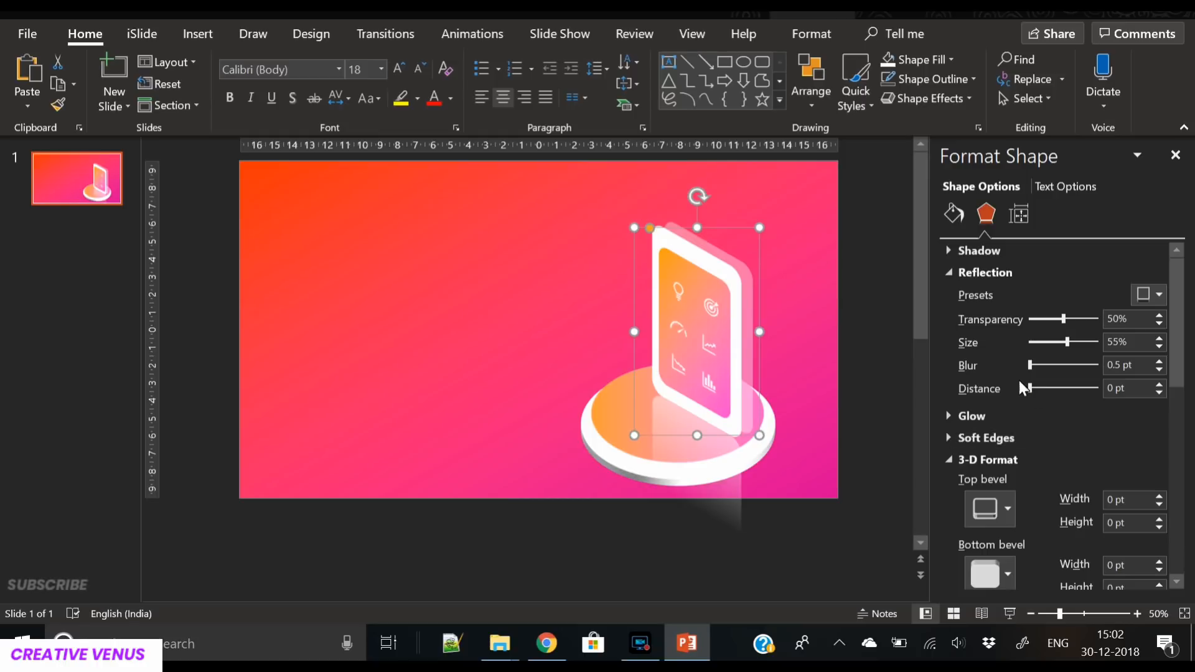
mouse_move(1045, 394)
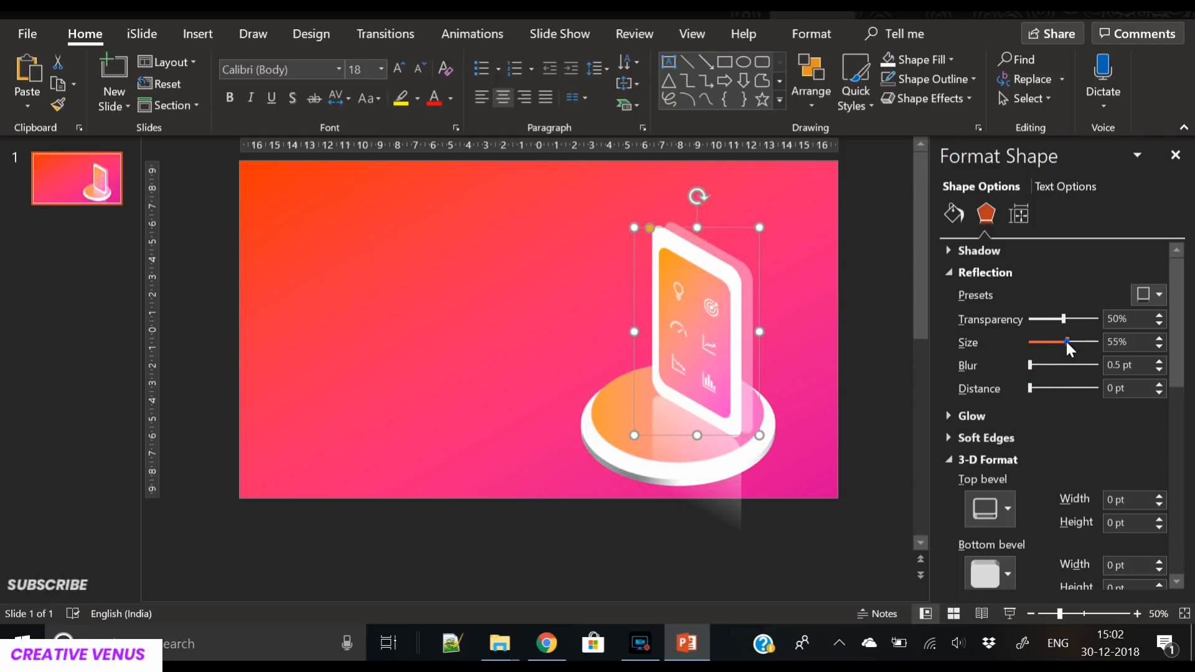
- Tune the phone's reflection size and blur into a short, soft glow on the base
drag(1068, 341, 1037, 341)
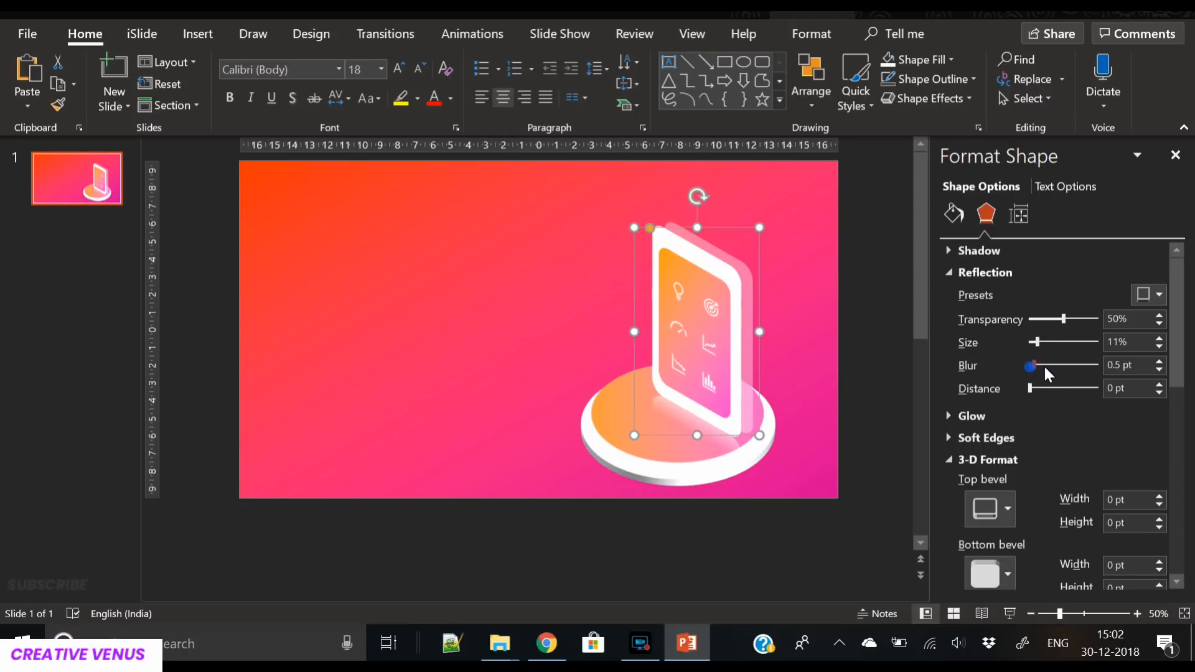
drag(1033, 366, 1042, 366)
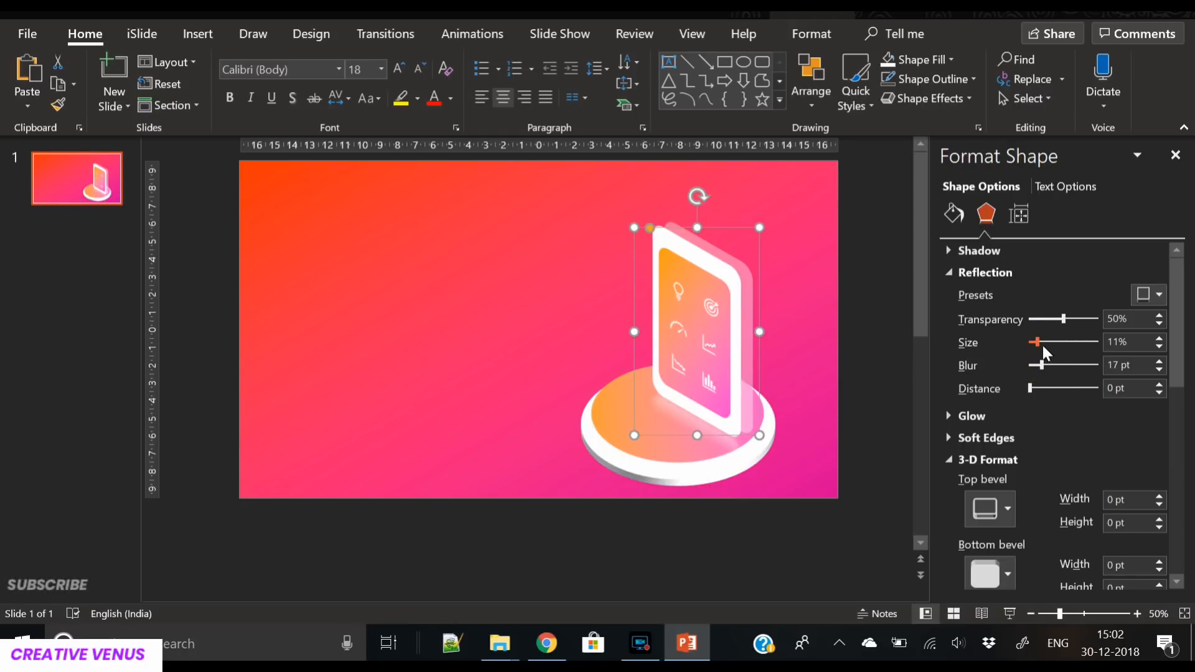
drag(1037, 341, 1046, 341)
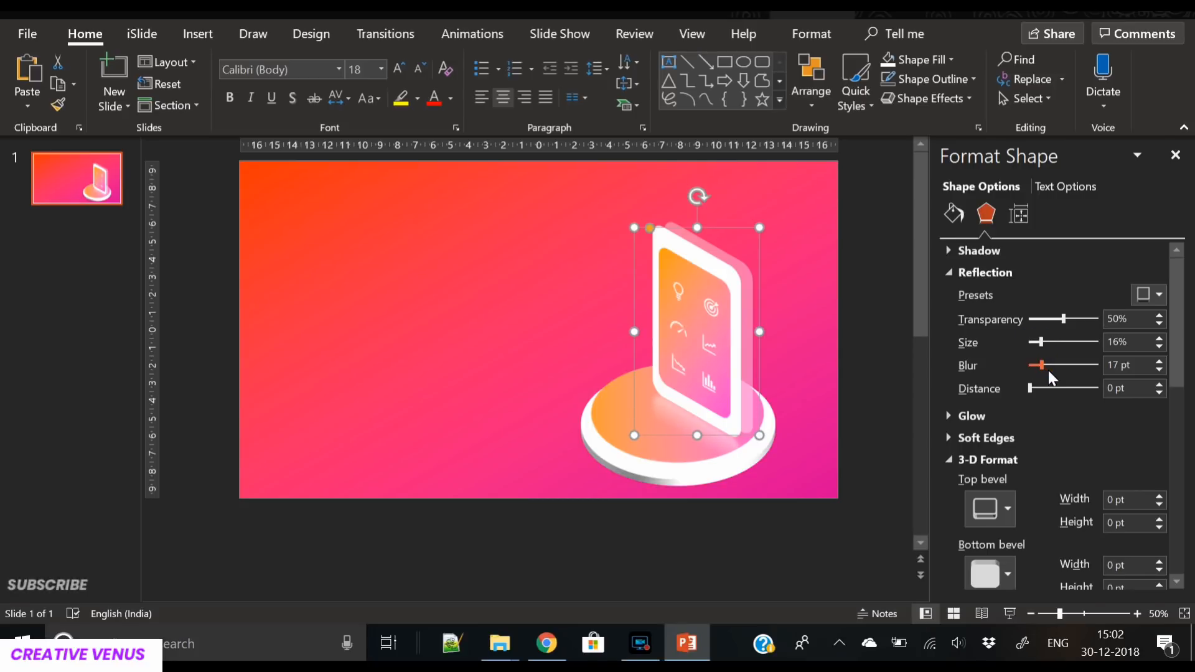
drag(1067, 319, 1048, 319)
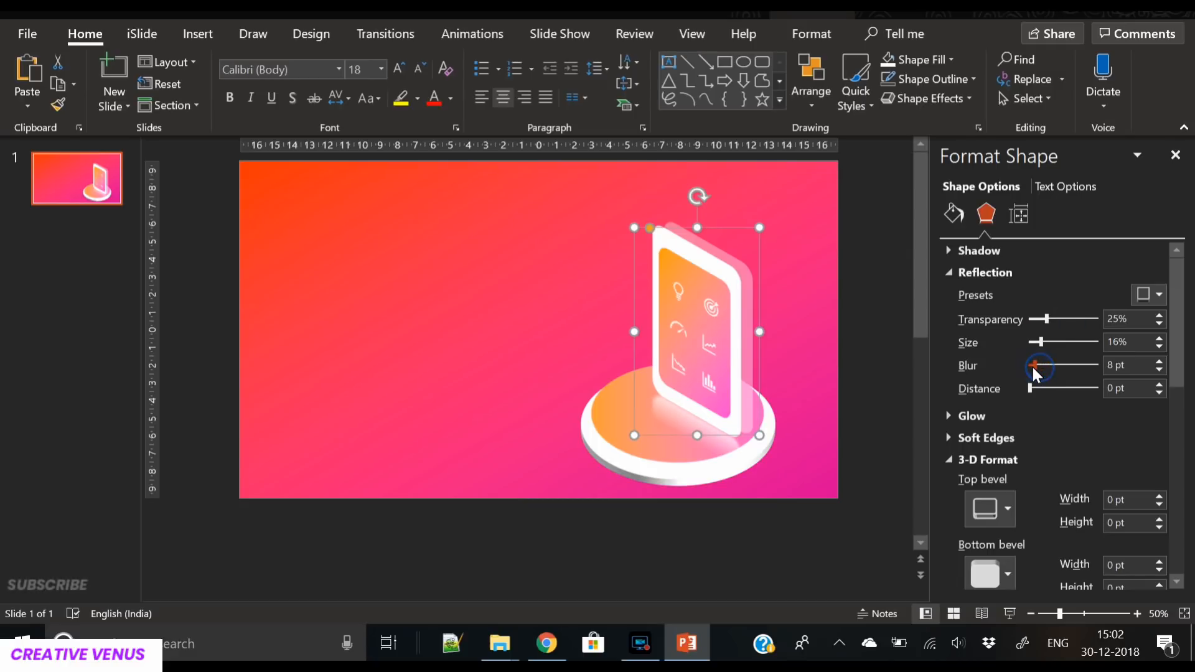
drag(1038, 365, 1060, 365)
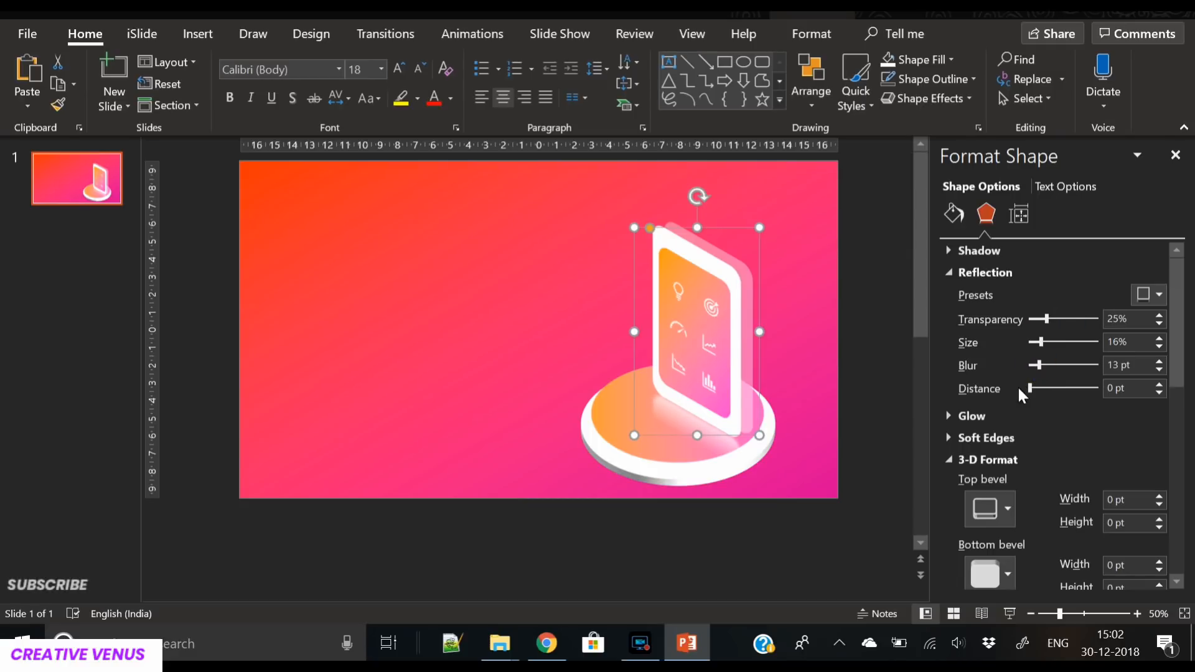
click(501, 374)
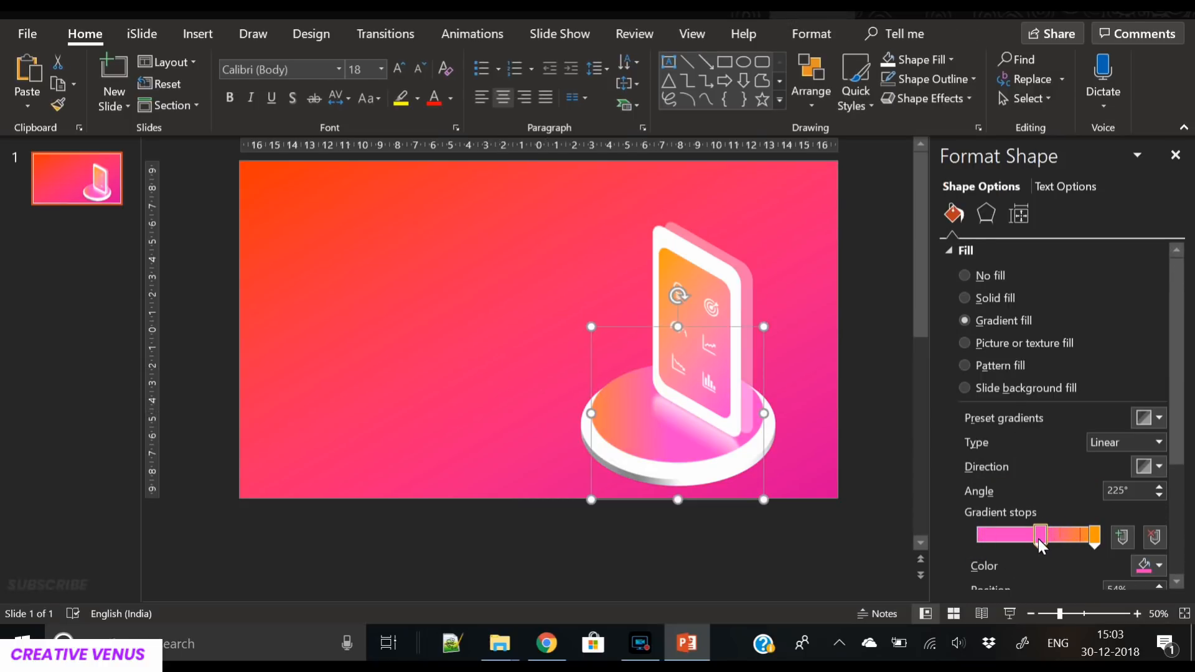
- Give the top ellipse a diagonal gradient and extend its orange stop toward the pink
click(1158, 418)
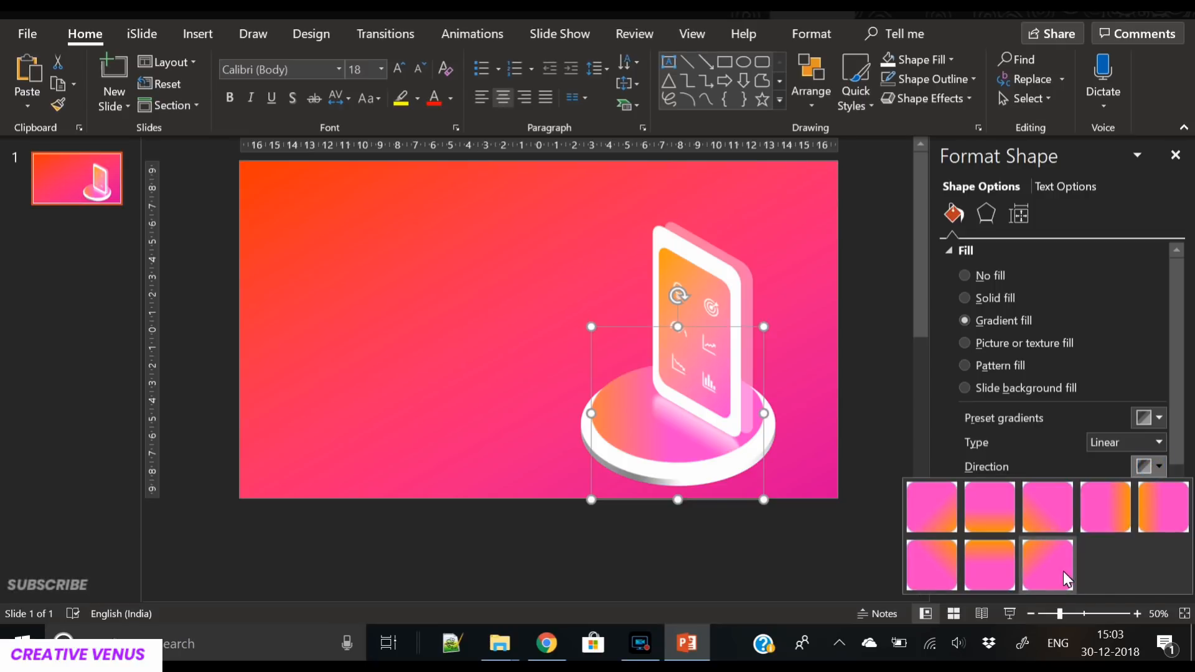
click(1047, 566)
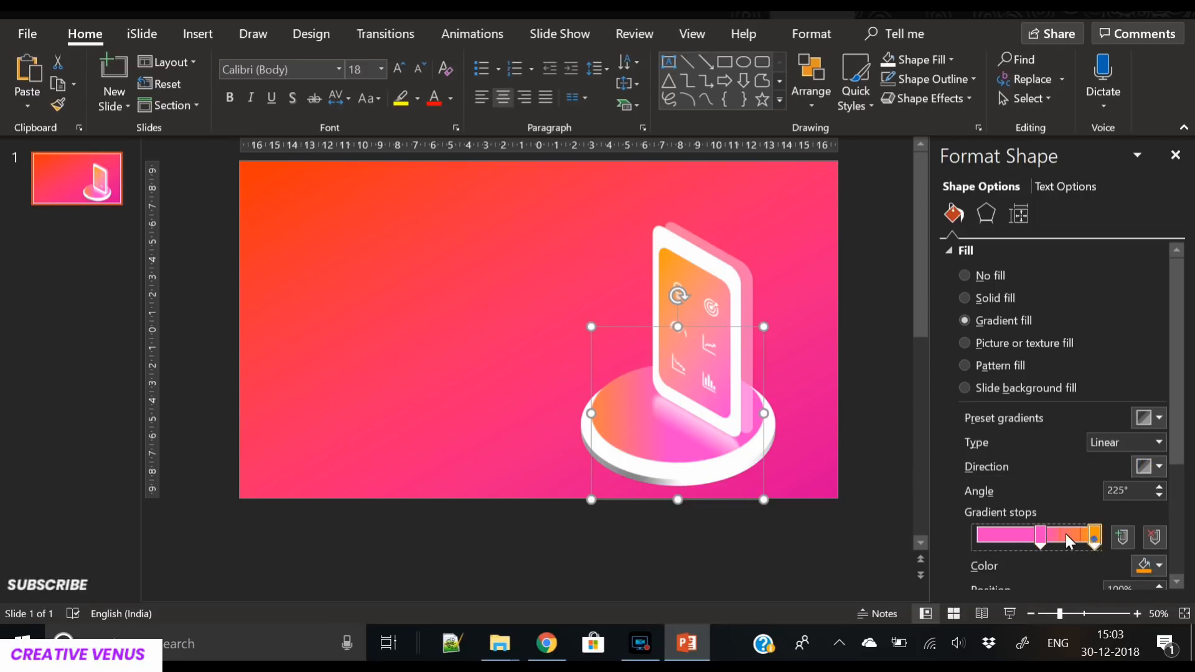
drag(1093, 538, 1085, 538)
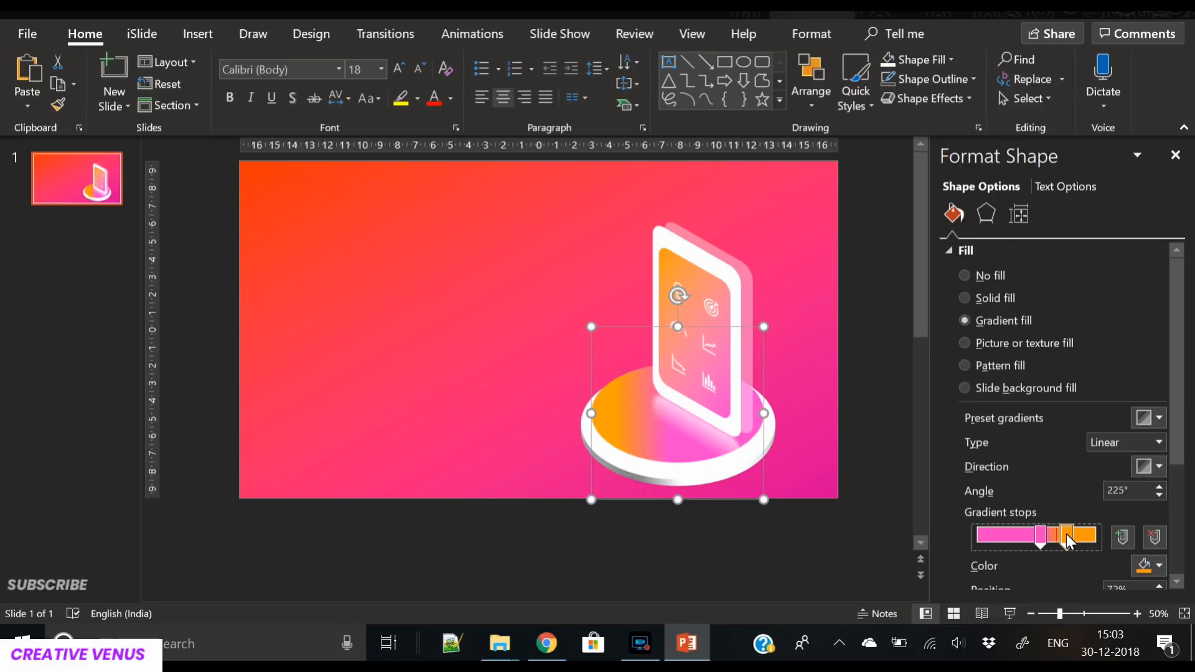
drag(1067, 535, 1009, 535)
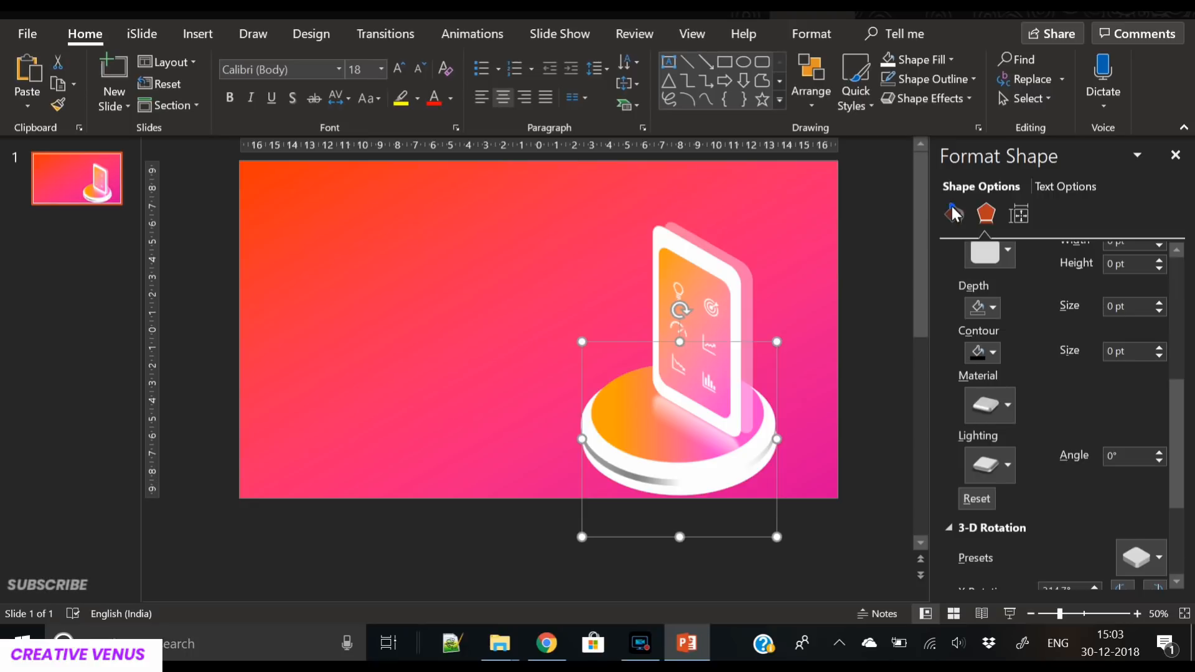
- Fill the shadow shape solid dark and set its transparency to about 77%
click(953, 214)
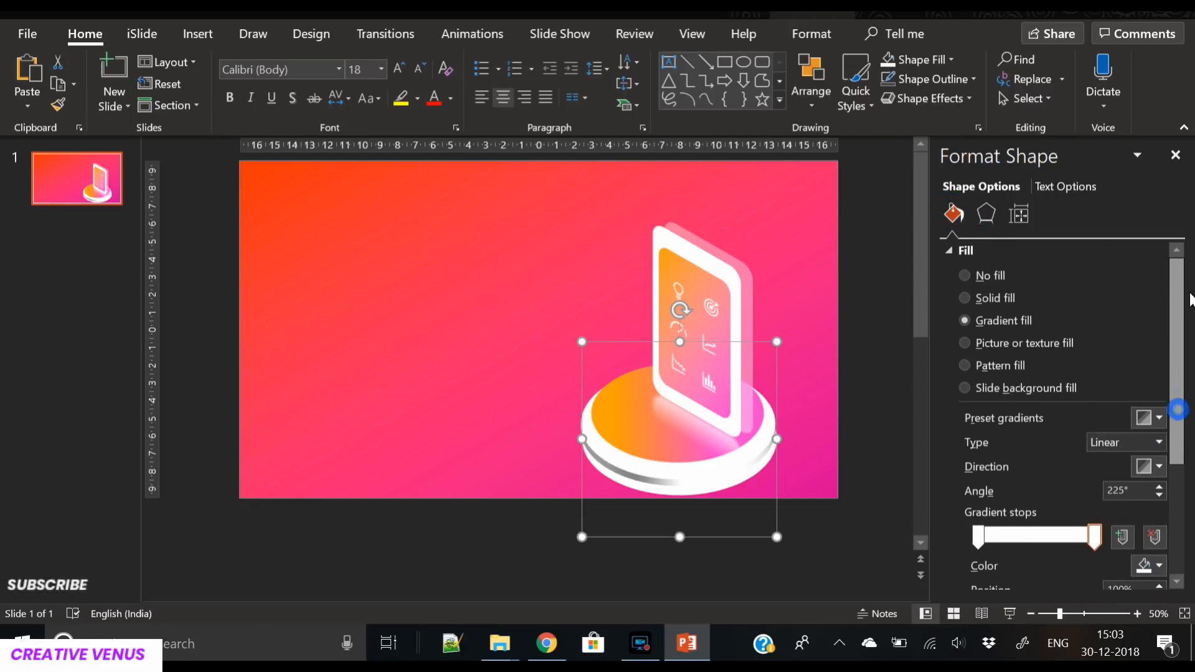
click(966, 298)
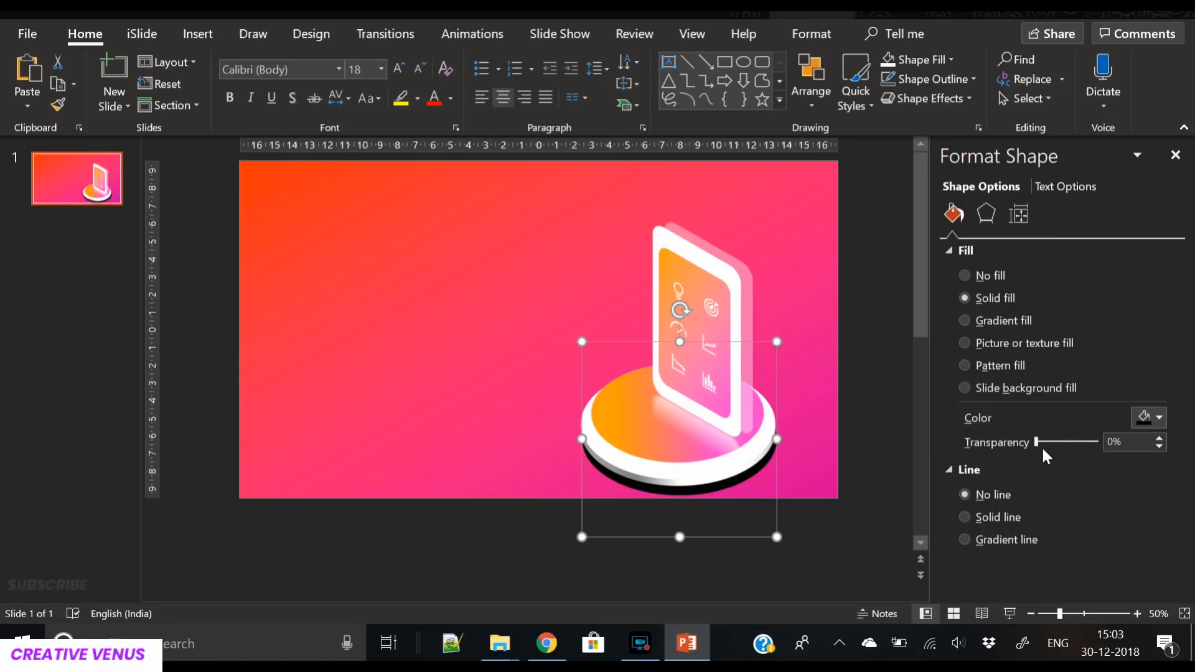
drag(1037, 443, 1082, 442)
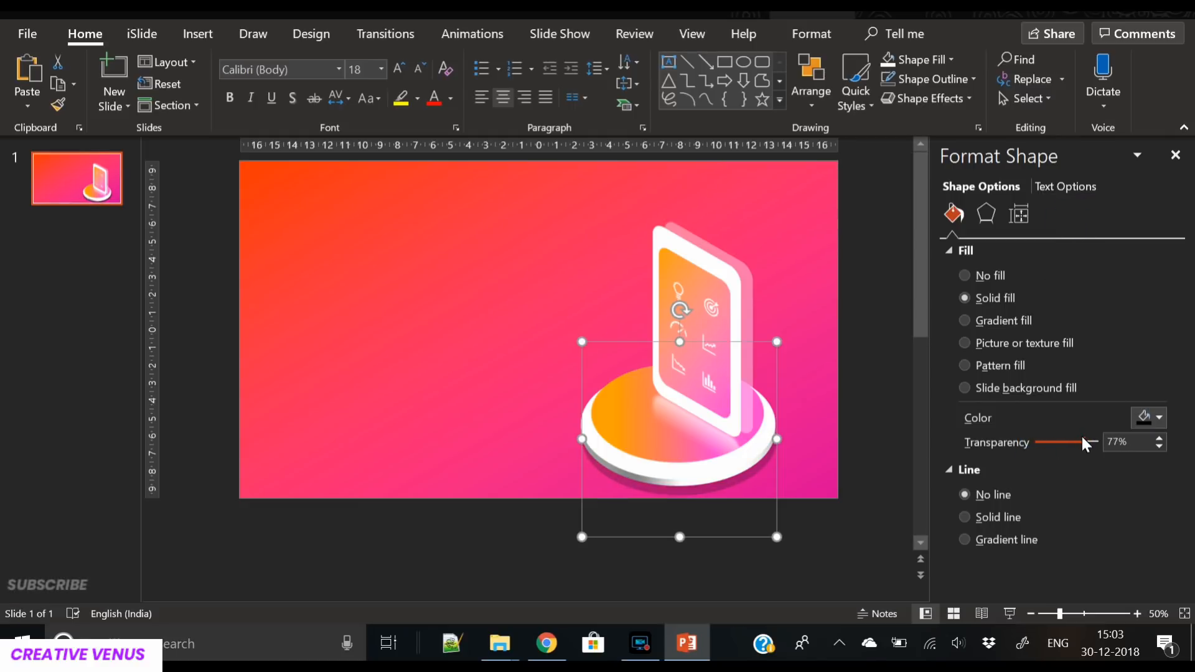
drag(1082, 442, 1086, 442)
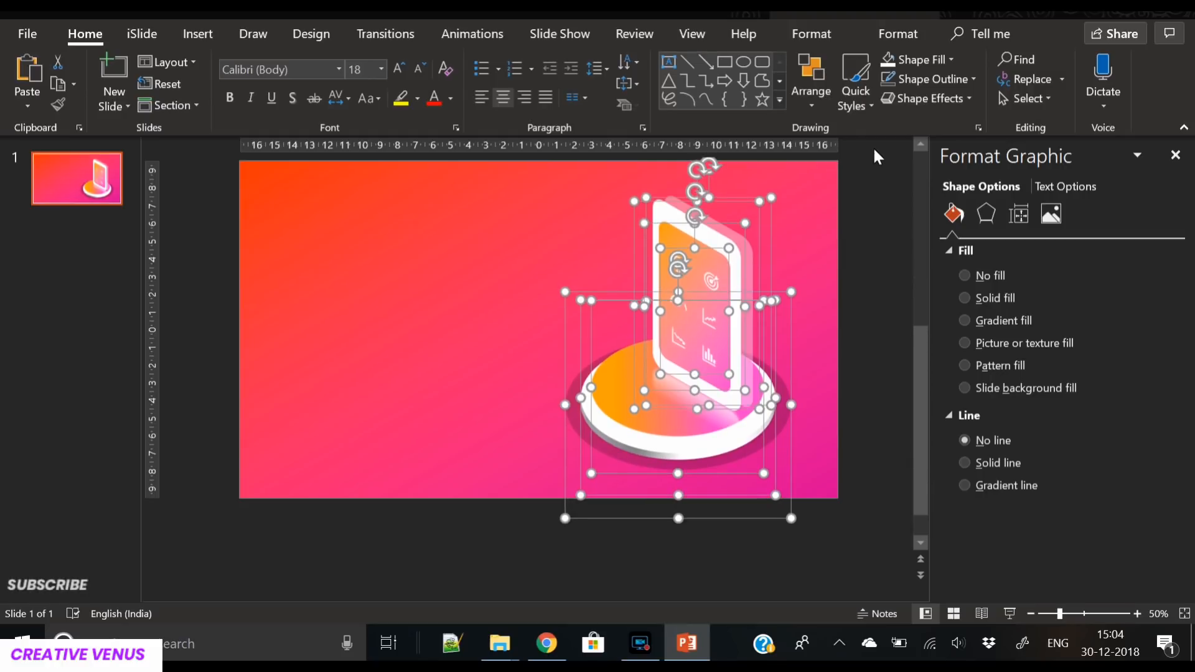
- Select all objects on the slide with Ctrl+A for animating together
click(574, 435)
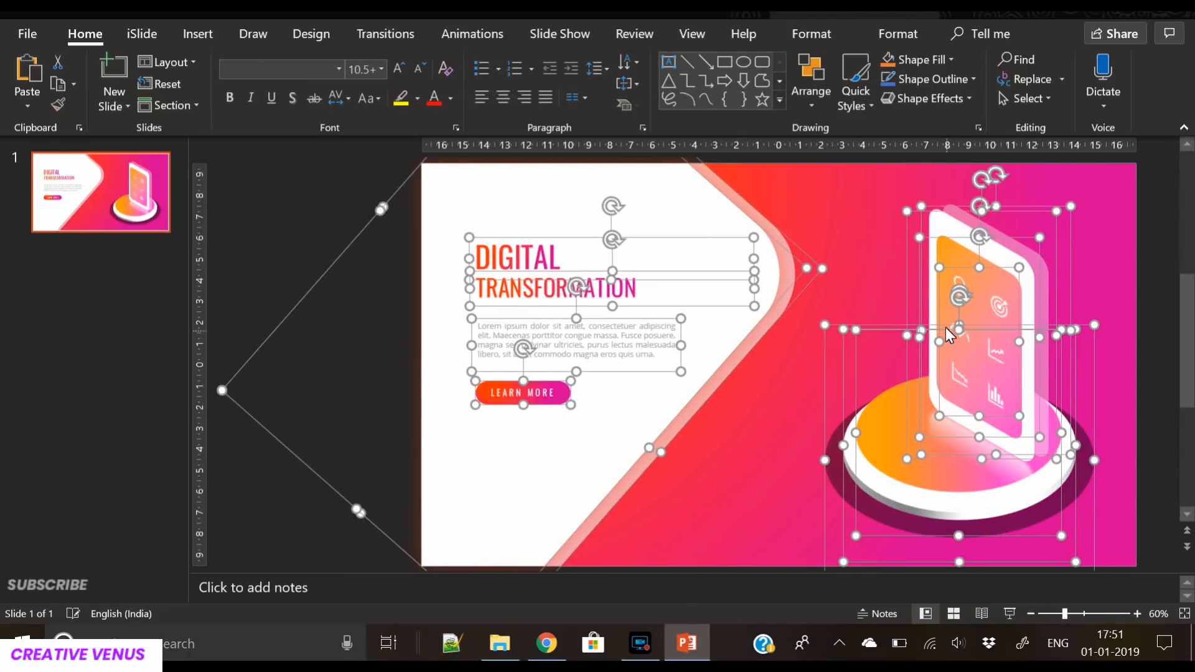
click(968, 318)
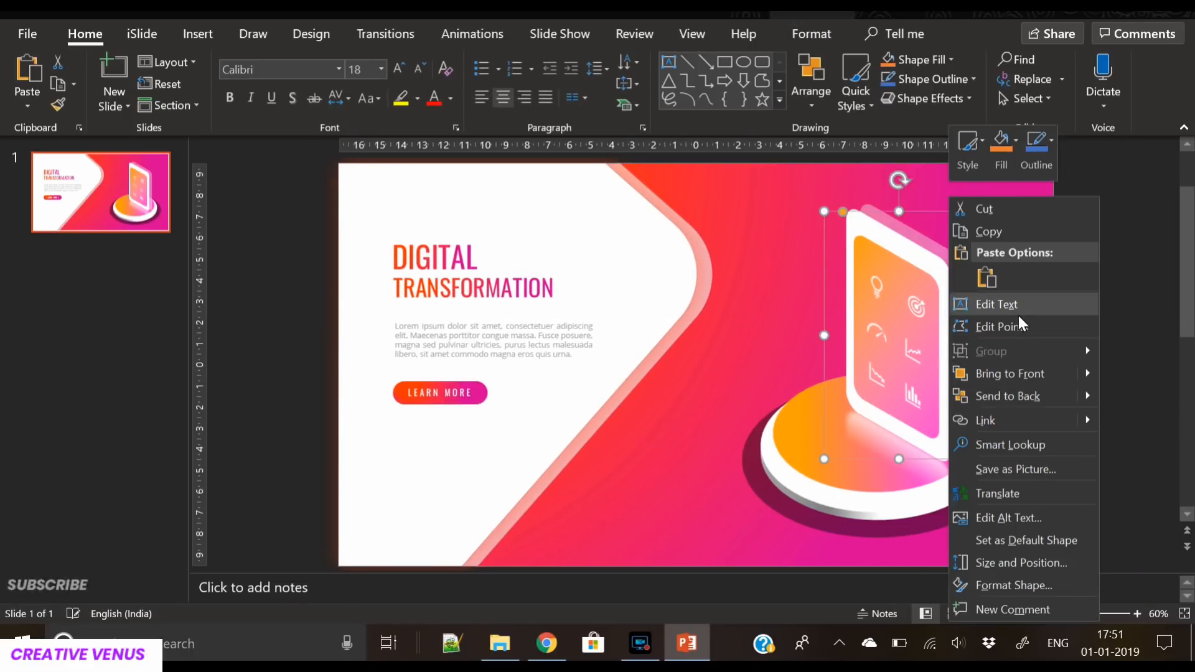
mouse_move(862, 320)
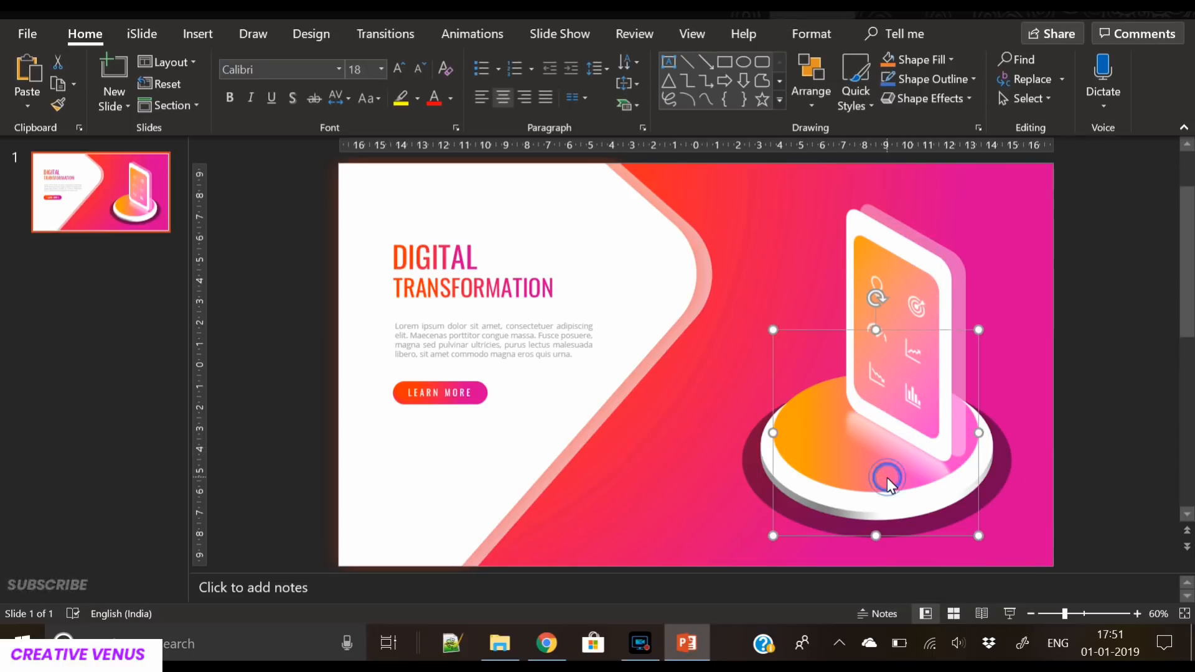
key(ctrl+a)
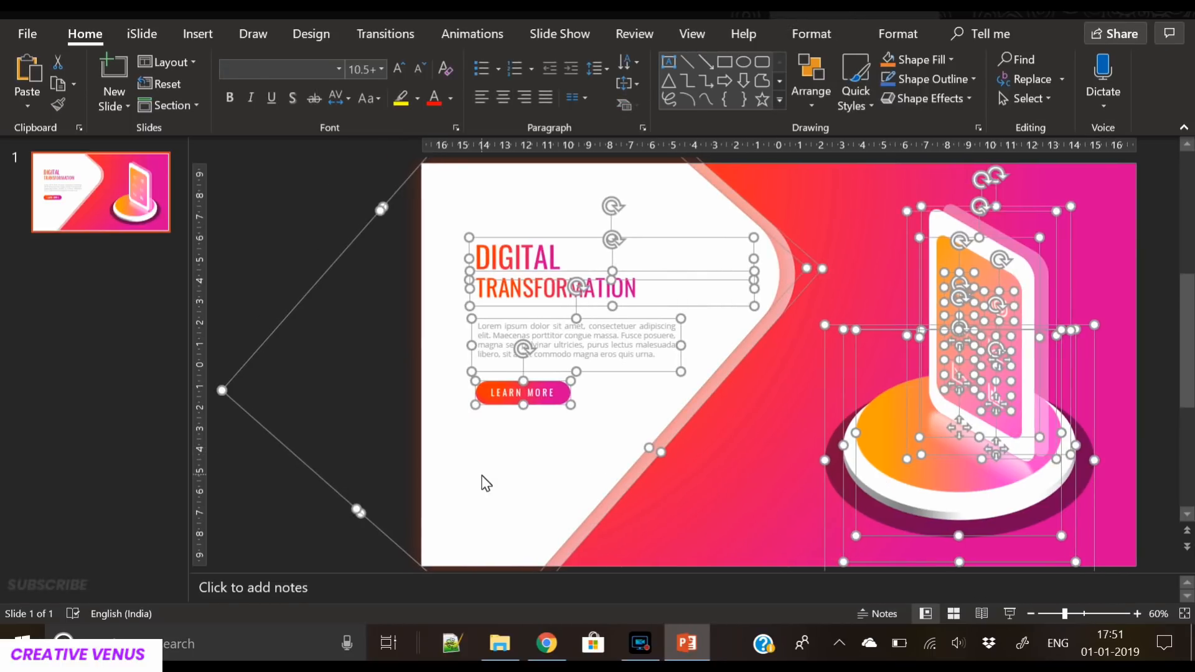
mouse_move(634, 493)
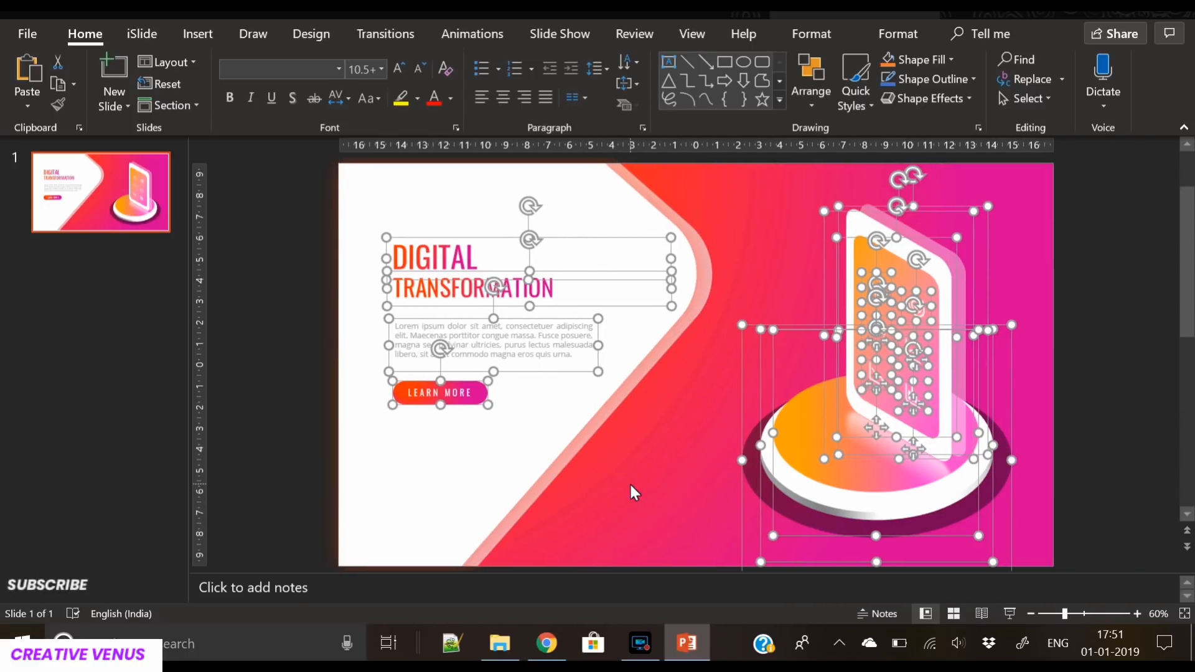
- Apply the Fly In animation to every selected element and show the Animation Pane
click(472, 34)
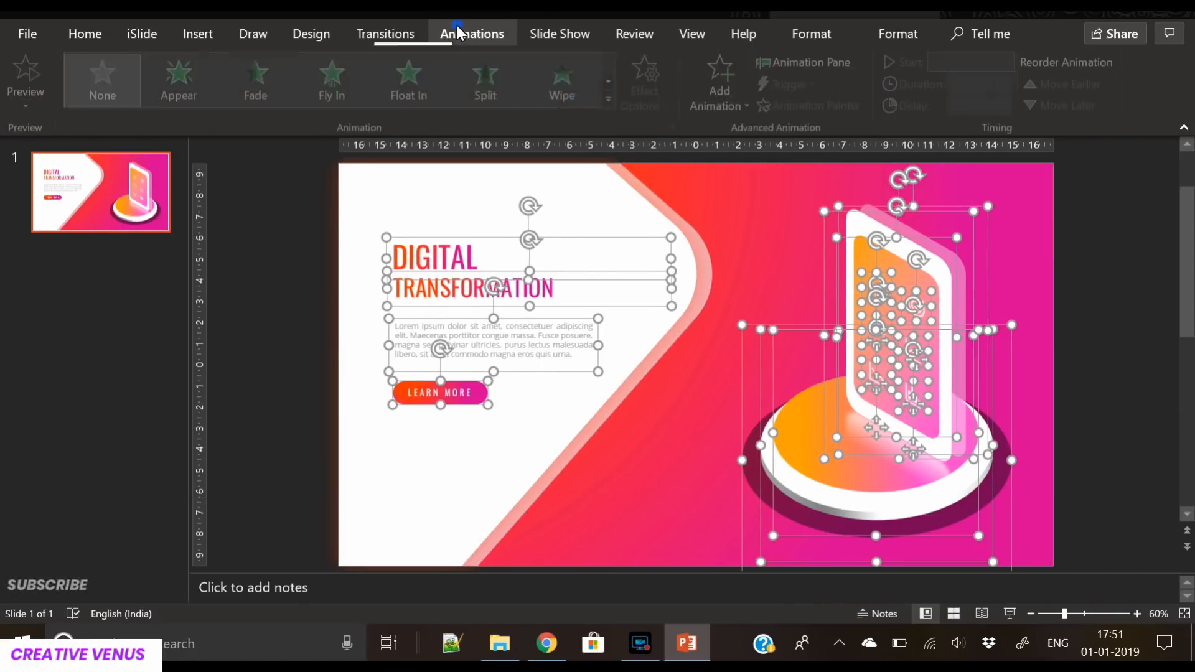
click(472, 34)
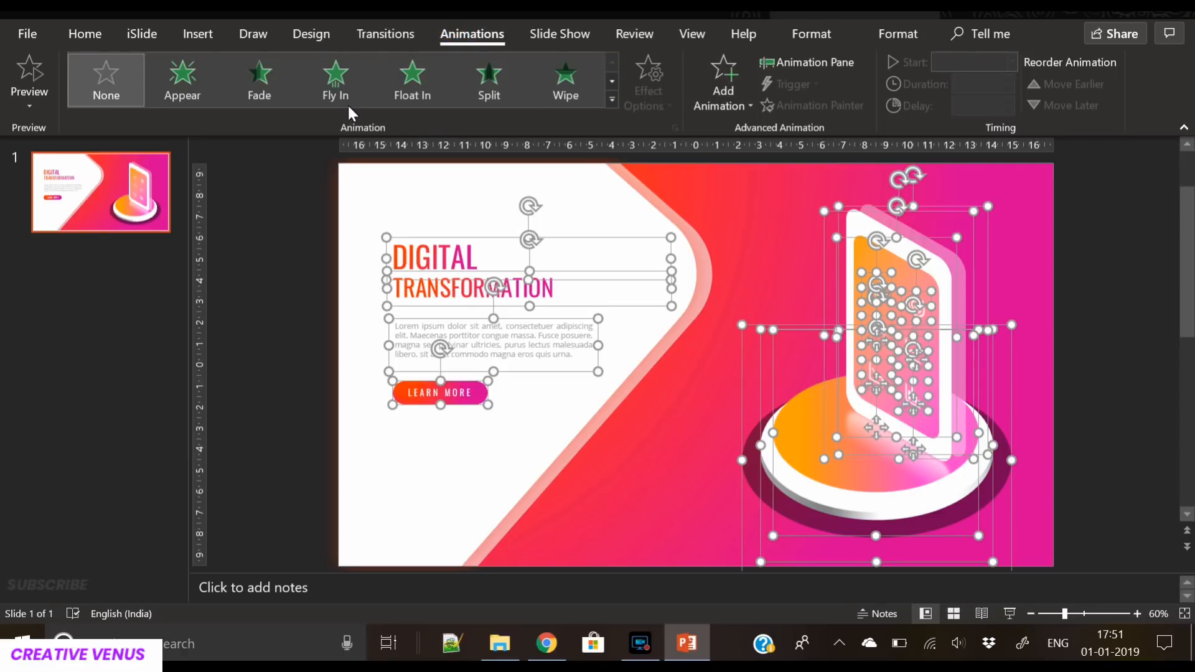
click(335, 80)
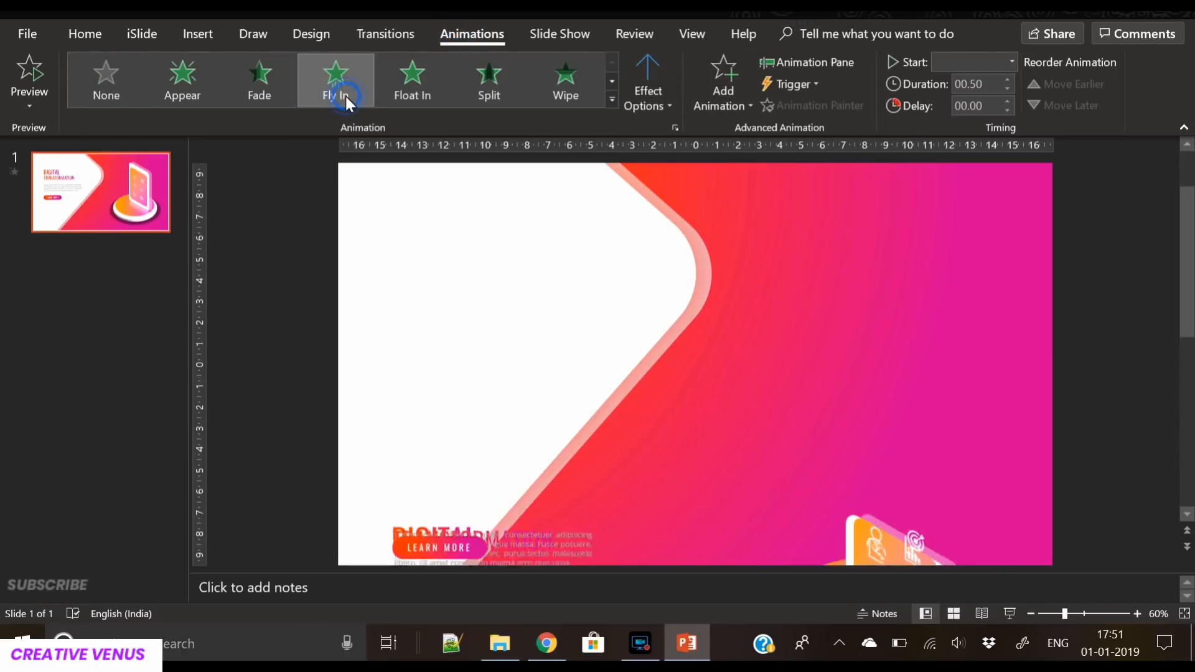
click(335, 80)
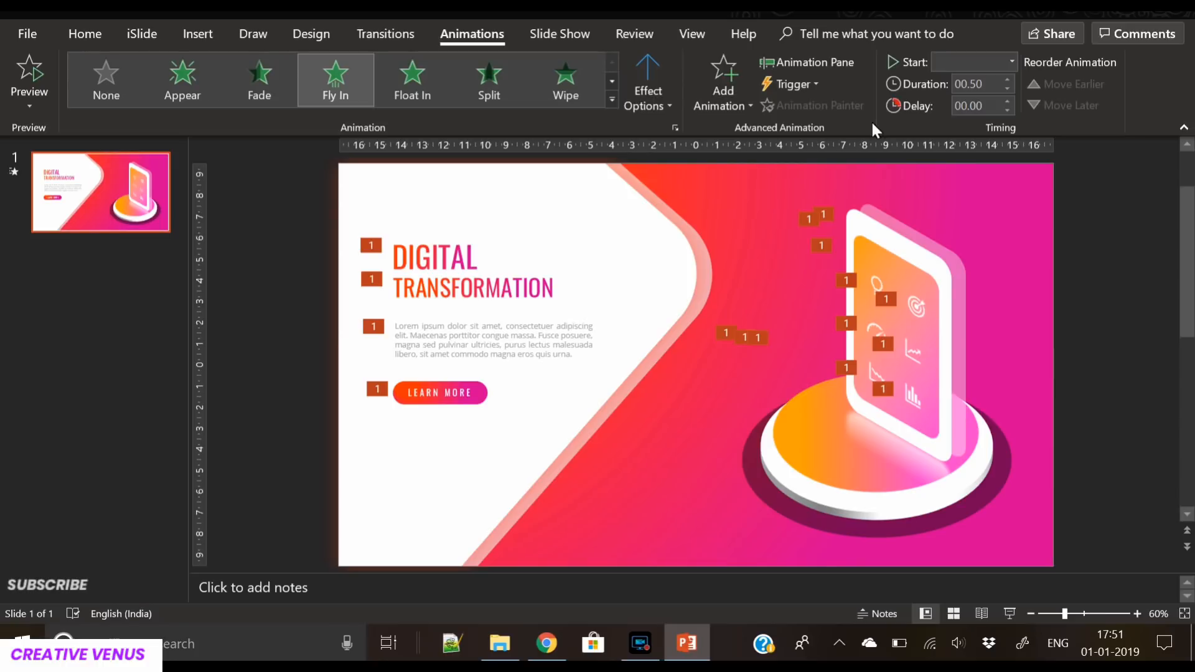
click(806, 63)
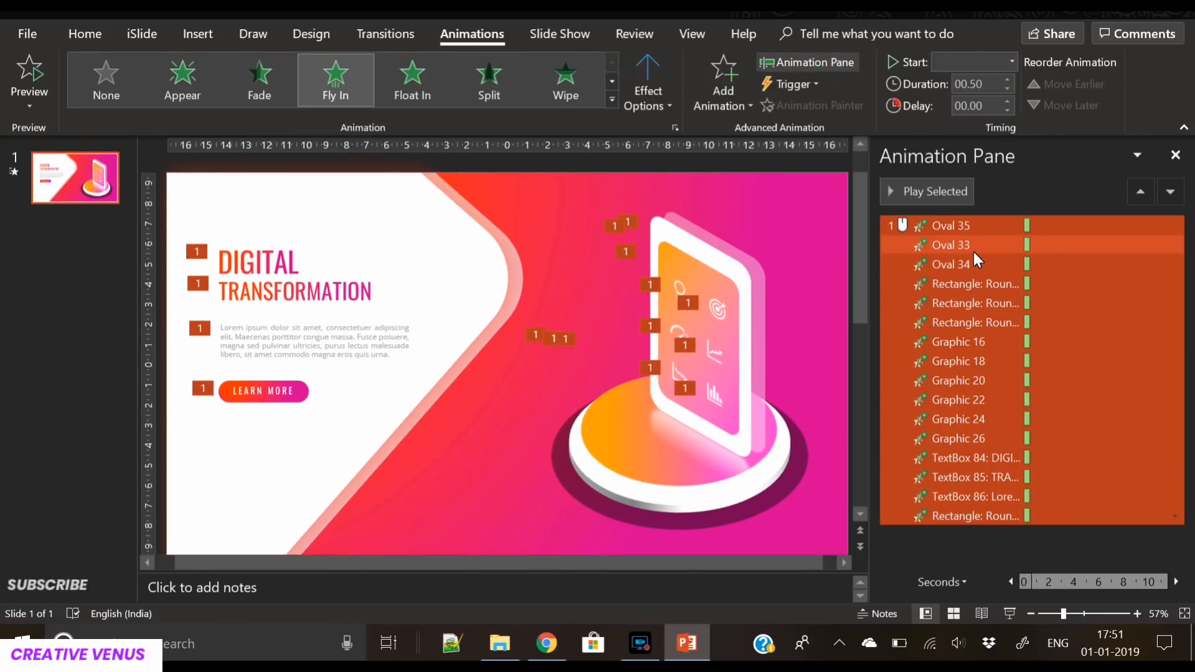
- Set all animations to start With Previous with a 0.25-second delay, then reach Effect Options
click(1011, 63)
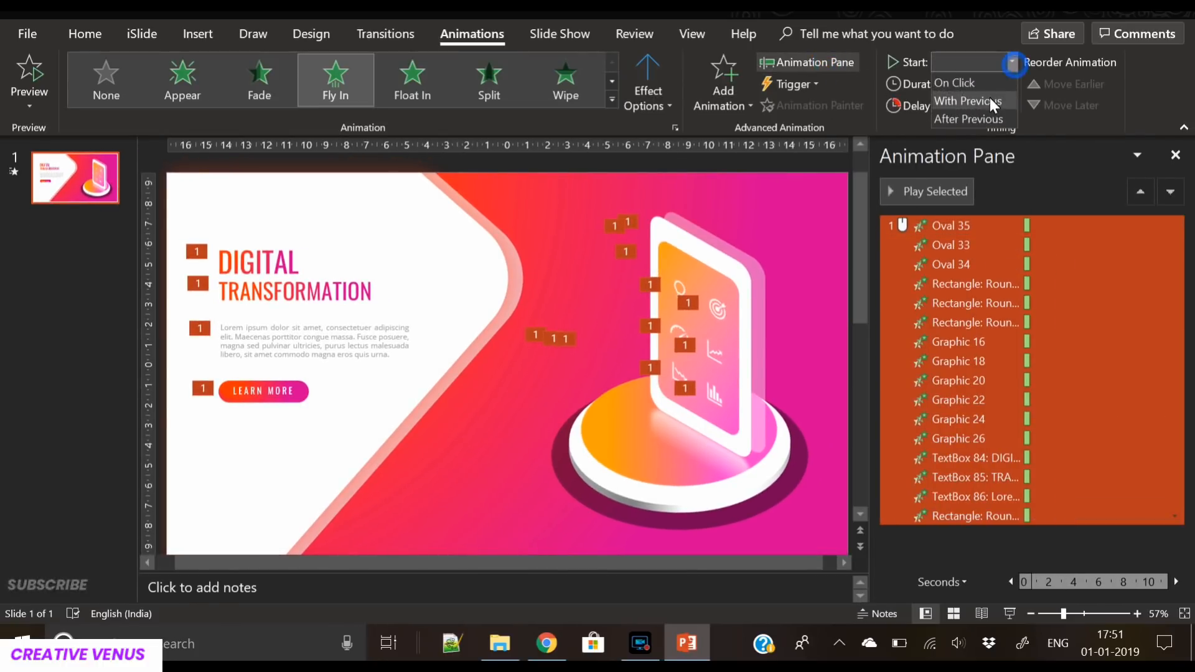
click(970, 101)
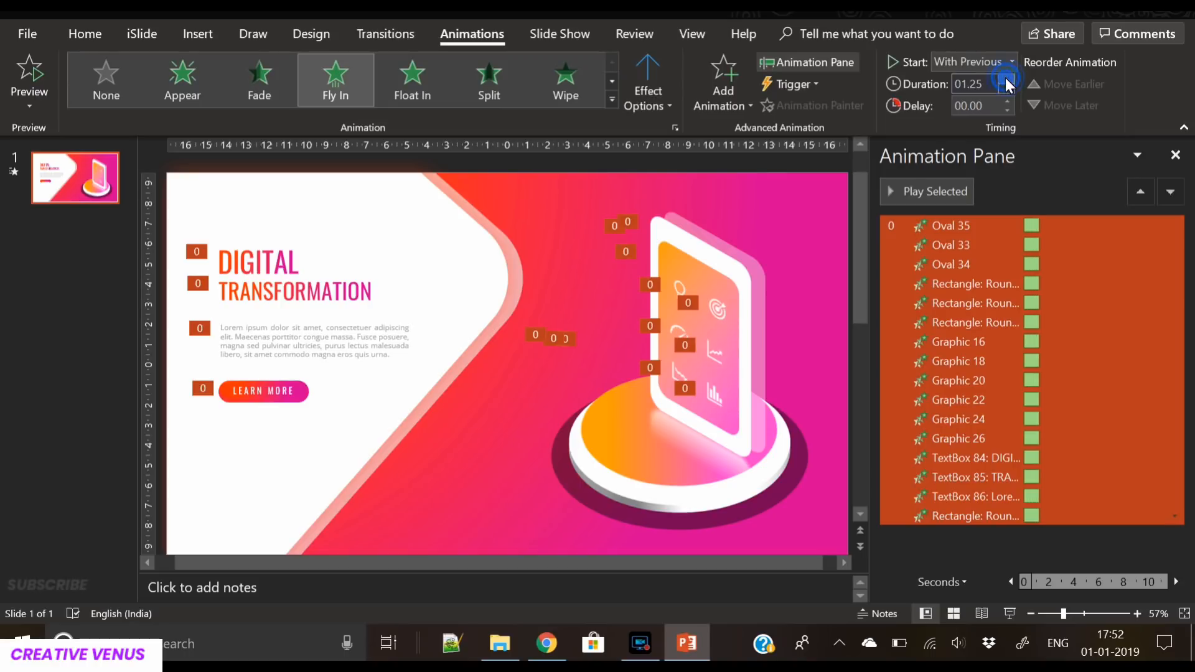
click(1006, 101)
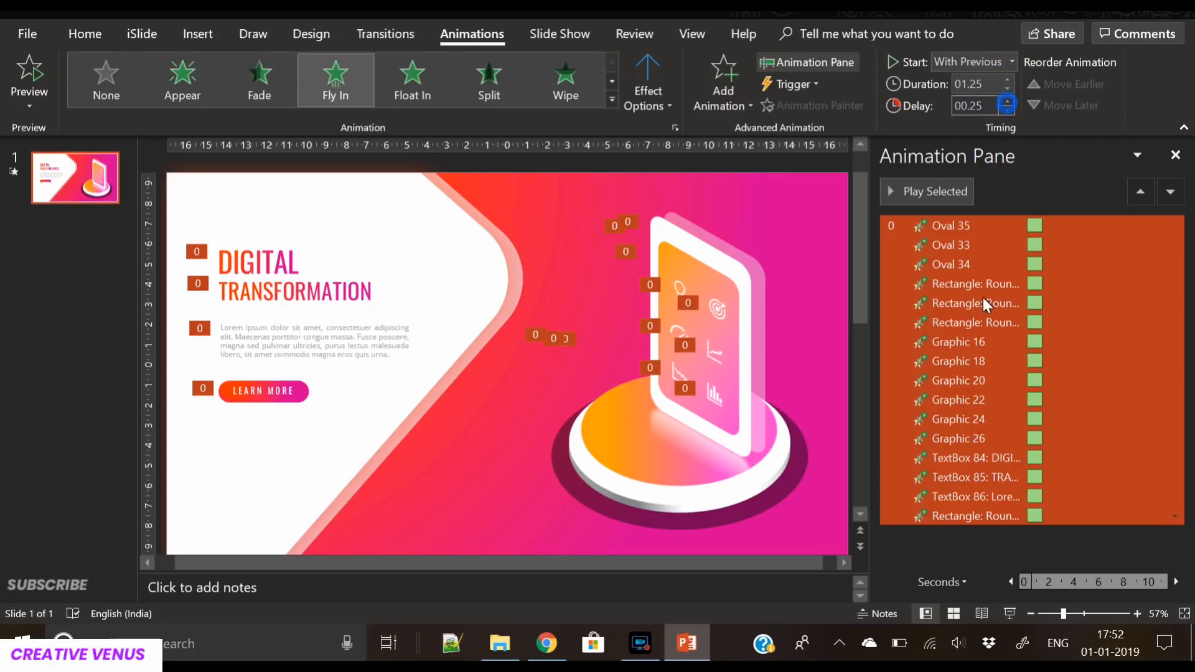
click(1174, 303)
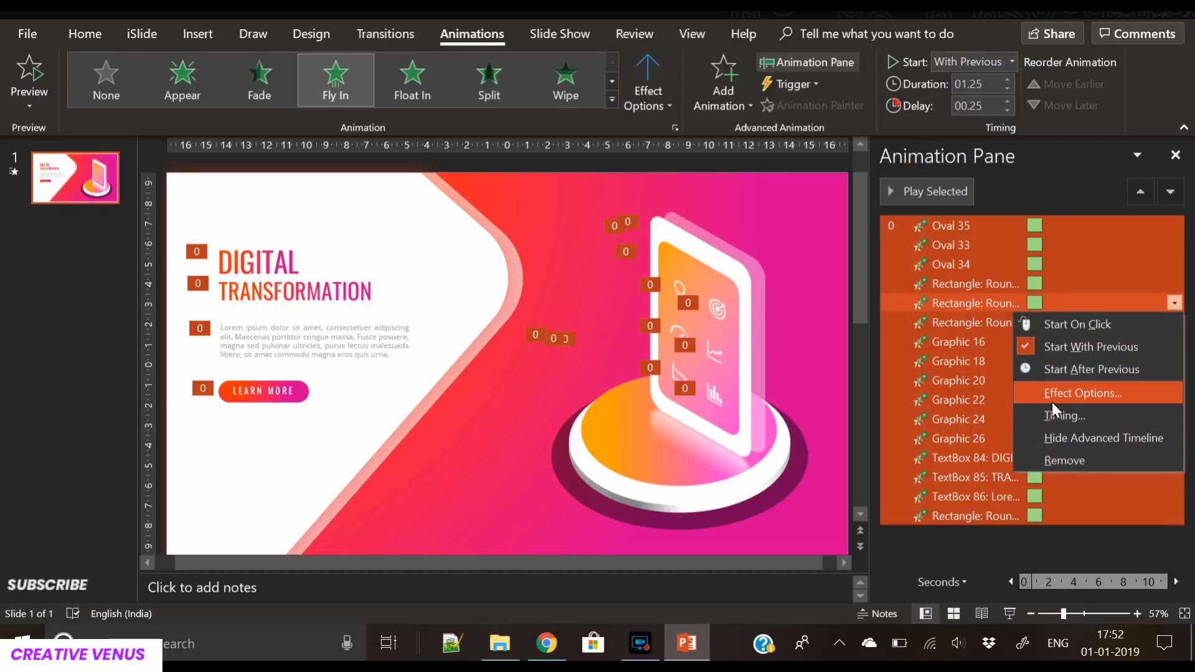
click(1077, 392)
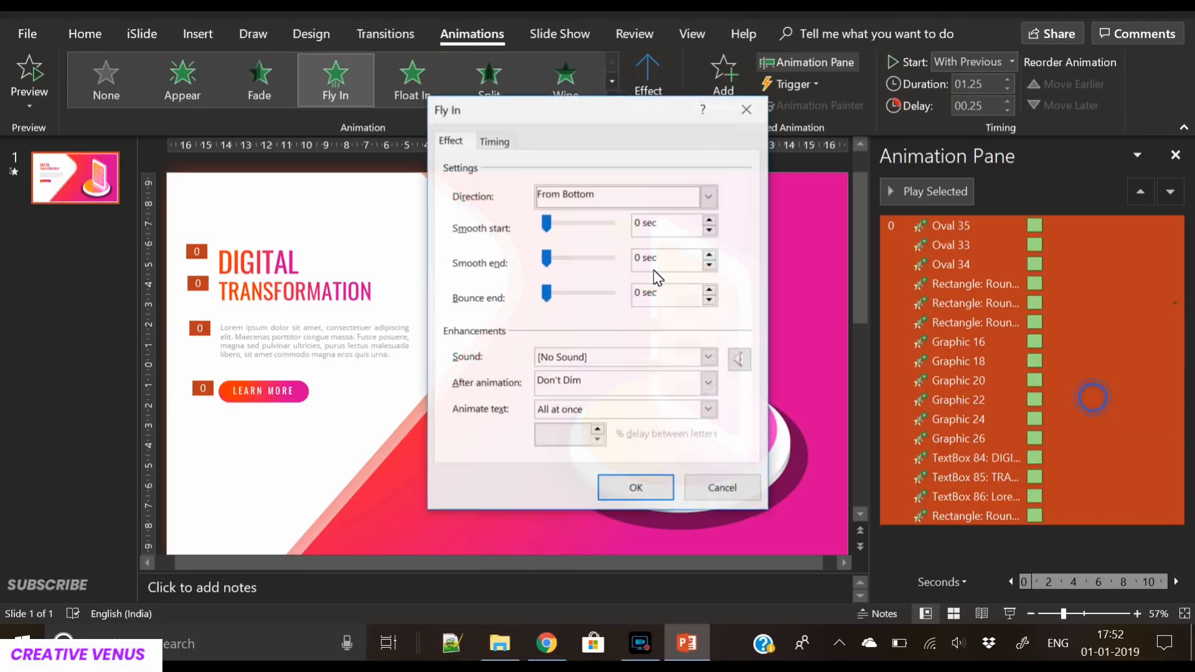
- Set the Fly In smooth end to 1.25 seconds and confirm the dialog
drag(545, 259, 612, 259)
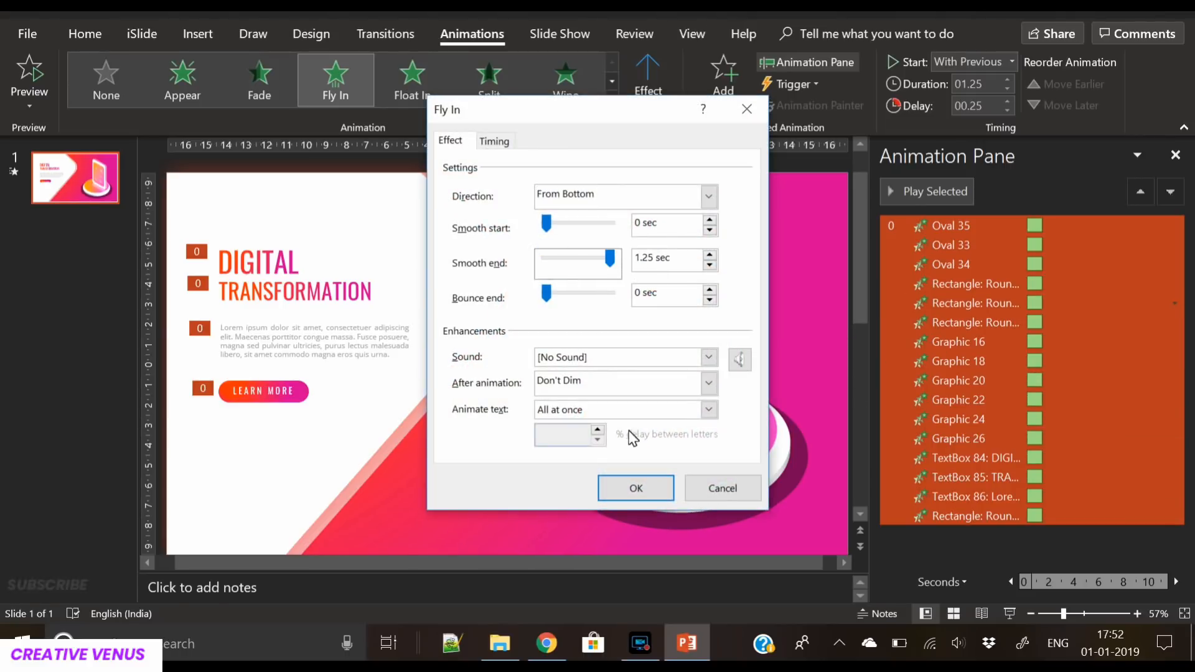
click(635, 488)
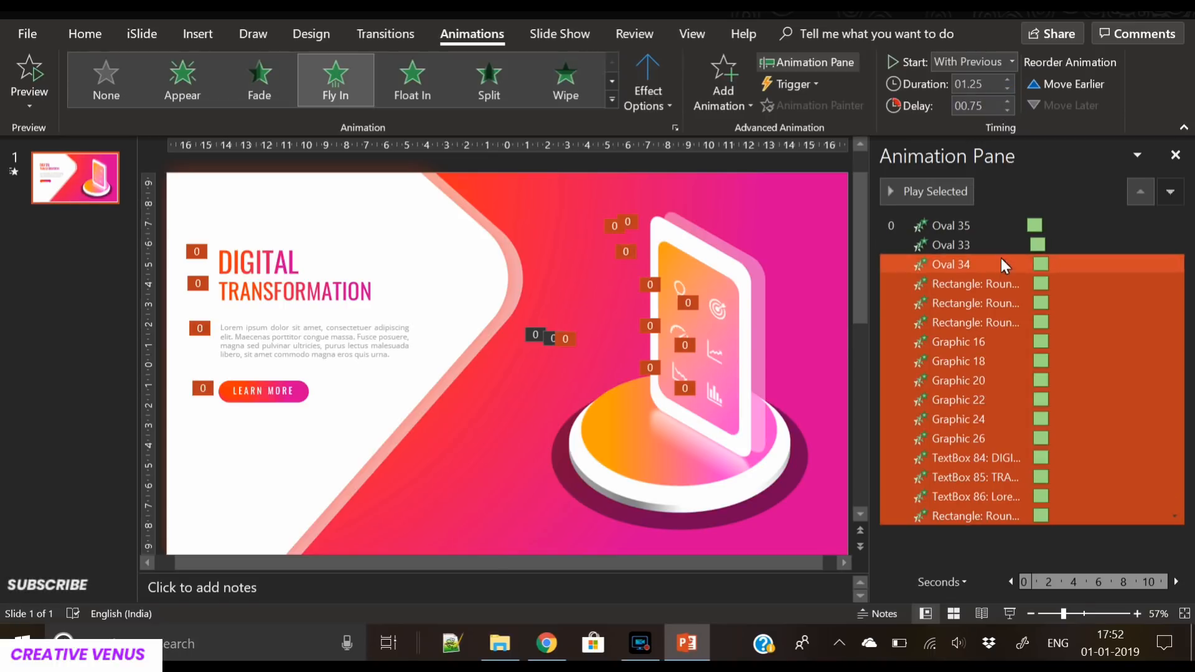
- Raise the delay by 0.25 seconds for animations from Oval 34 and Graphic 20 onward
click(976, 302)
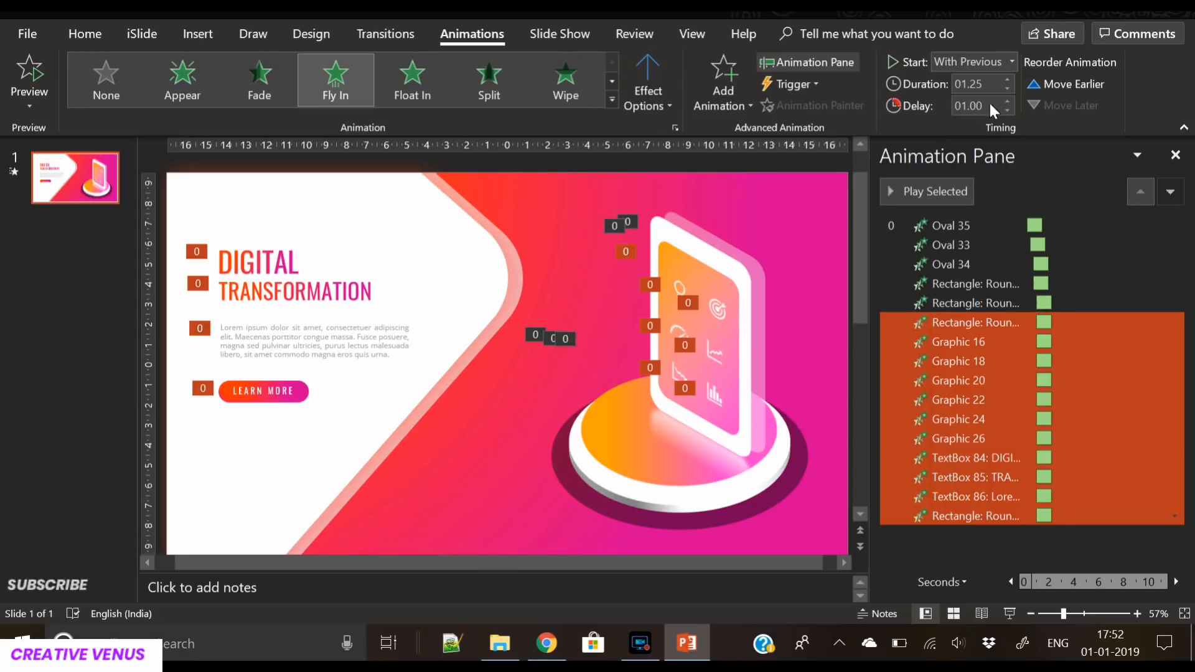
click(1008, 101)
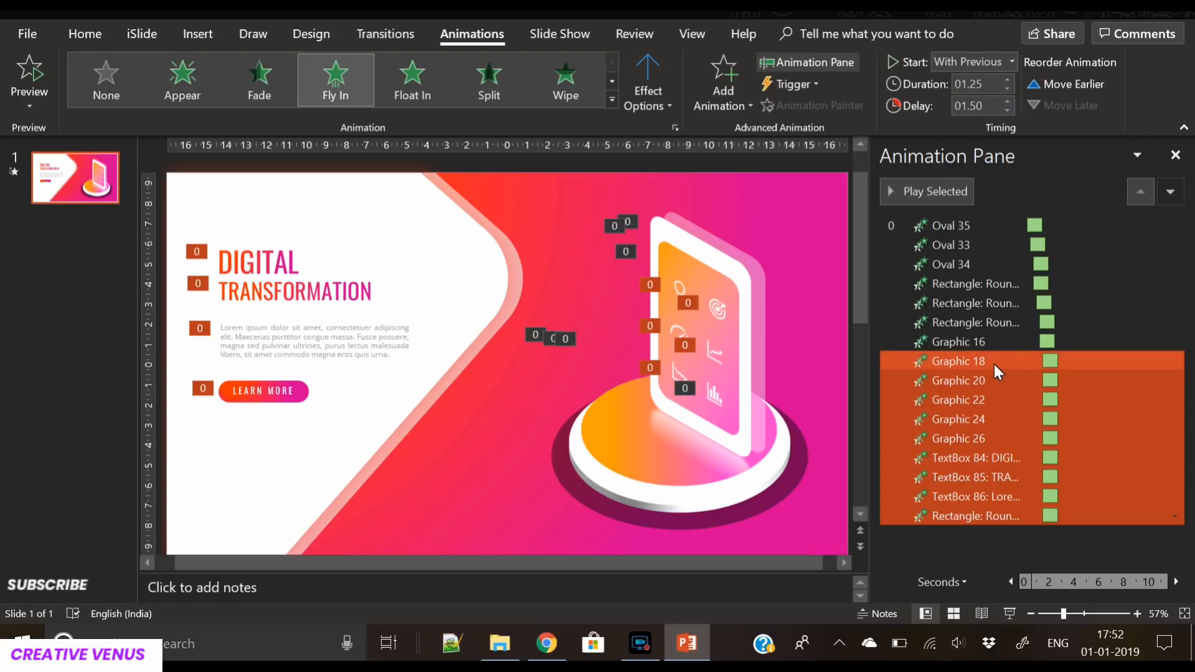
click(957, 381)
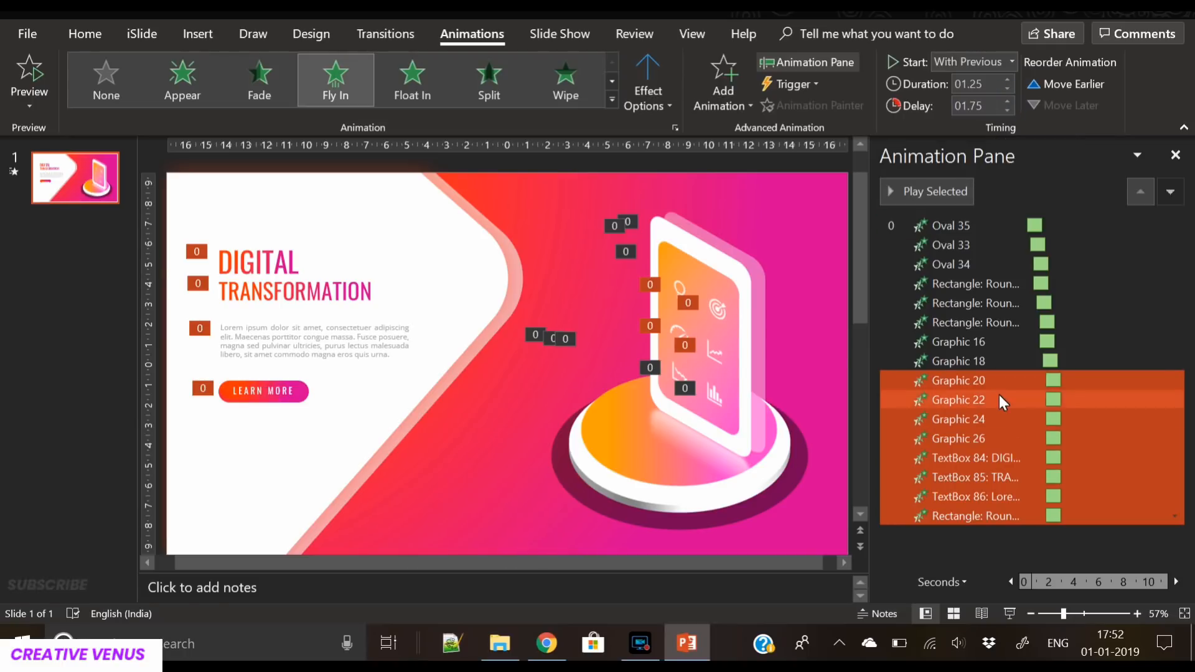
click(958, 400)
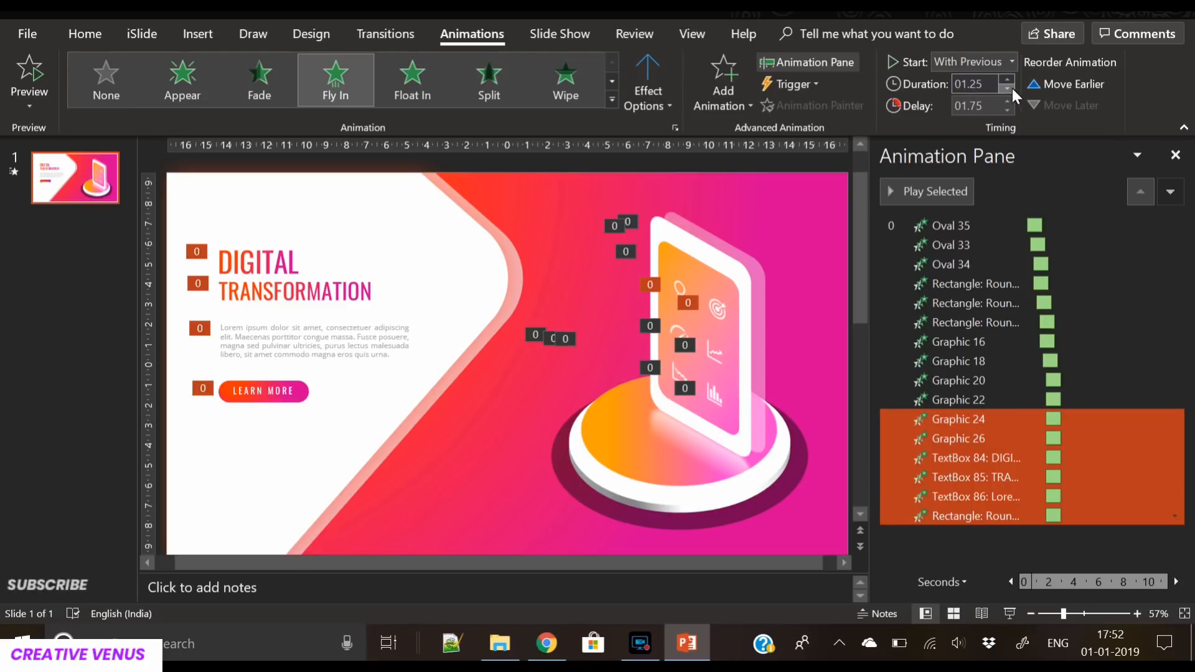
click(1008, 101)
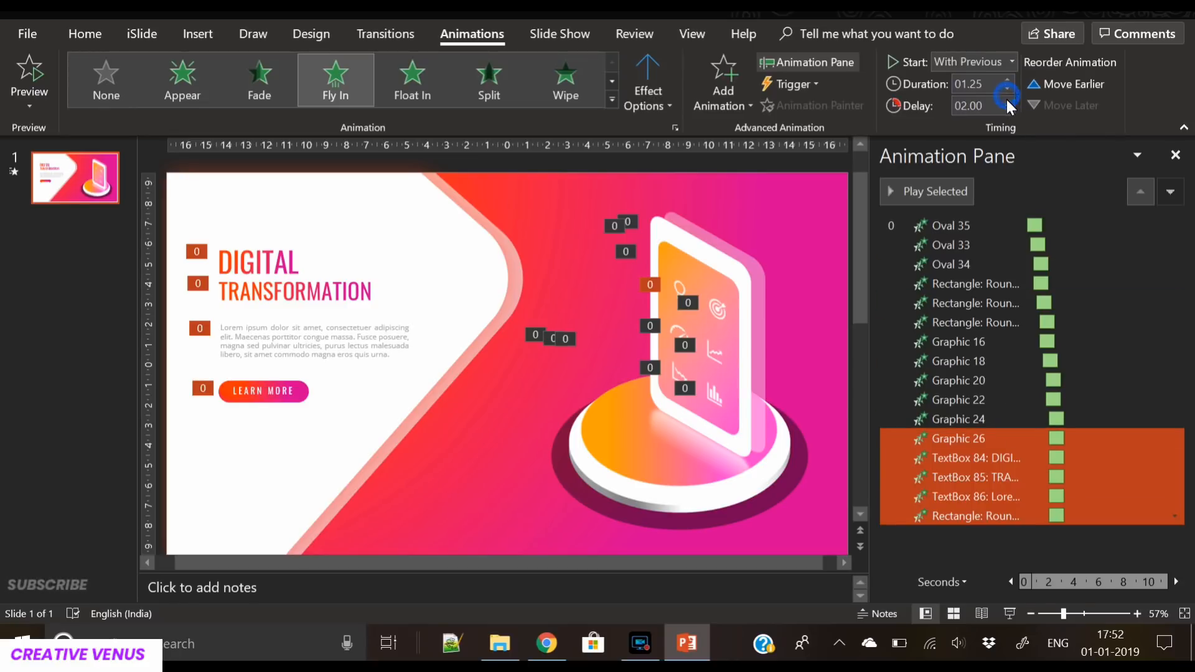
- Keep stepping the remaining animations' delays upward, reaching 2.5 seconds for the last items
click(1007, 102)
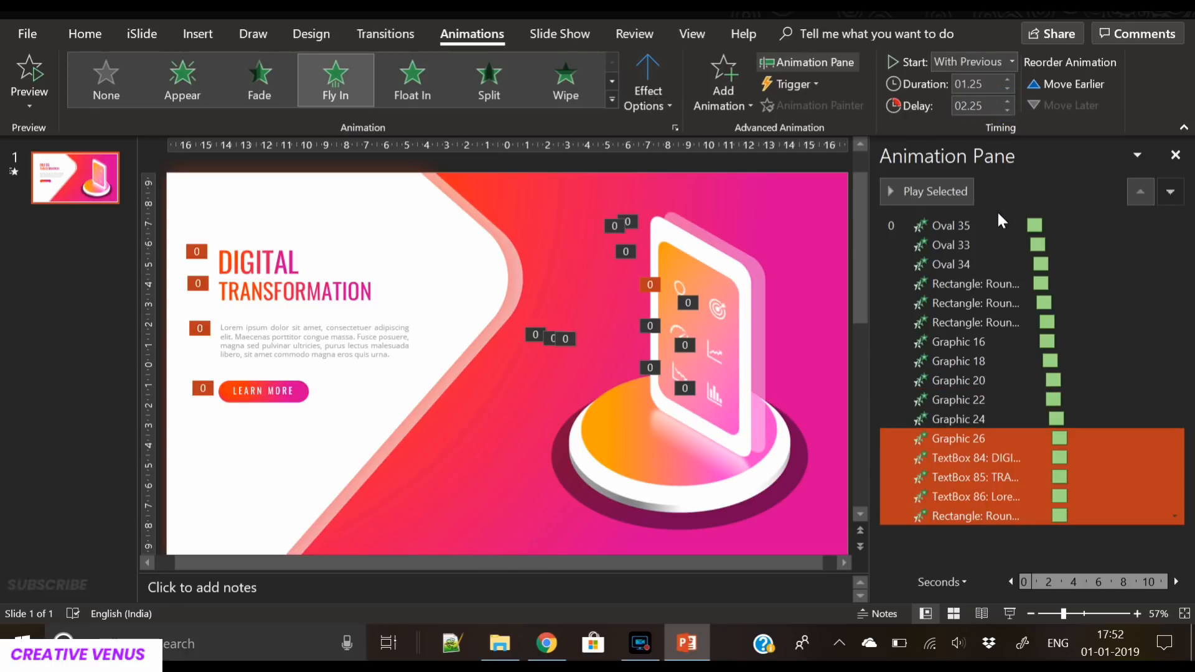
click(1009, 111)
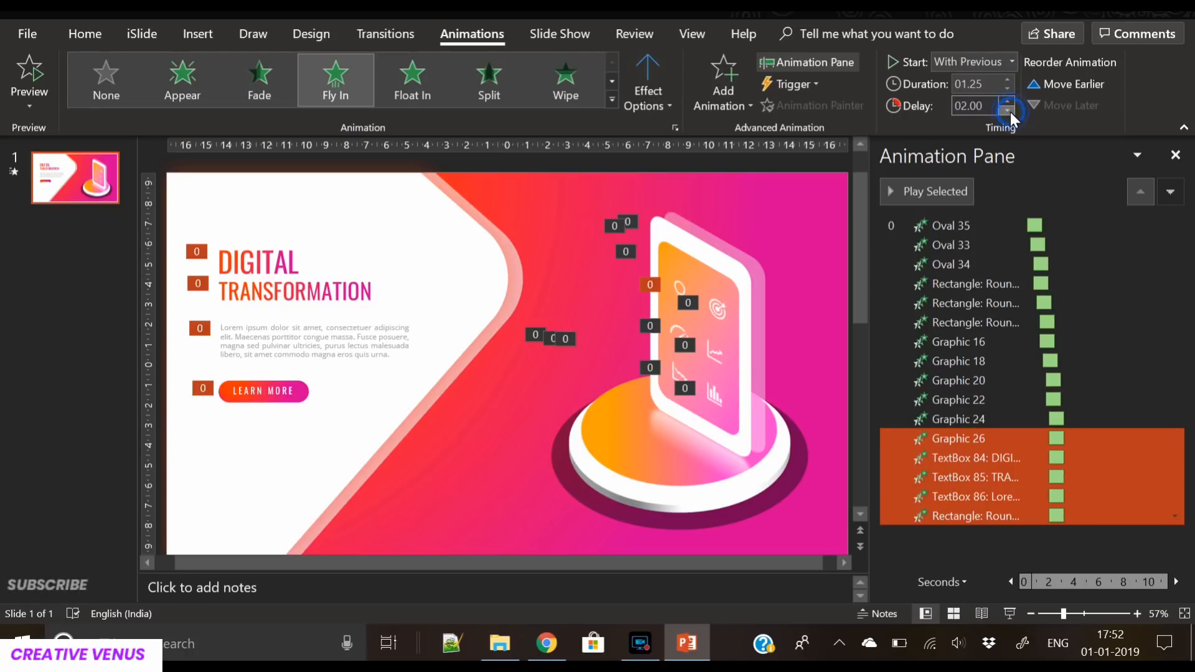
click(1007, 101)
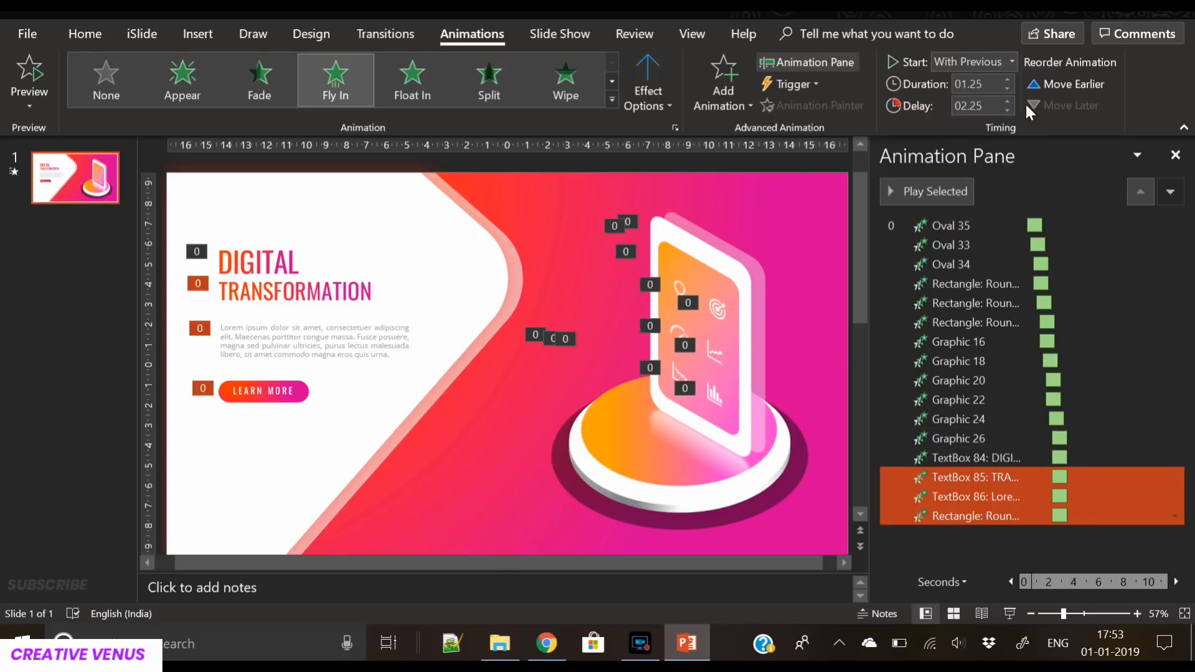
click(1007, 101)
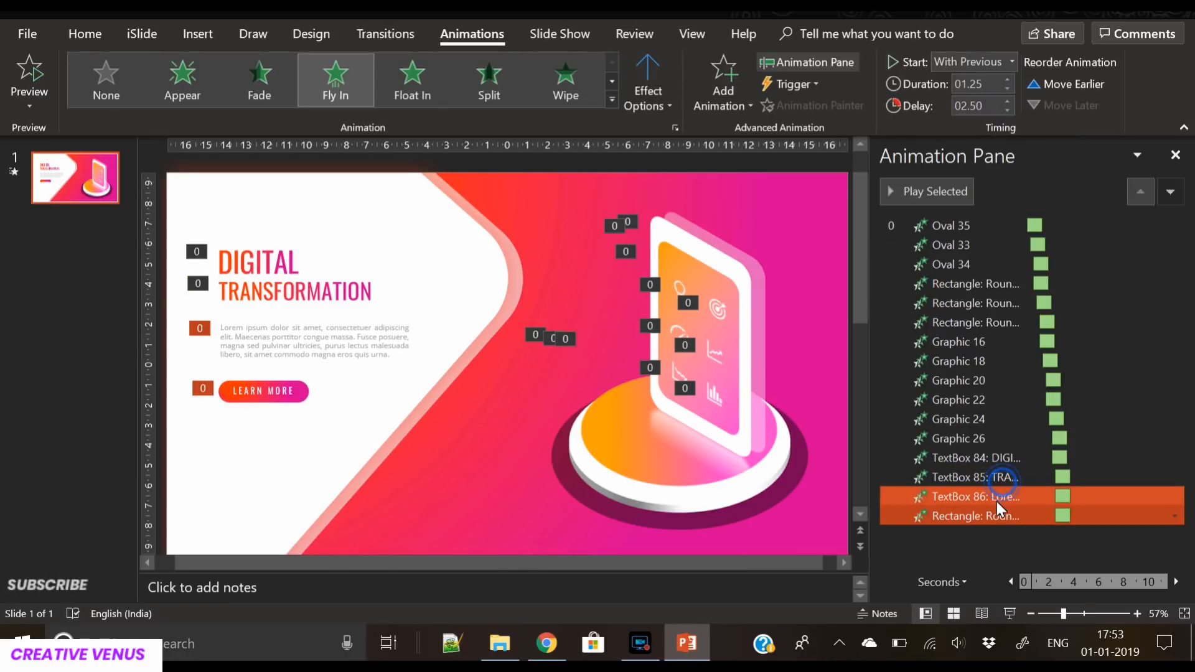
click(974, 515)
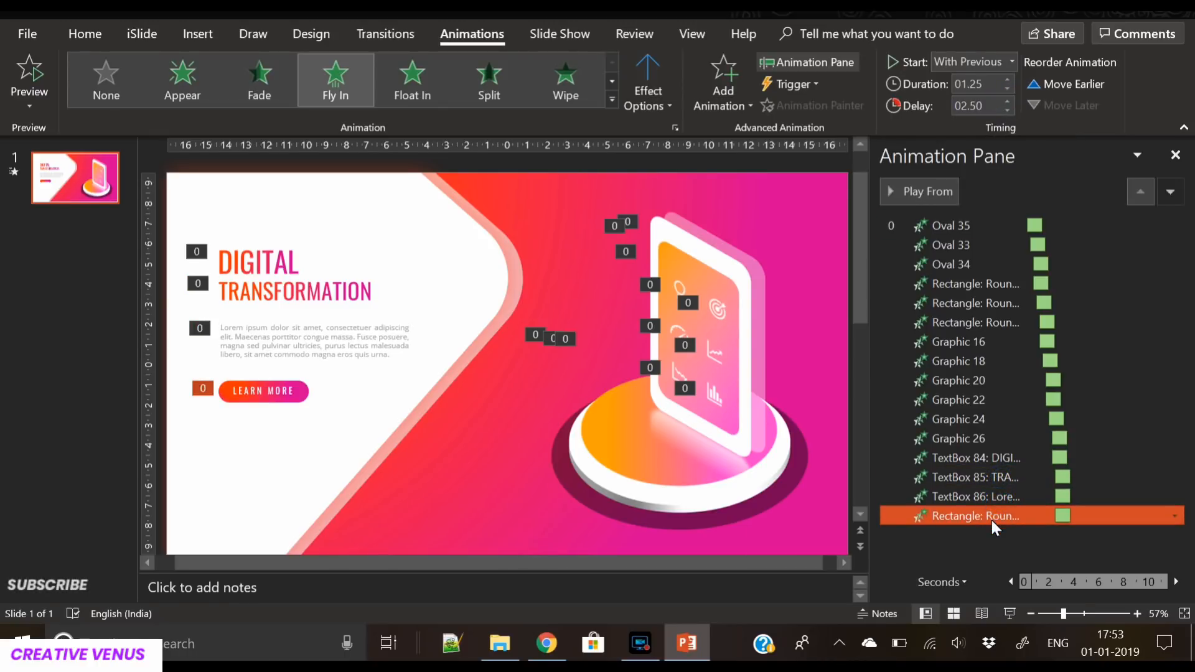